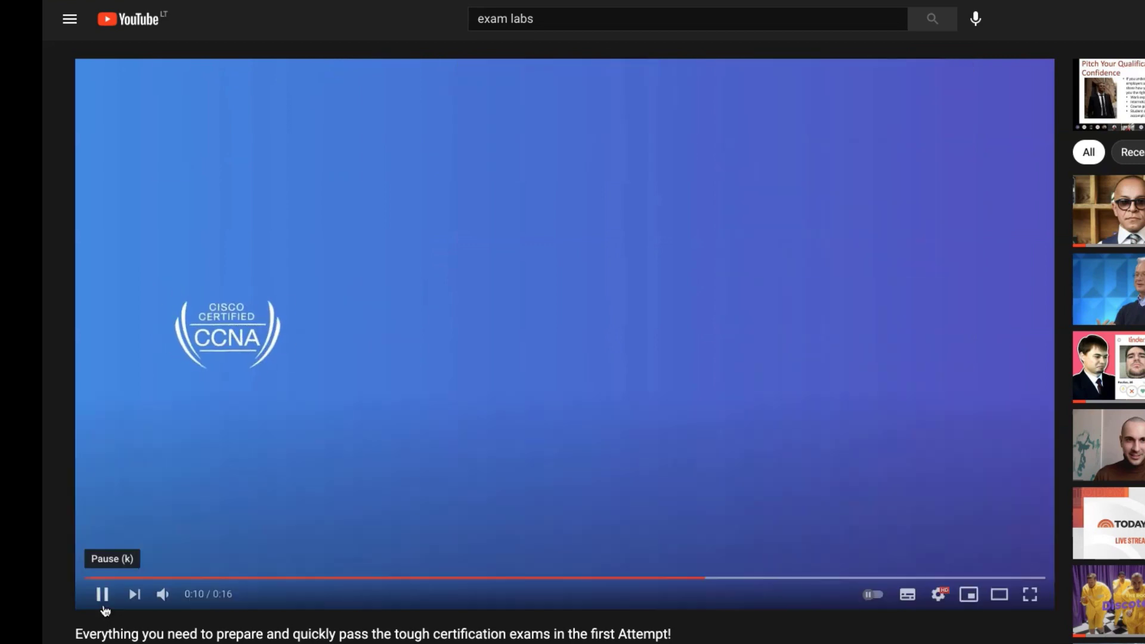
# Pause the Exam-Labs promotional video on YouTube.
pyautogui.click(102, 594)
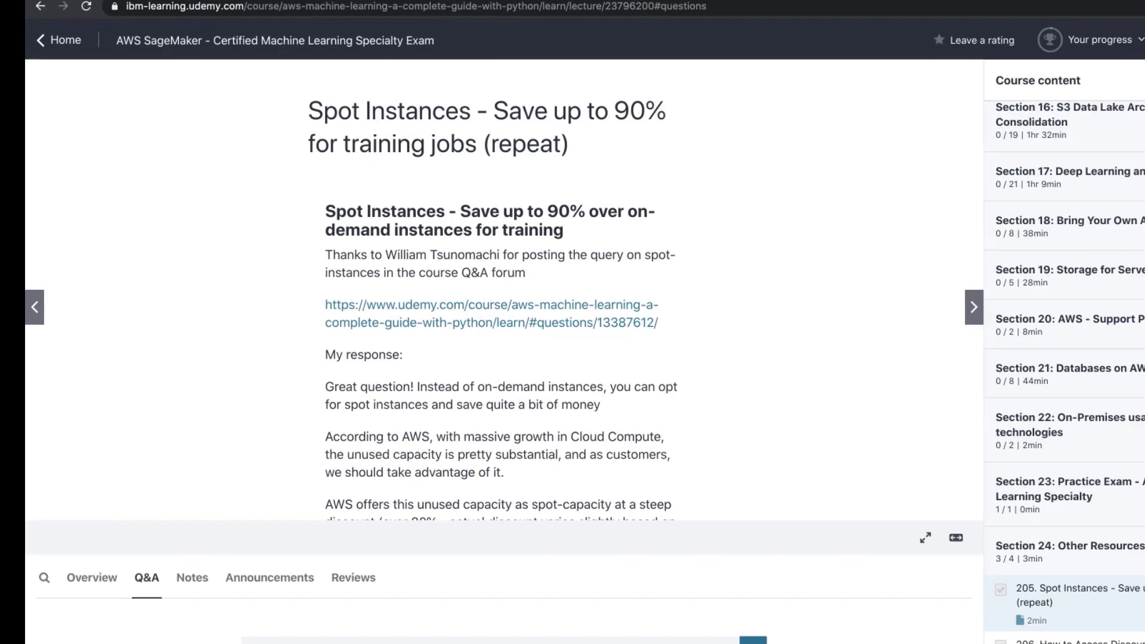
# Look over the Exam-Labs video course page, purchased files page and exam questions PDF.
pyautogui.click(404, 16)
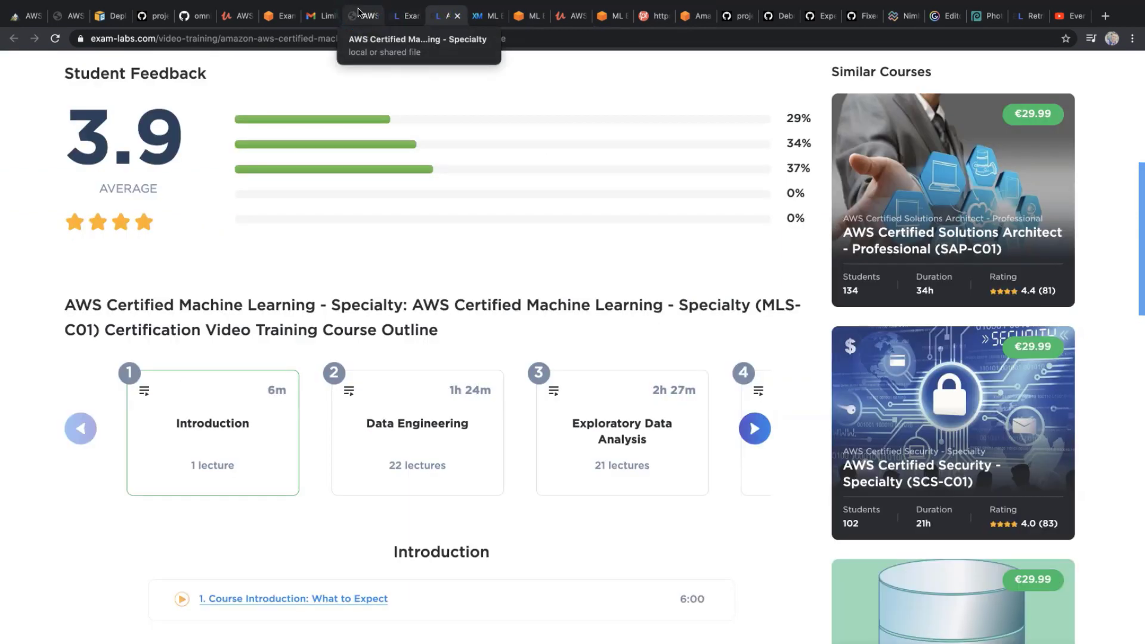
pyautogui.click(400, 15)
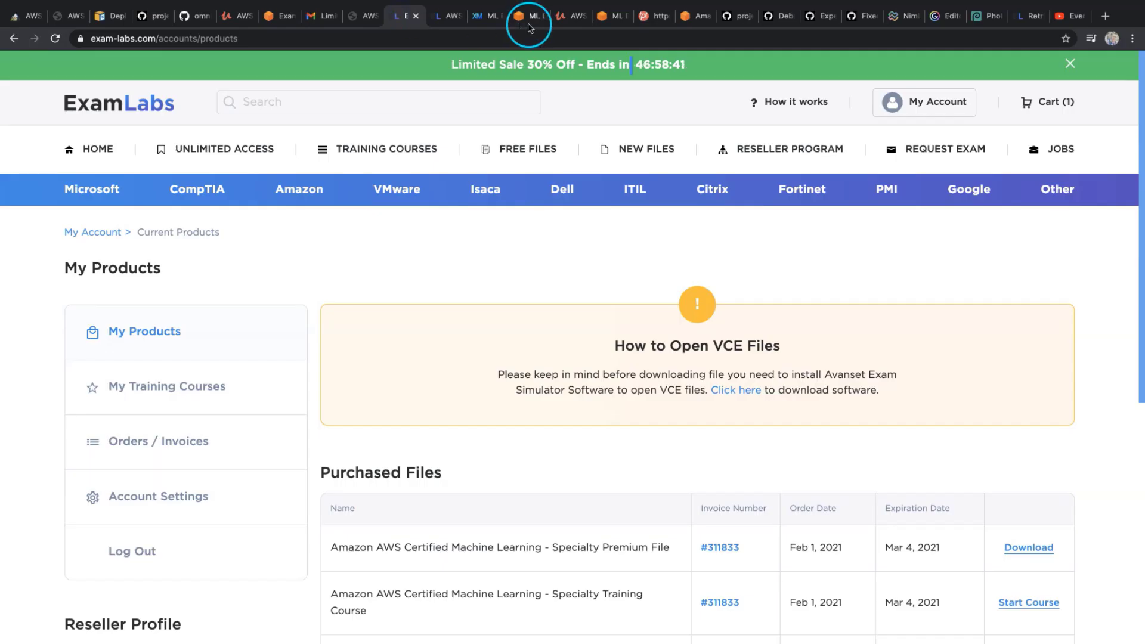
pyautogui.click(367, 16)
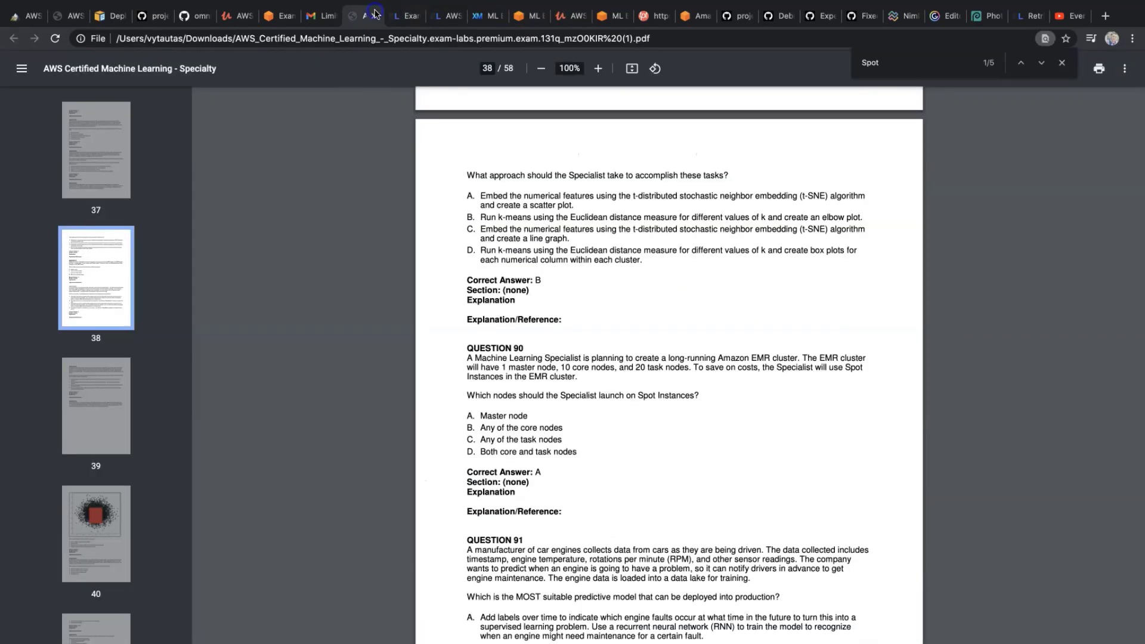
# Browse the Notion AWS ML Specialty notes and readiness question, ending on the offer email.
pyautogui.click(405, 16)
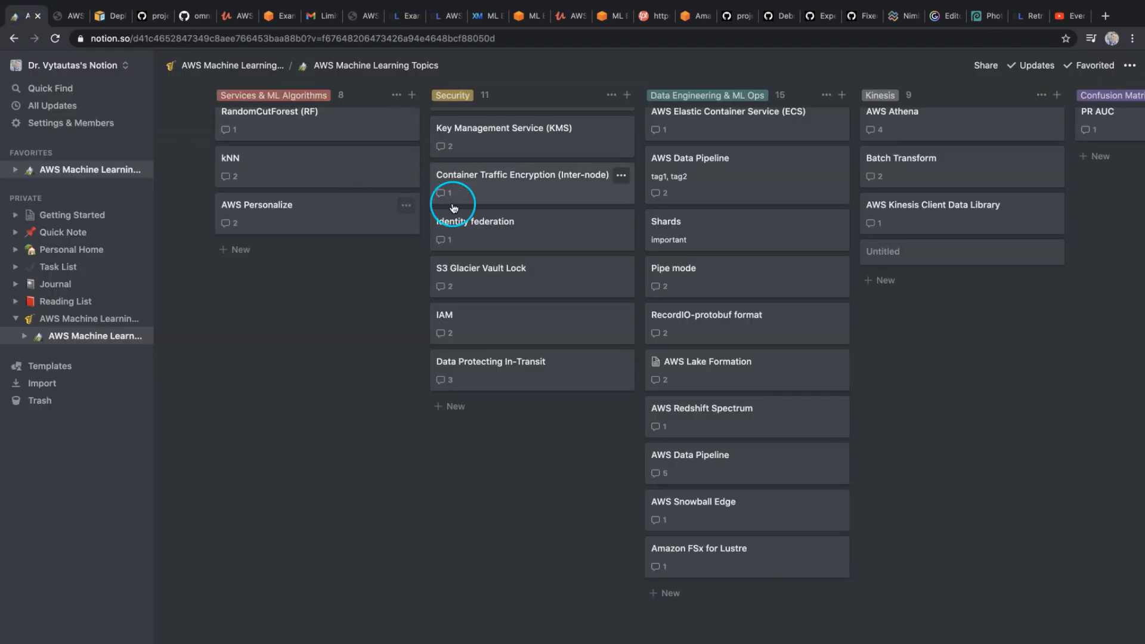
pyautogui.click(13, 38)
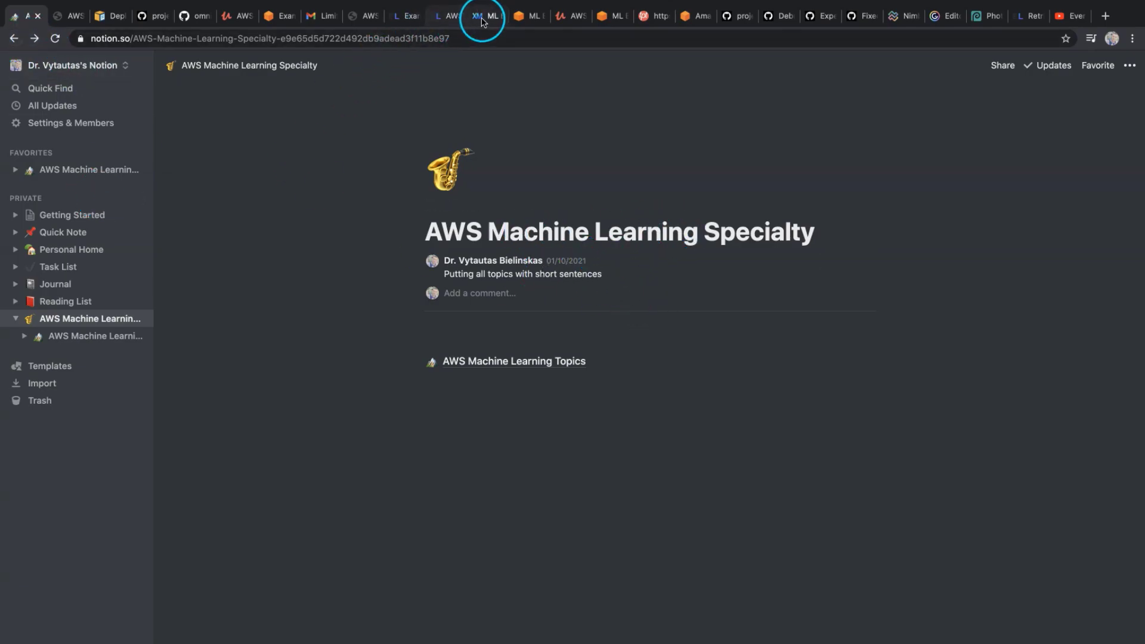
pyautogui.click(528, 15)
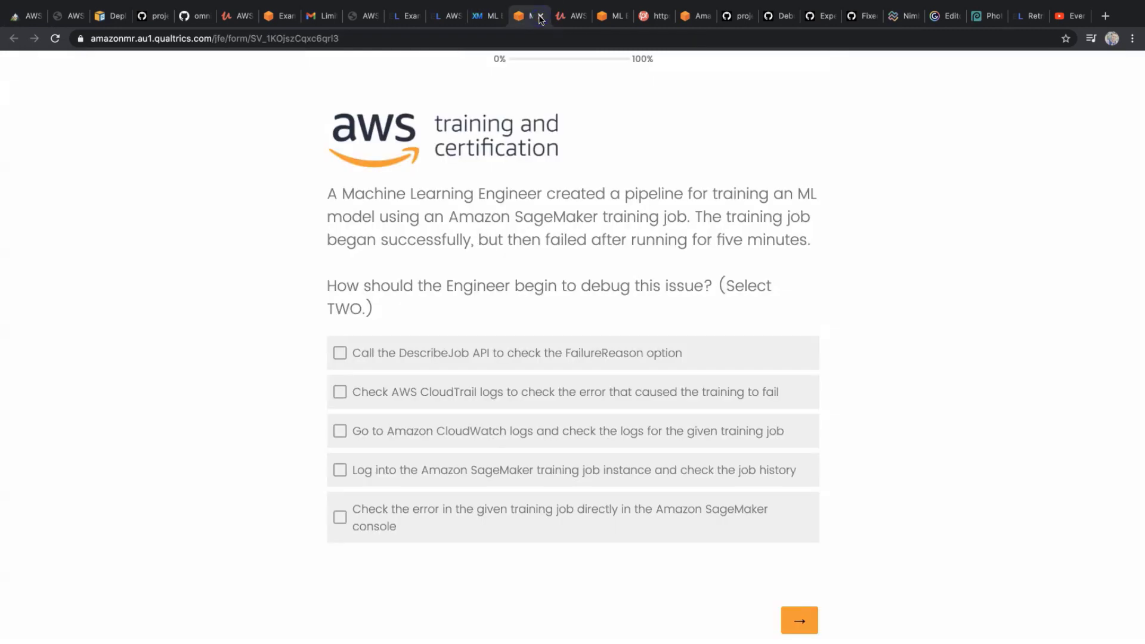
pyautogui.click(178, 17)
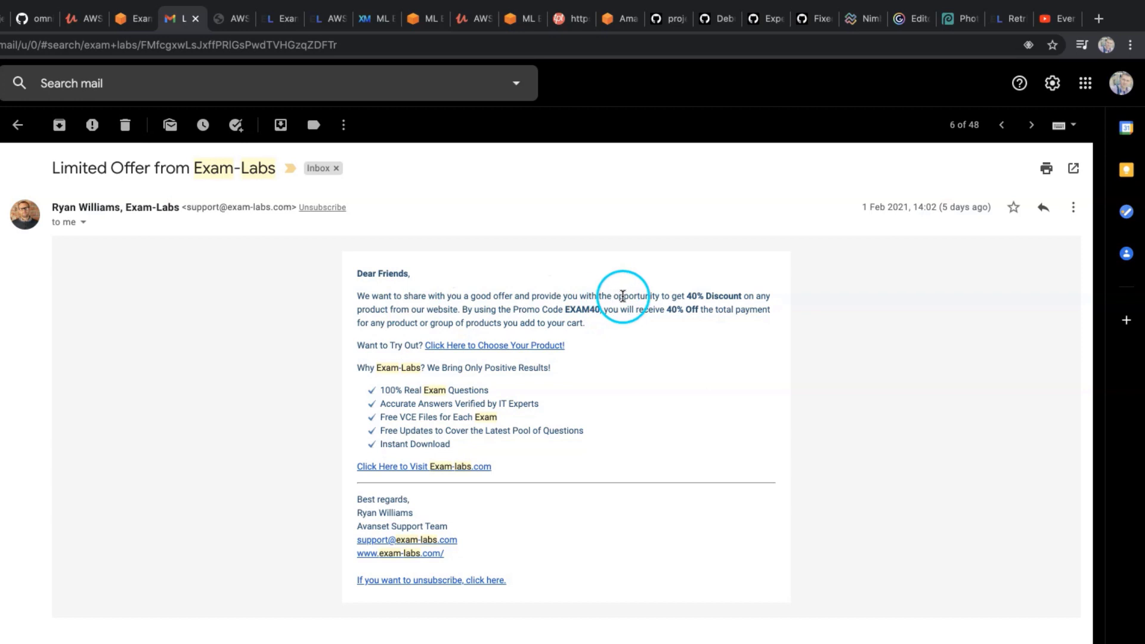
pyautogui.doubleClick(628, 295)
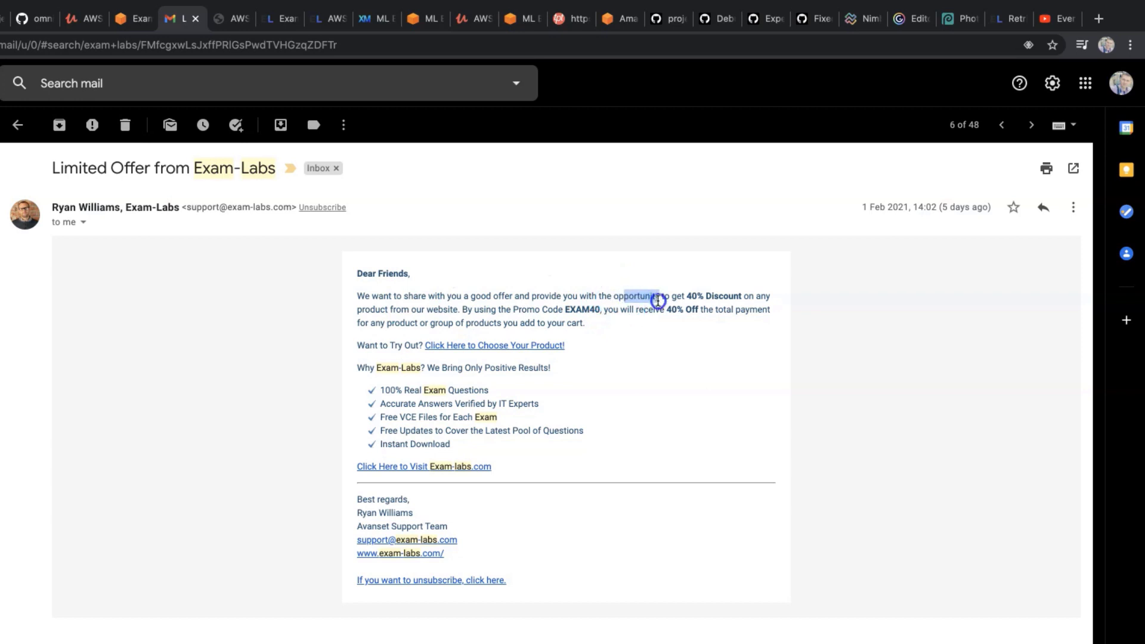
pyautogui.moveTo(627, 296); pyautogui.dragTo(657, 309)
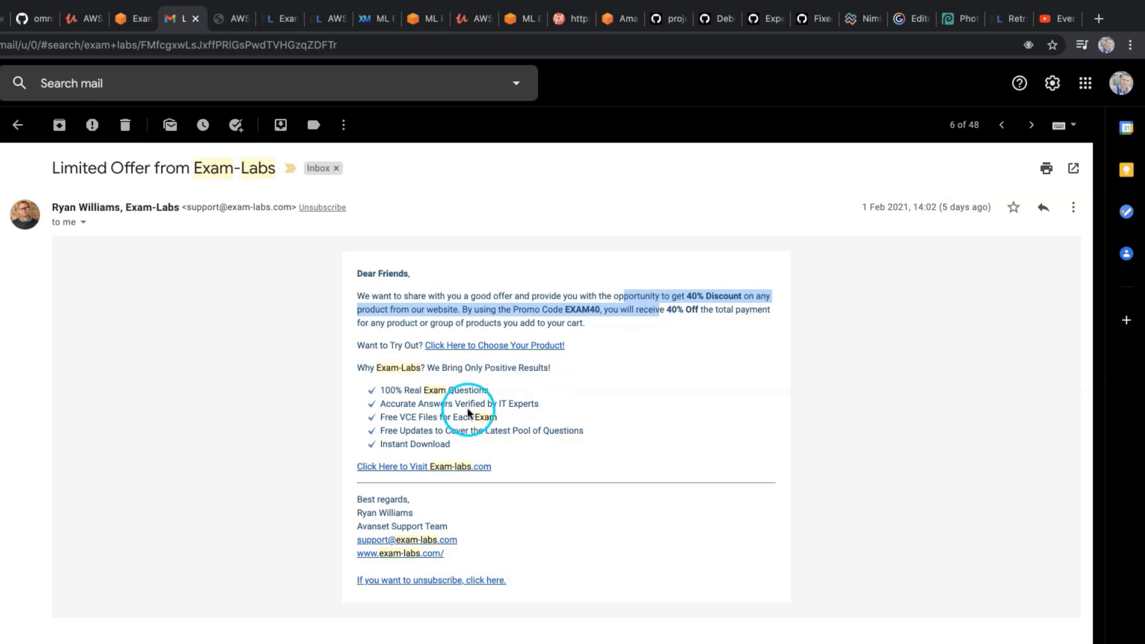
pyautogui.moveTo(384, 390)
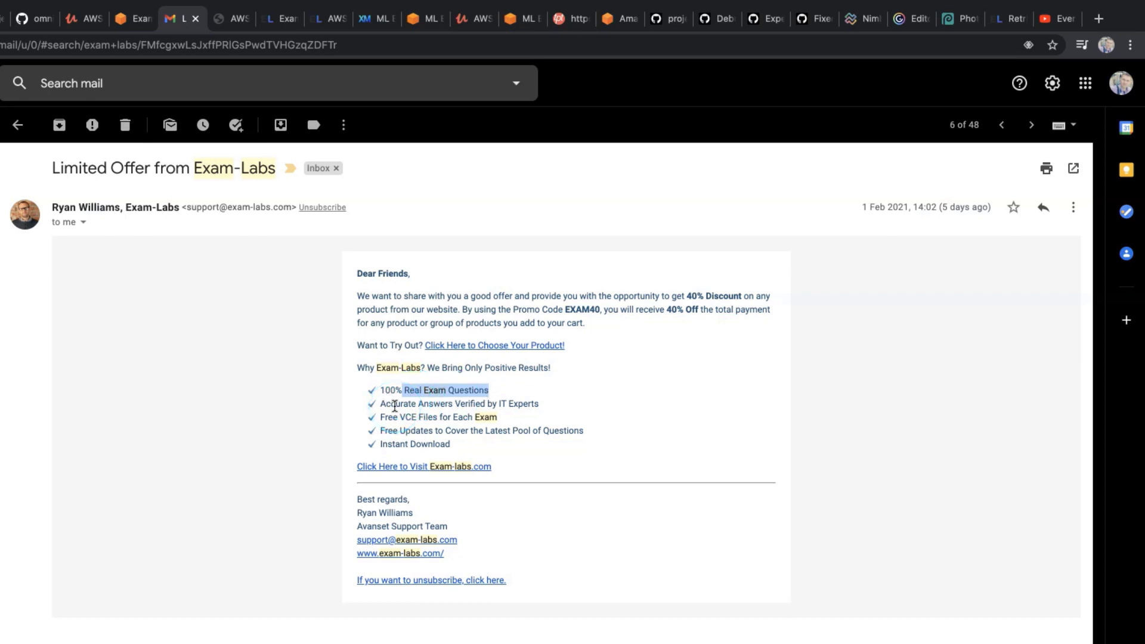
# Highlight the email's free VCE and Real Exam Questions claims and EXAM40 code, then return to My Products.
pyautogui.moveTo(407, 389); pyautogui.dragTo(511, 417)
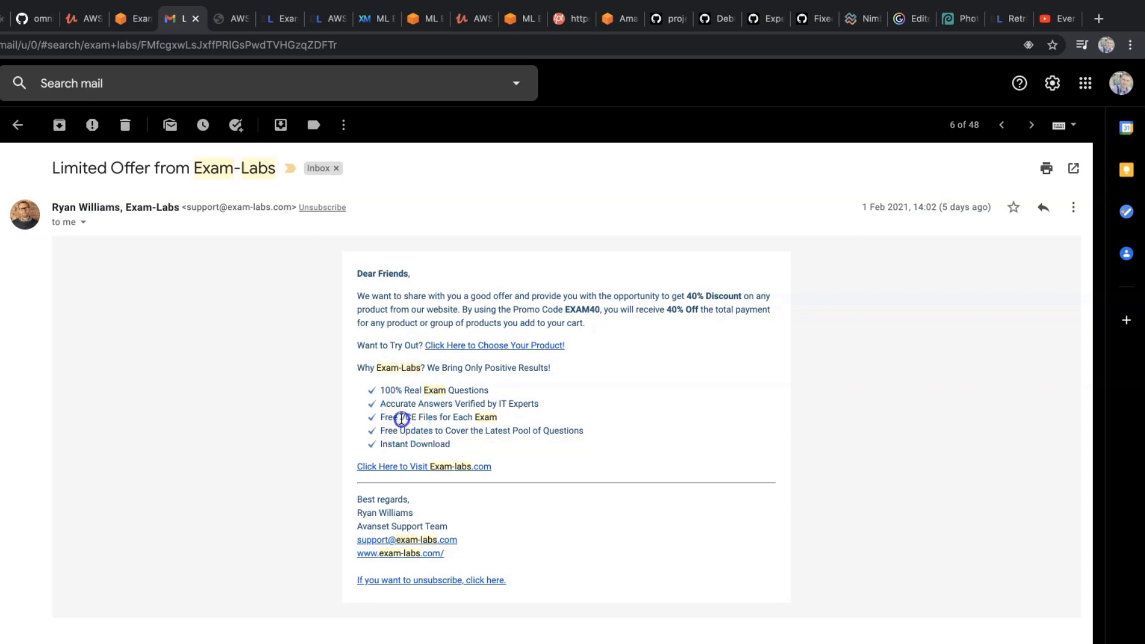
pyautogui.doubleClick(405, 417)
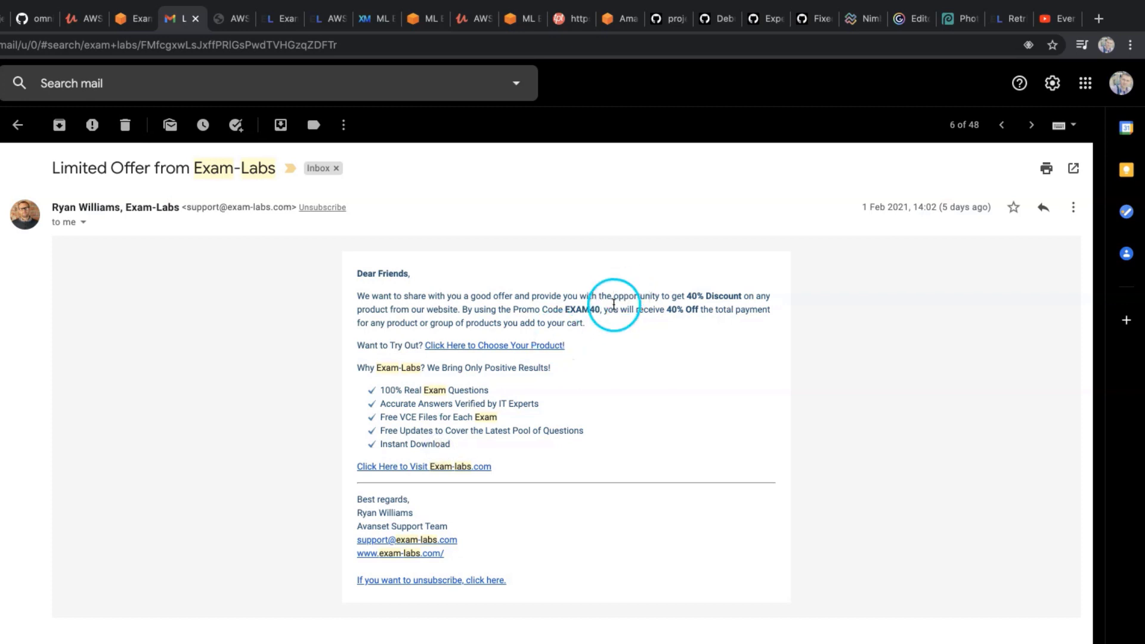
pyautogui.doubleClick(584, 309)
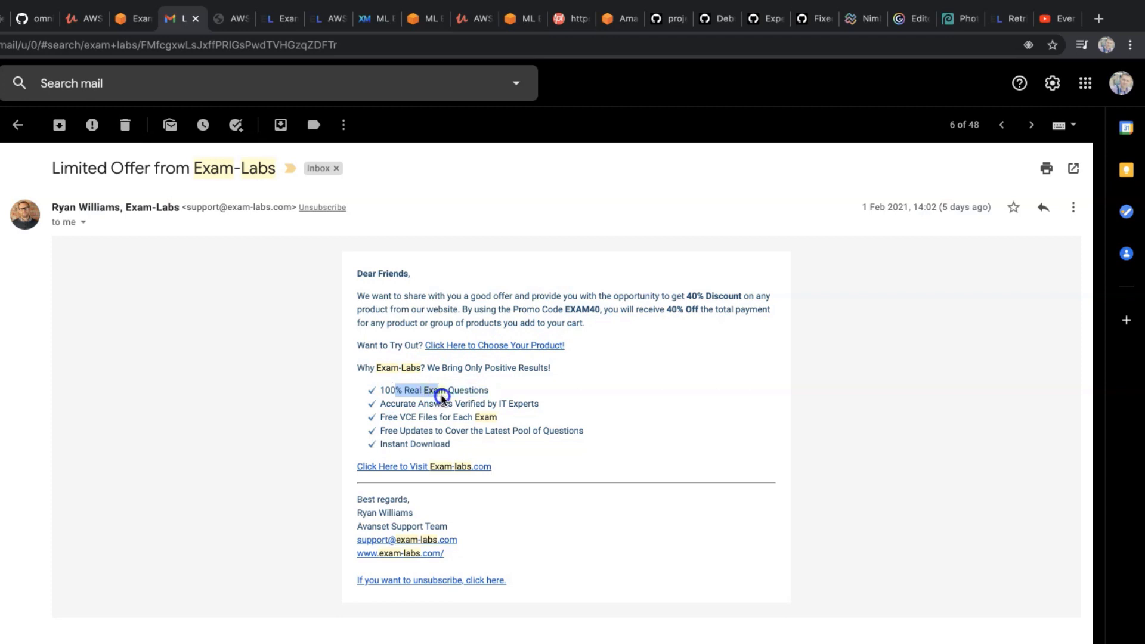
pyautogui.moveTo(444, 390); pyautogui.dragTo(449, 403)
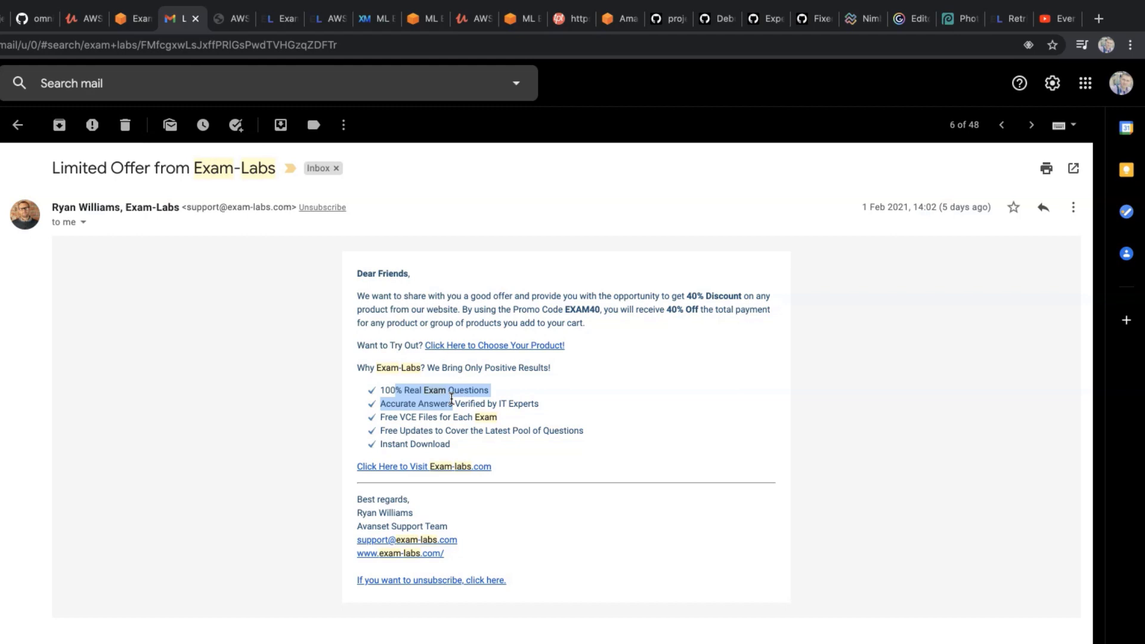
pyautogui.click(405, 17)
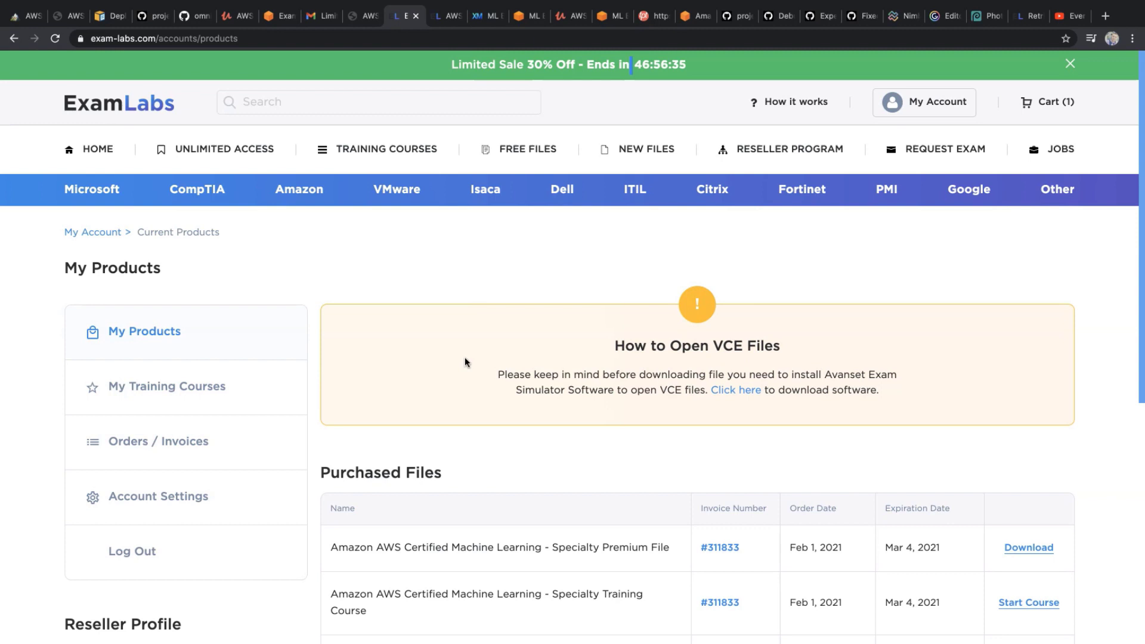
# Highlight the study guide, Specialty Premium File and training course names, then open the course.
pyautogui.scroll(-3)
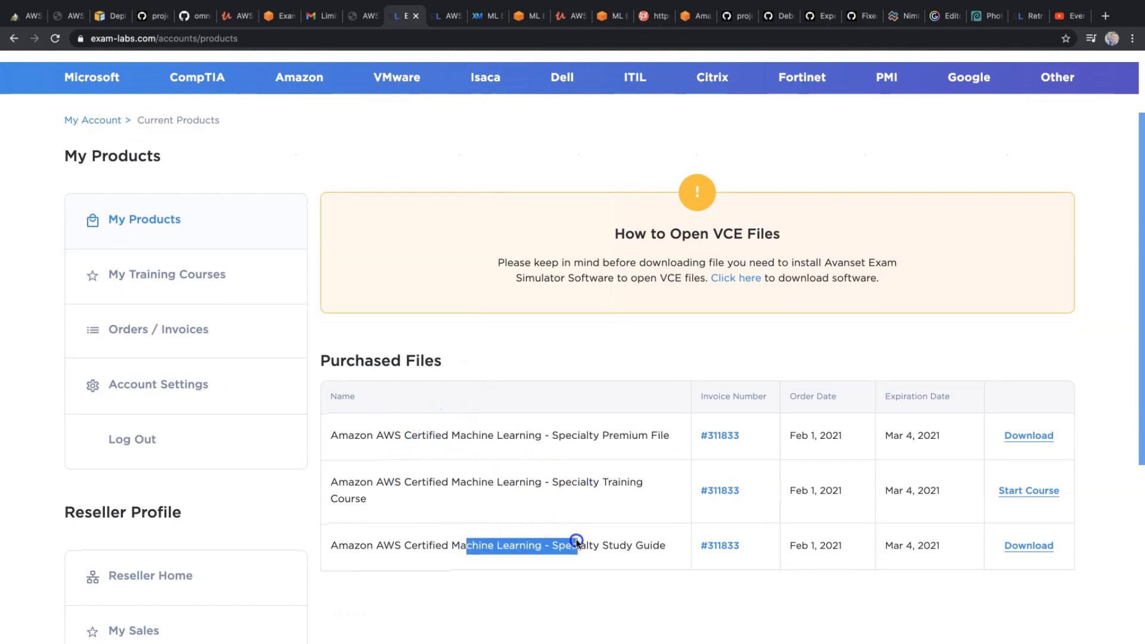
pyautogui.doubleClick(563, 435)
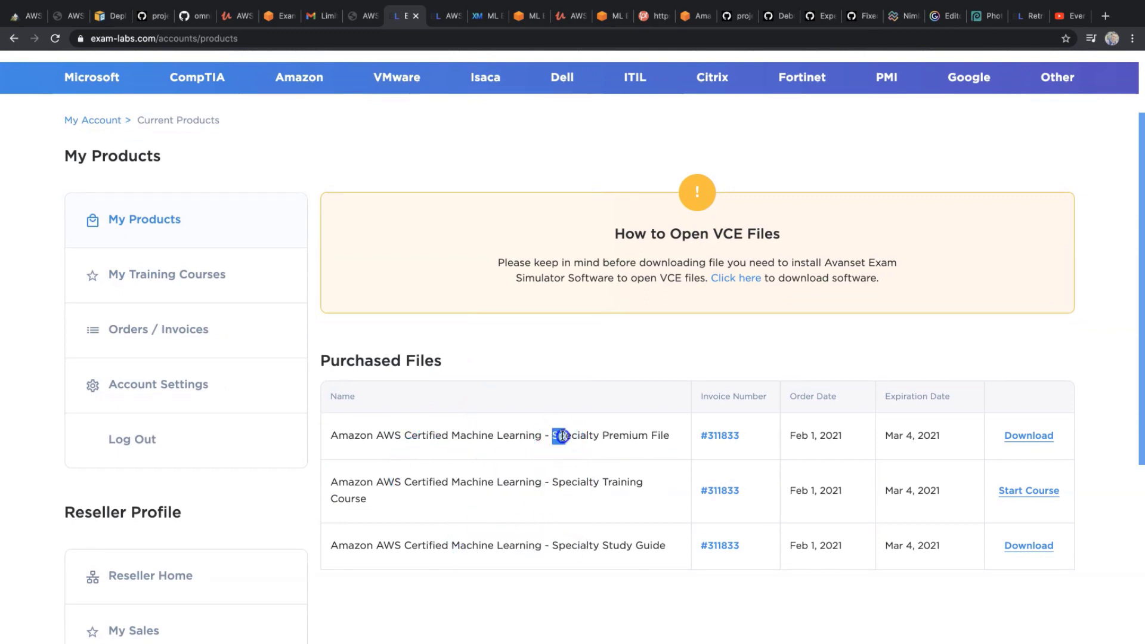
pyautogui.moveTo(561, 435); pyautogui.dragTo(659, 438)
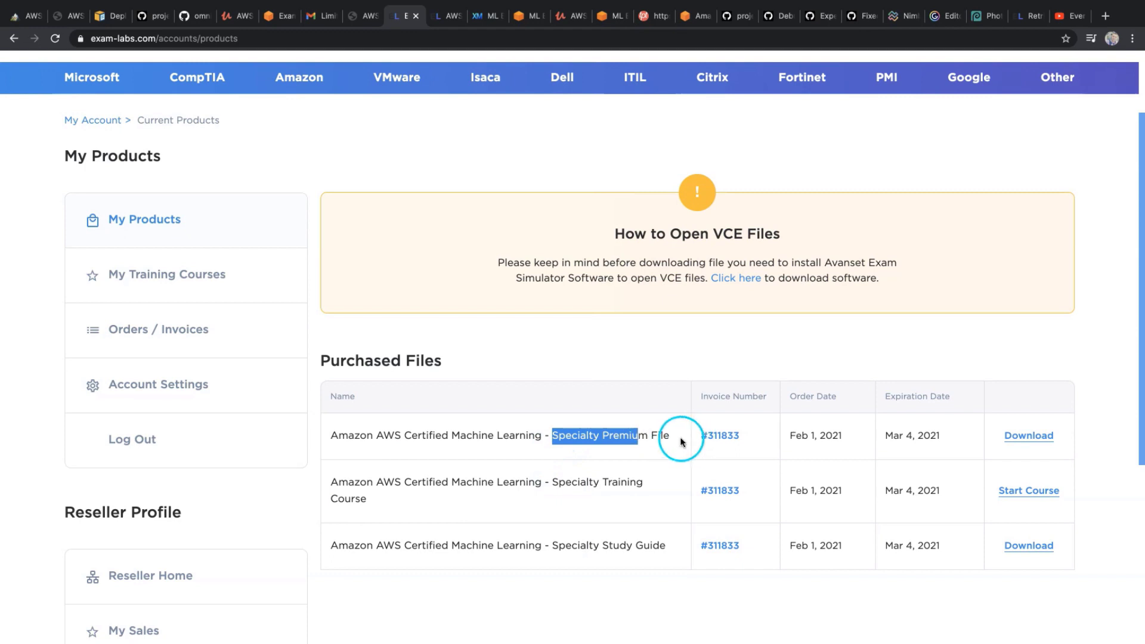
pyautogui.doubleClick(606, 435)
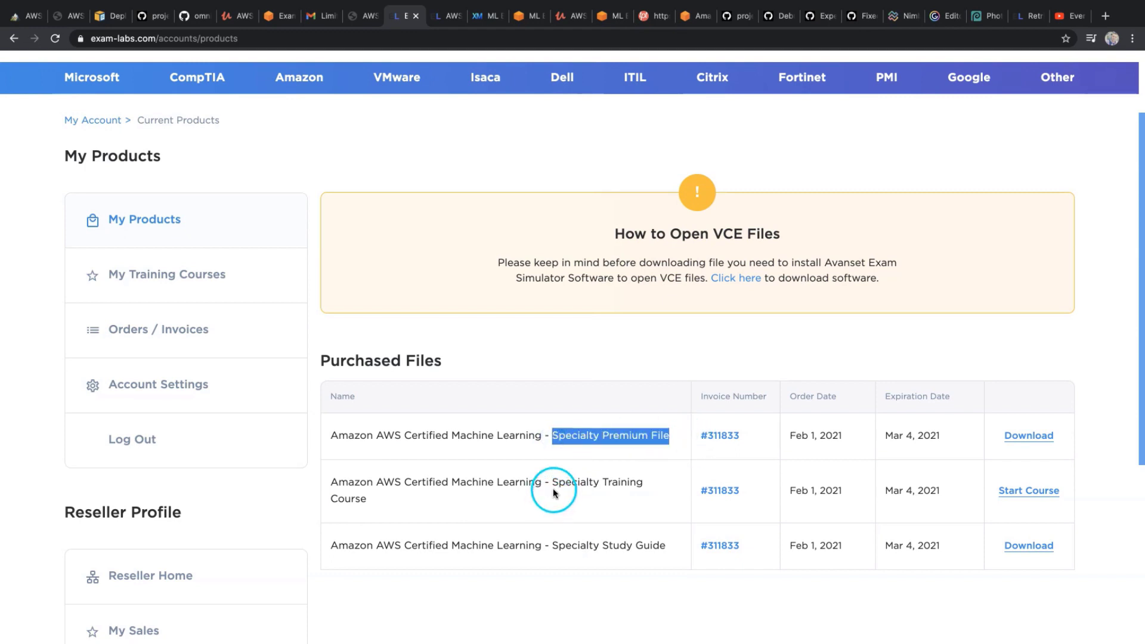
pyautogui.moveTo(553, 490); pyautogui.dragTo(639, 487)
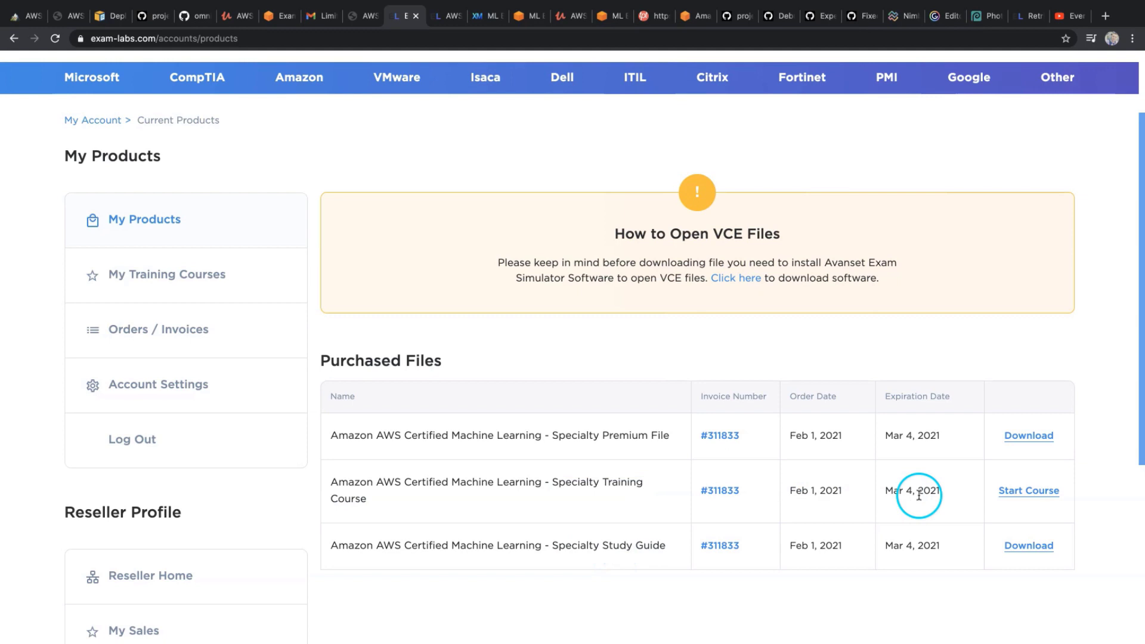
pyautogui.moveTo(1000, 494)
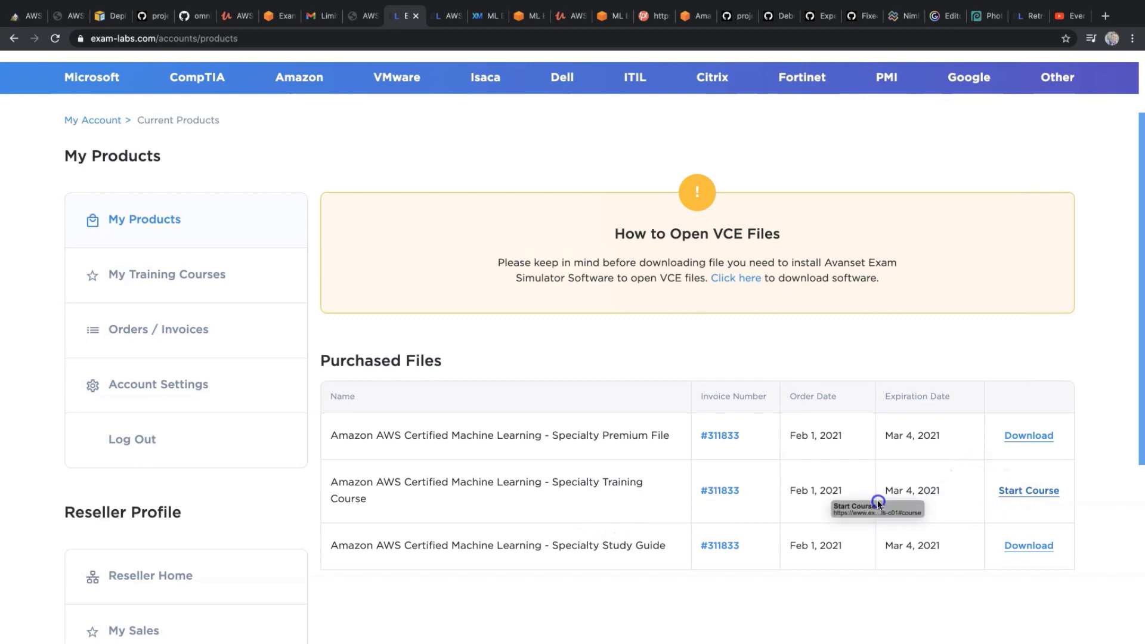
pyautogui.rightClick(1028, 491)
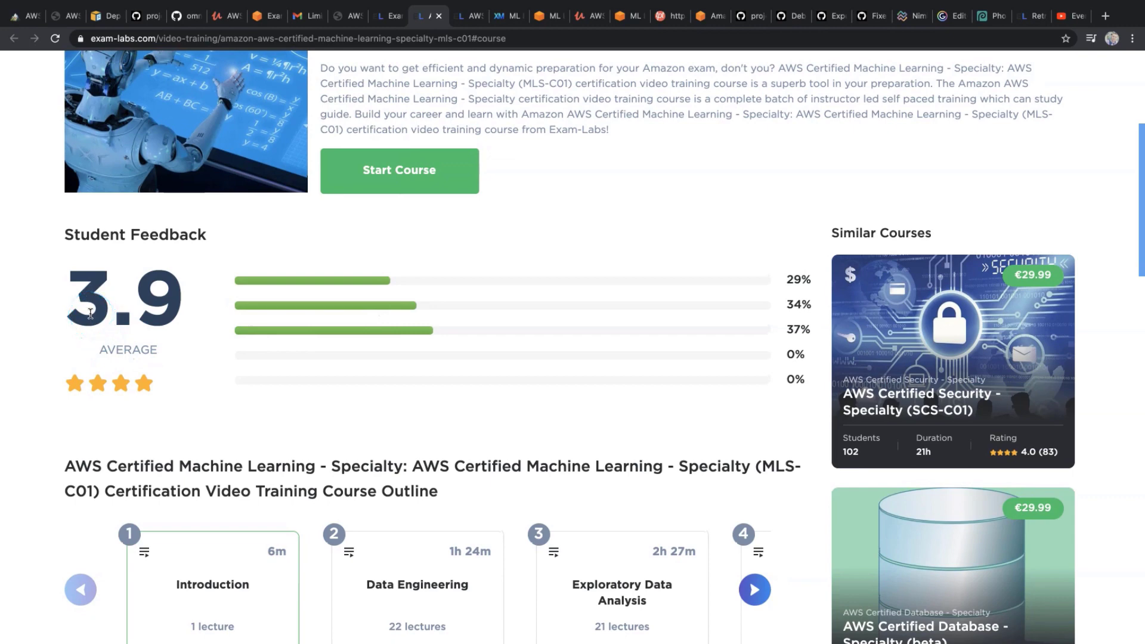
pyautogui.moveTo(95, 315)
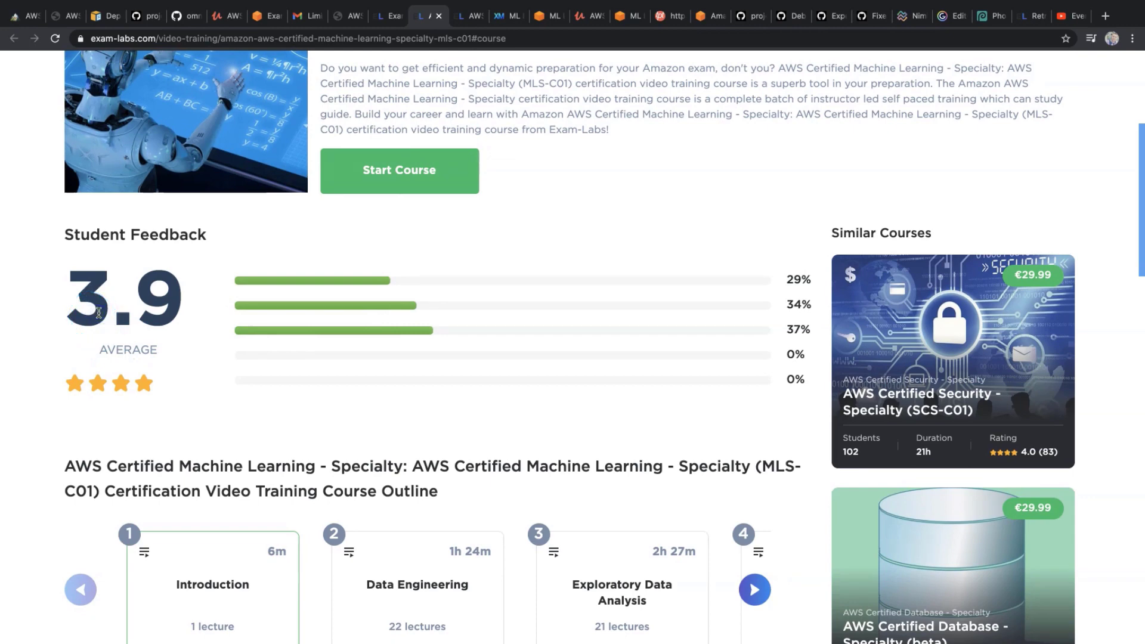
pyautogui.doubleClick(87, 310)
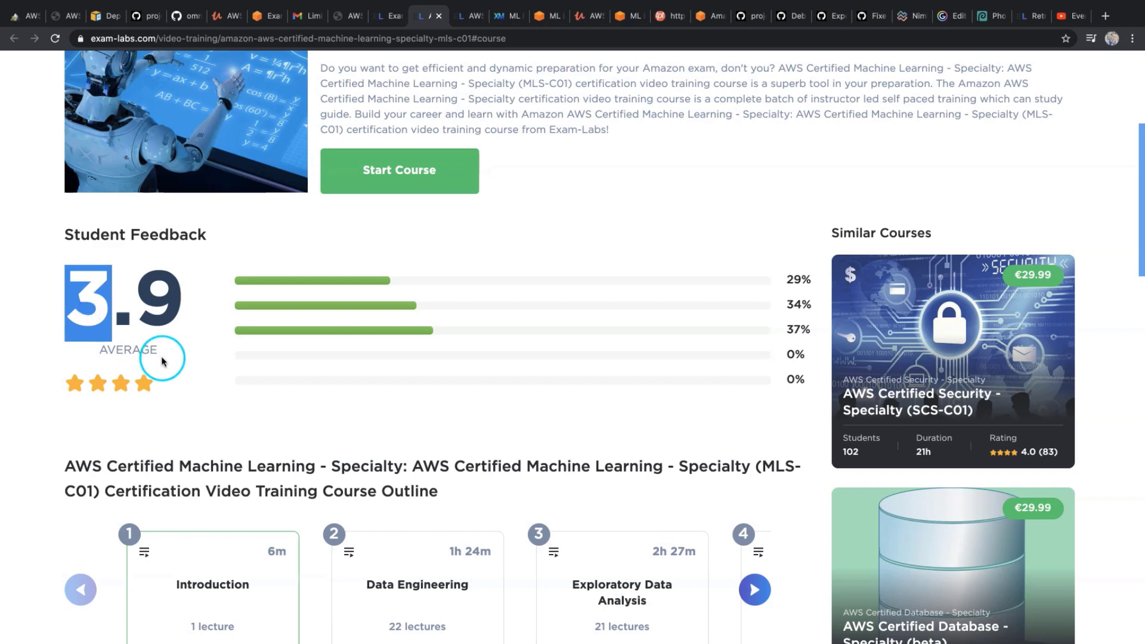
pyautogui.scroll(-3)
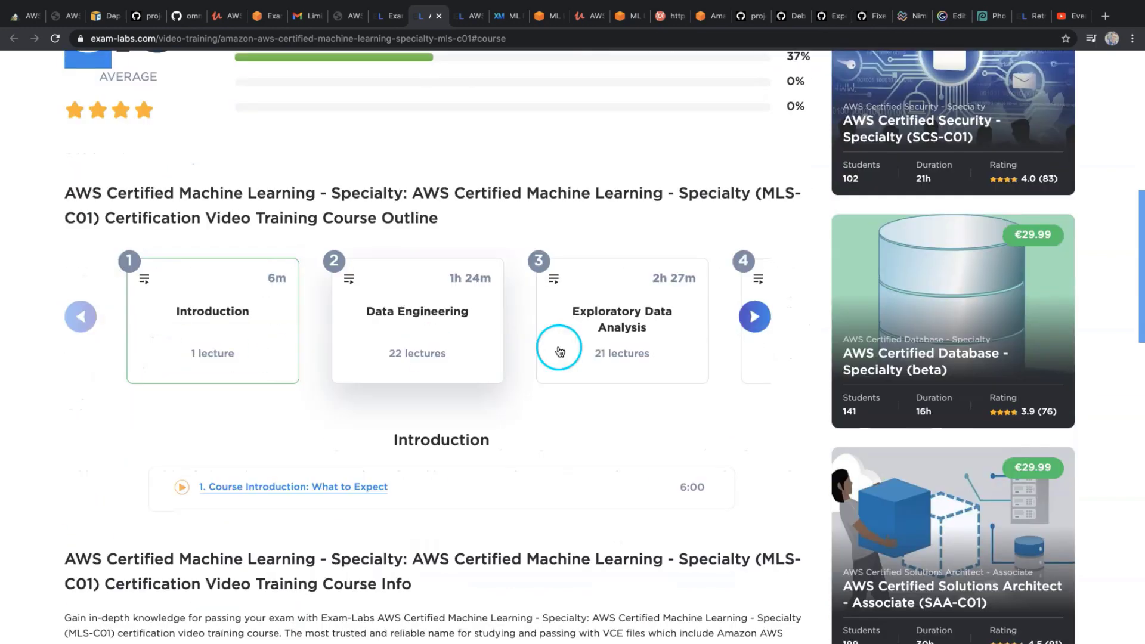
pyautogui.click(754, 316)
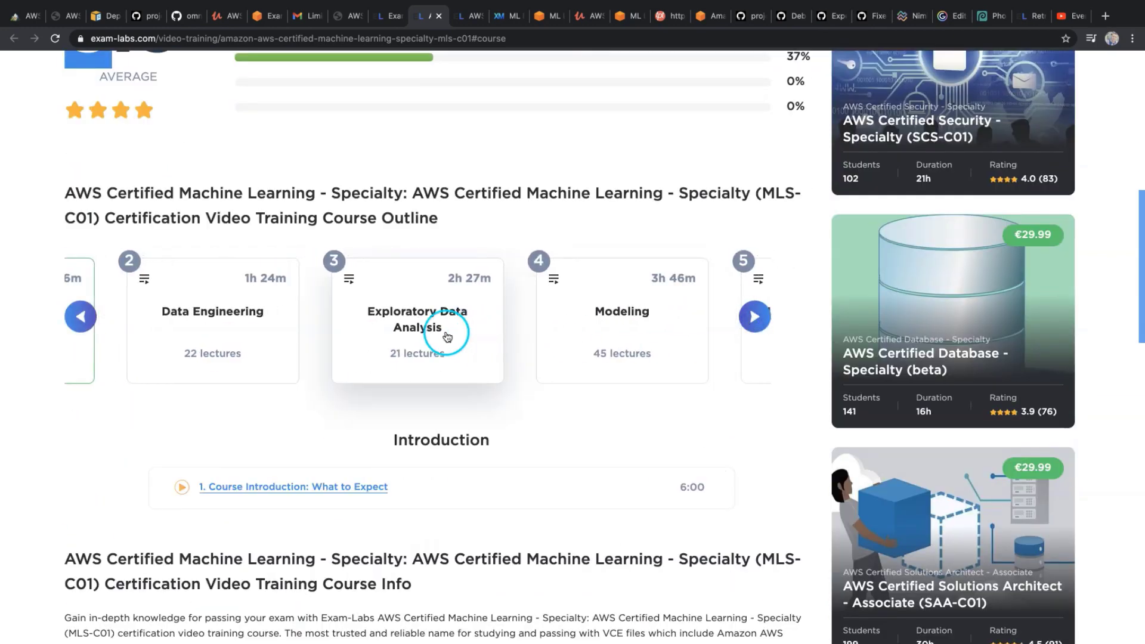
pyautogui.click(80, 316)
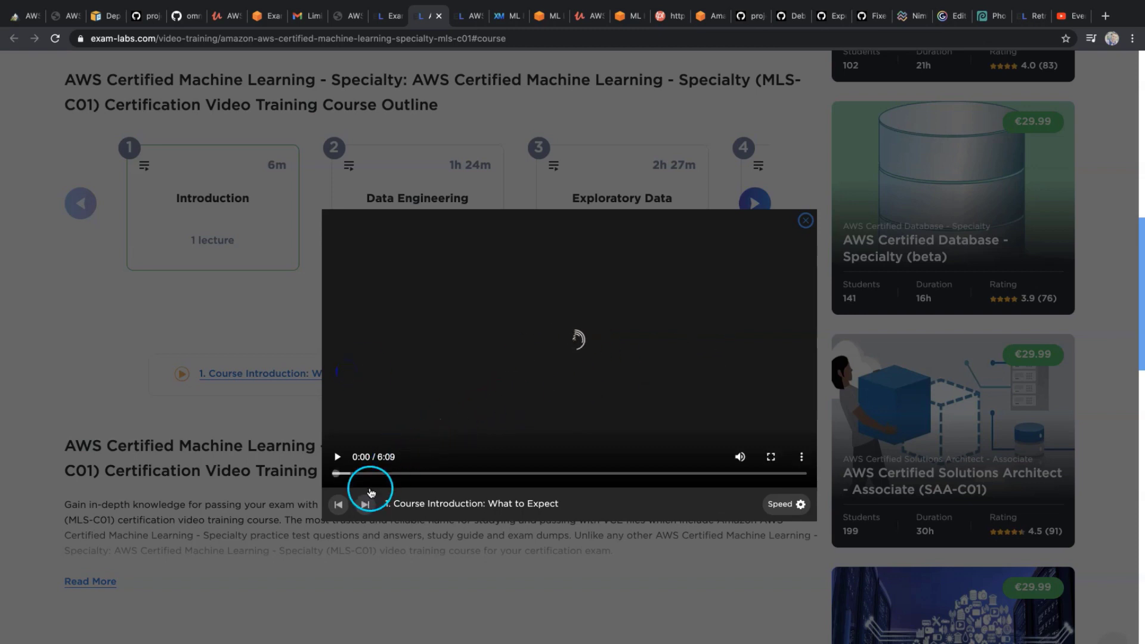
pyautogui.click(336, 456)
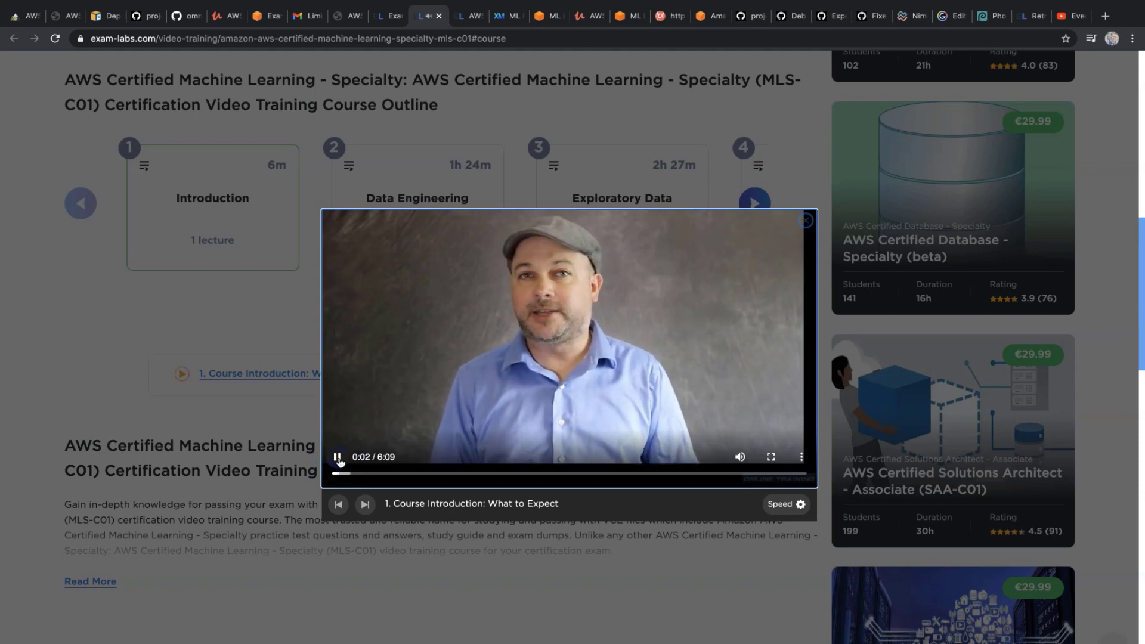
pyautogui.click(357, 473)
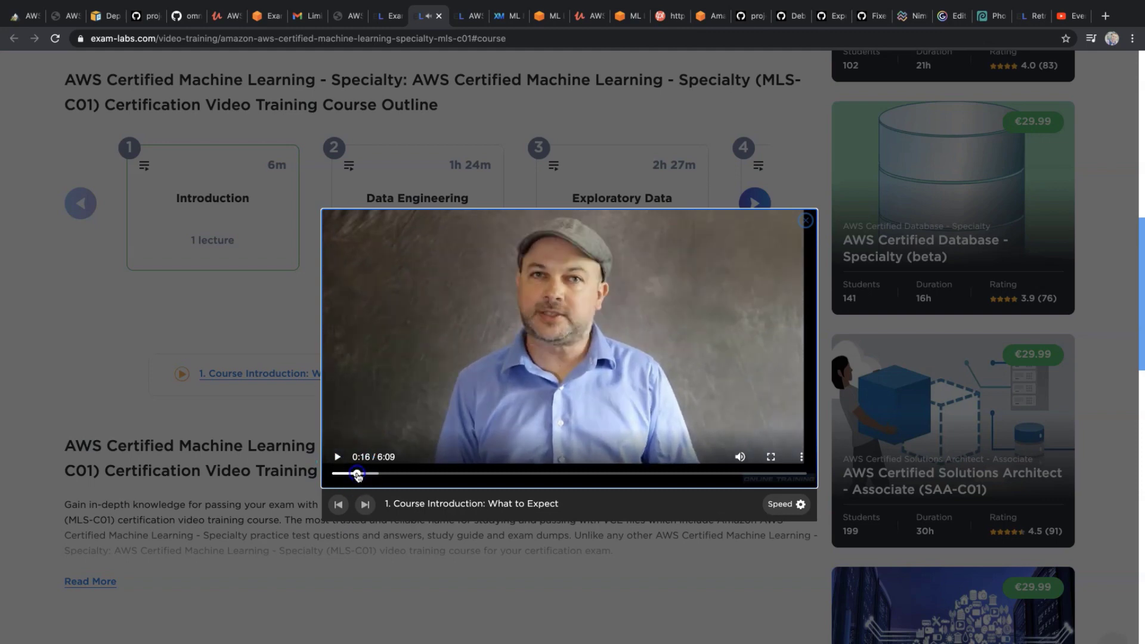
pyautogui.click(589, 15)
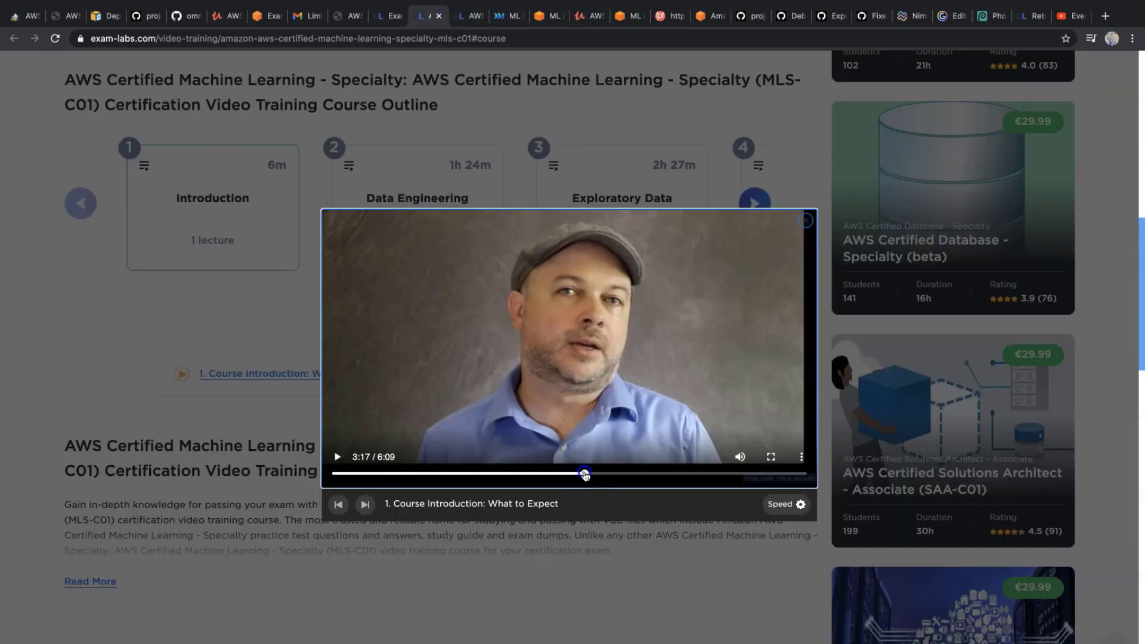
pyautogui.moveTo(584, 473); pyautogui.dragTo(651, 473)
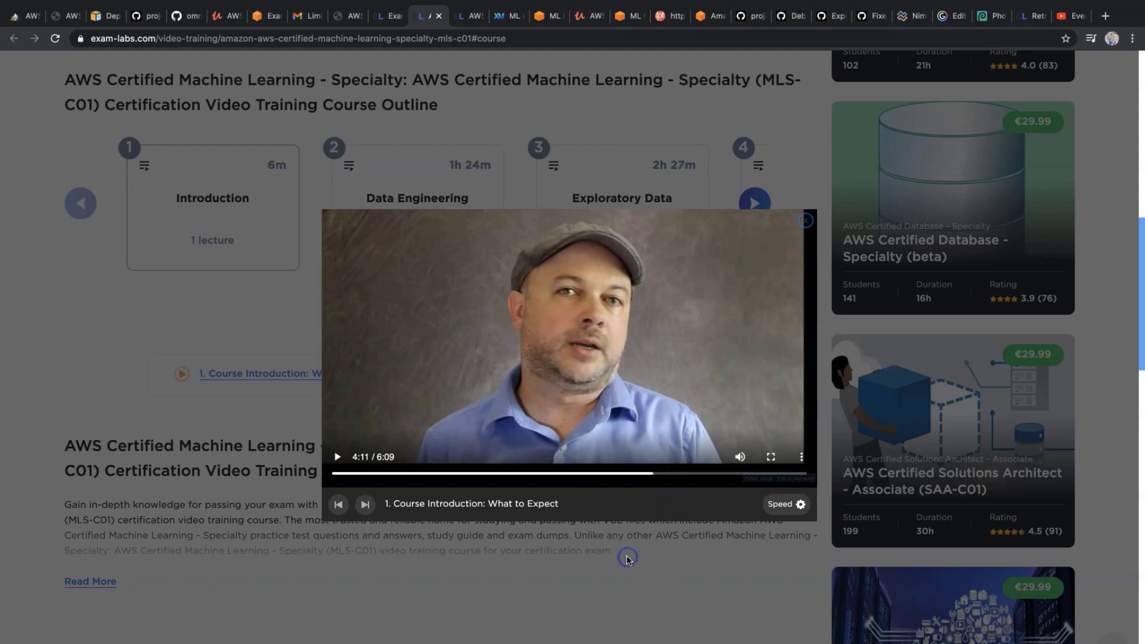
pyautogui.click(803, 220)
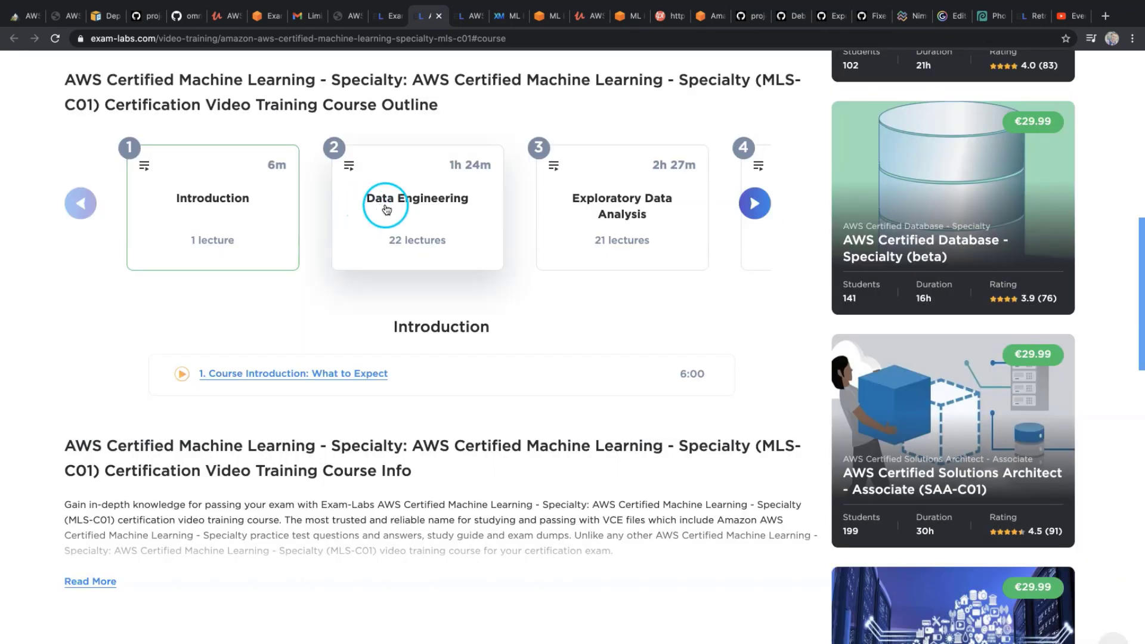
# Browse the Data Engineering and later course sections, then highlight the premium file name.
pyautogui.click(416, 208)
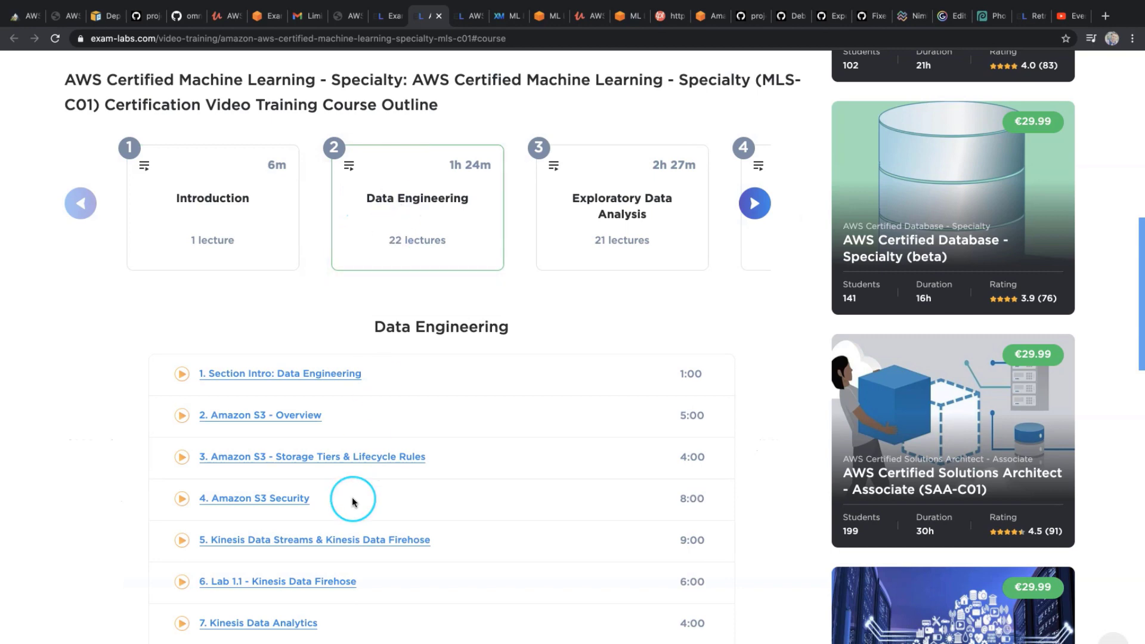
pyautogui.scroll(-3)
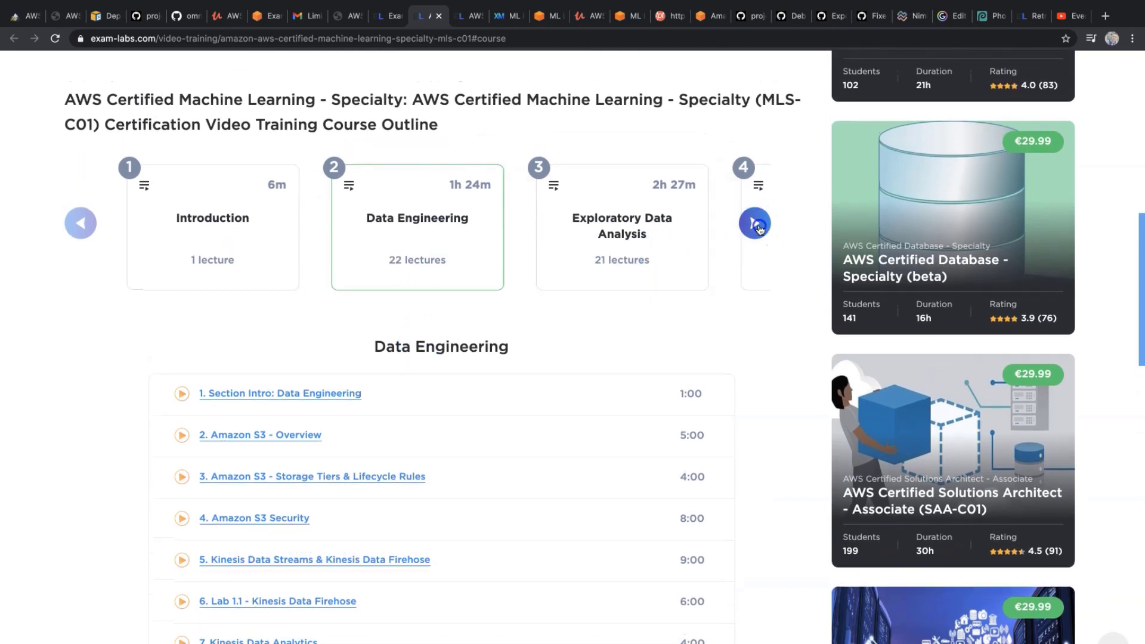
pyautogui.click(755, 222)
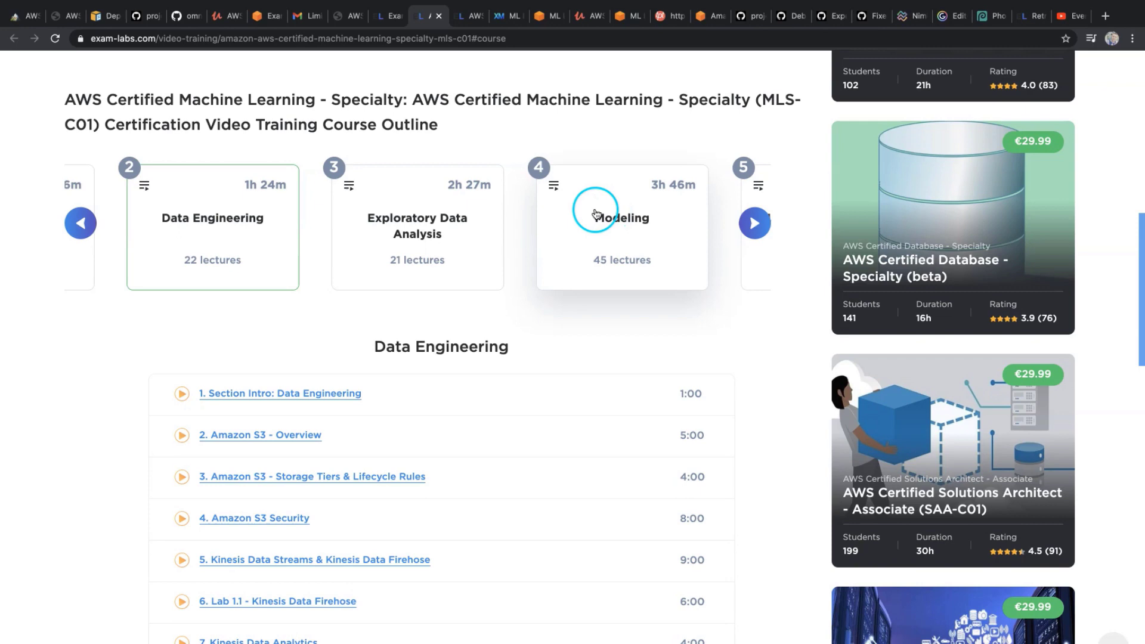
pyautogui.moveTo(298, 102); pyautogui.dragTo(376, 124)
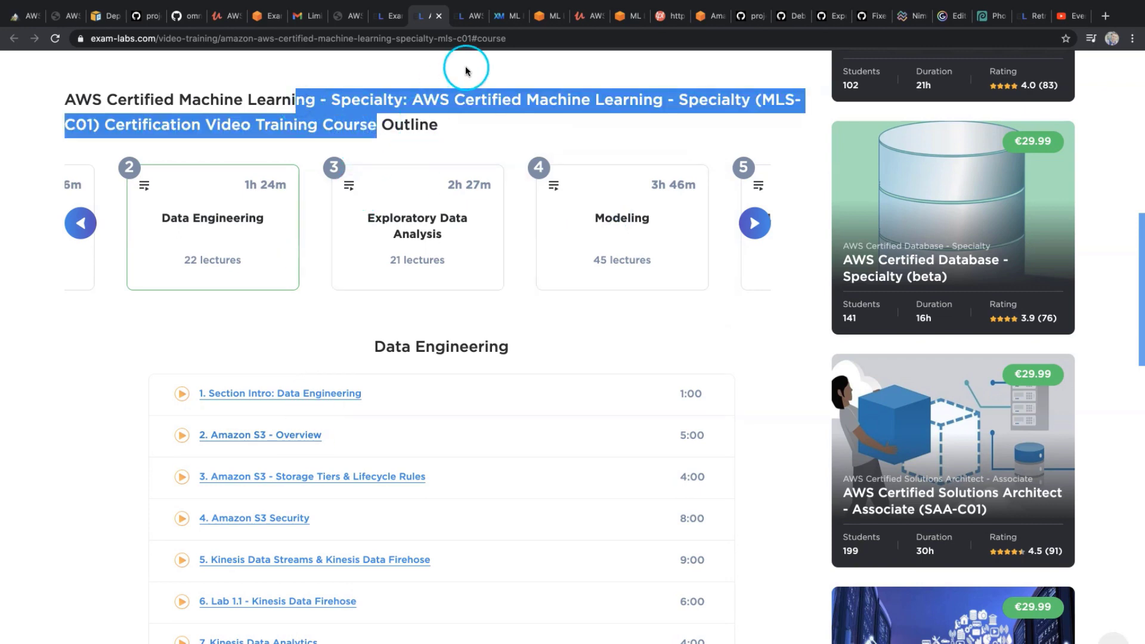
pyautogui.moveTo(314, 296)
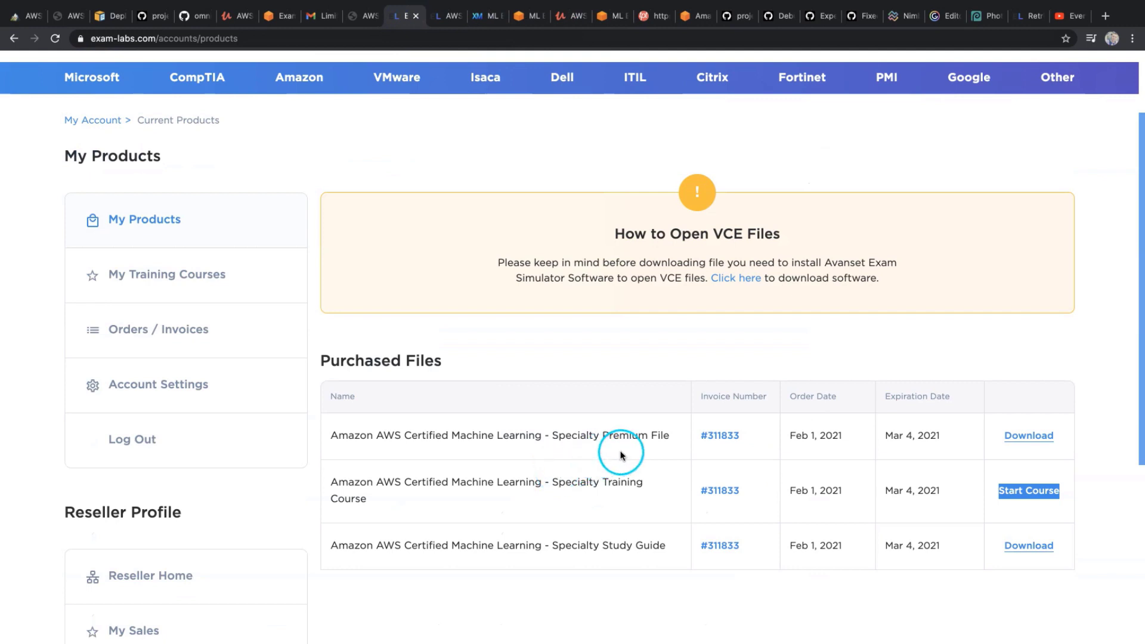
pyautogui.doubleClick(635, 435)
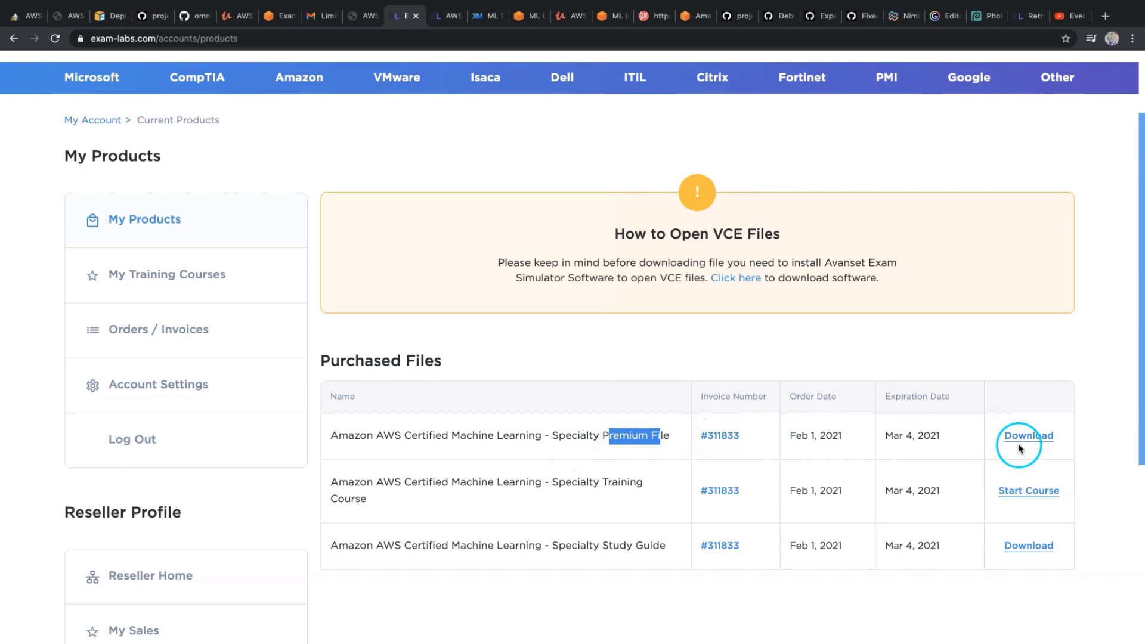
pyautogui.moveTo(933, 462)
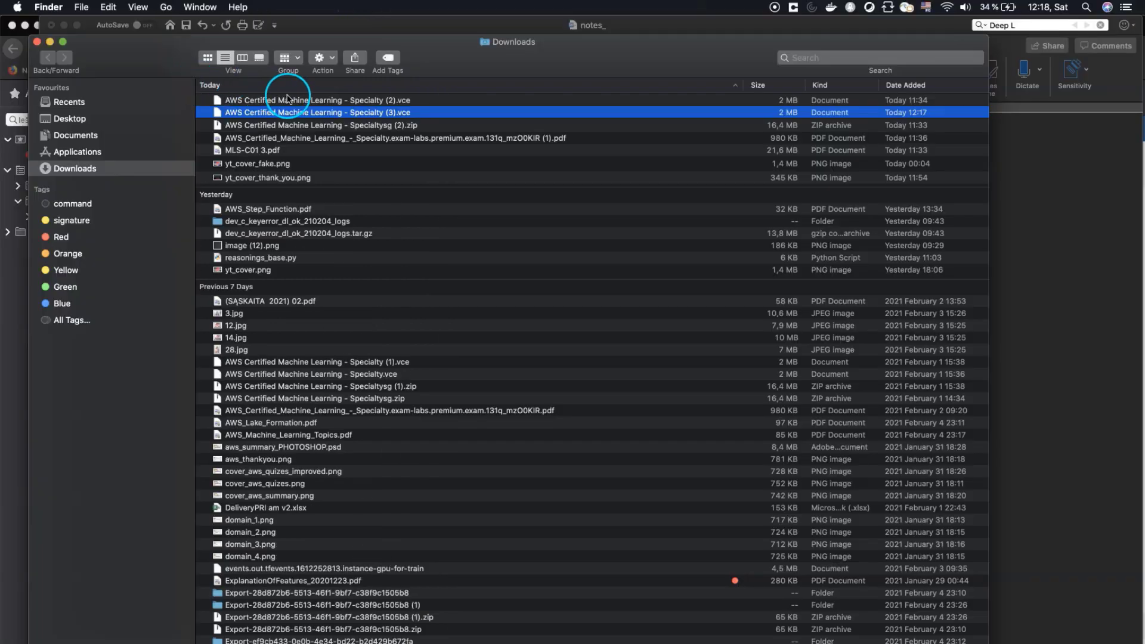
pyautogui.doubleClick(316, 112)
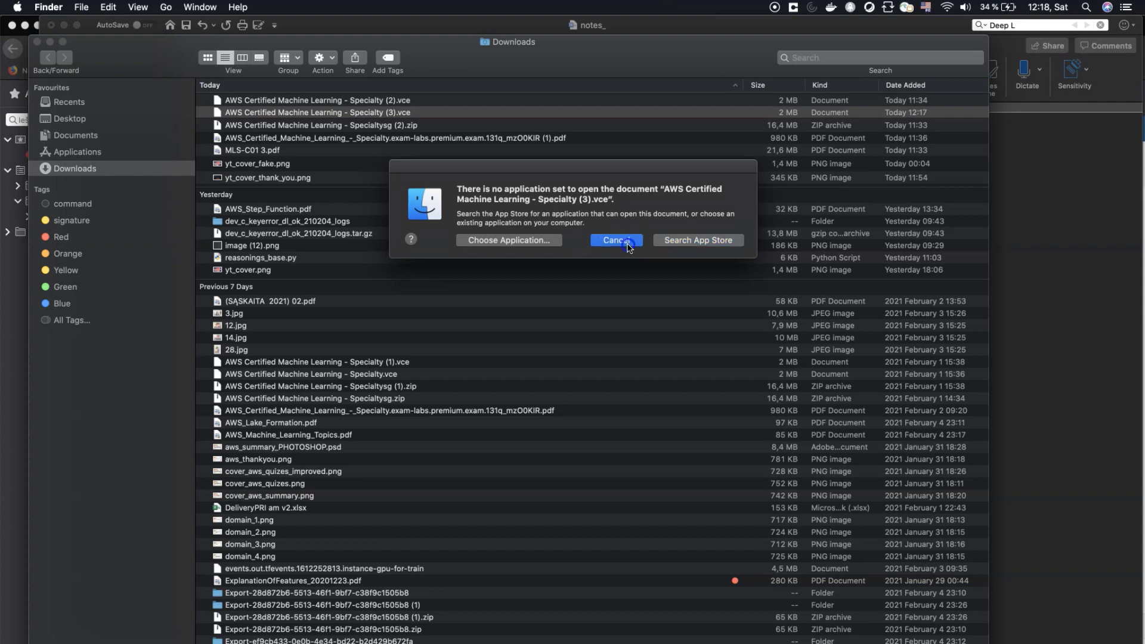
pyautogui.click(615, 240)
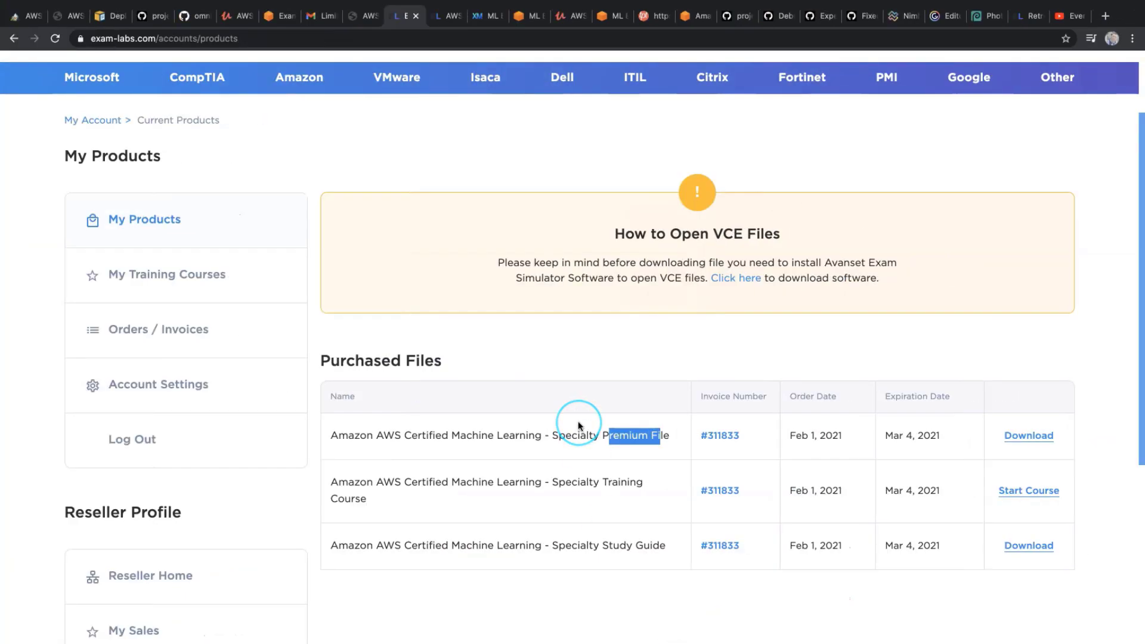
pyautogui.moveTo(507, 232)
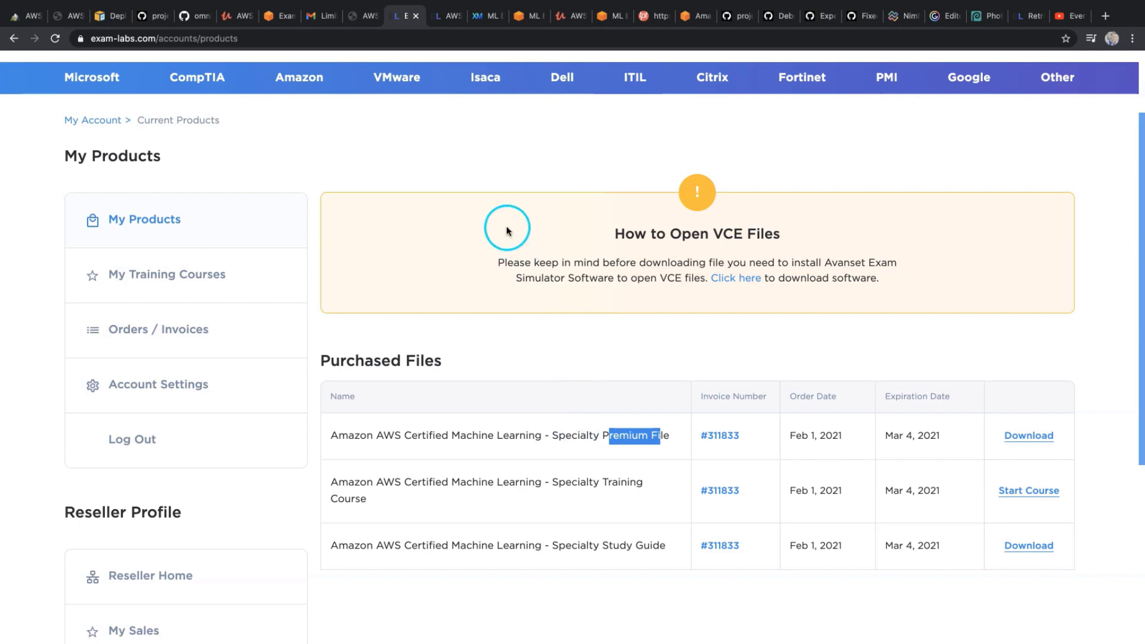
# Read the How to Open VCE Files notice and follow its link to avanset.com.
pyautogui.moveTo(539, 262); pyautogui.dragTo(712, 262)
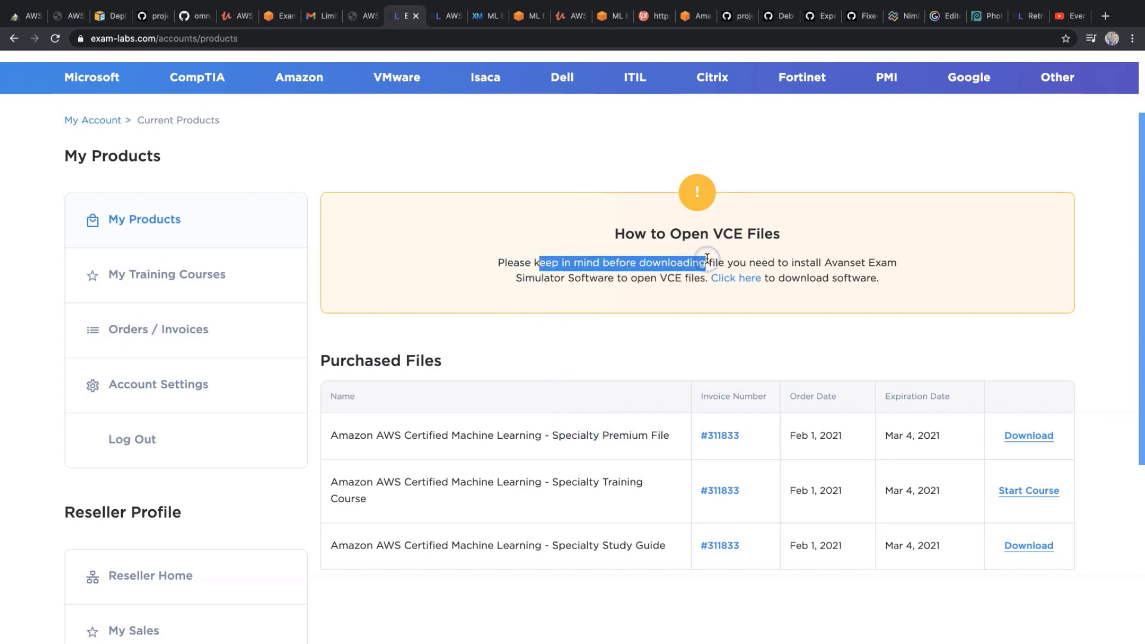
pyautogui.moveTo(706, 262); pyautogui.dragTo(860, 262)
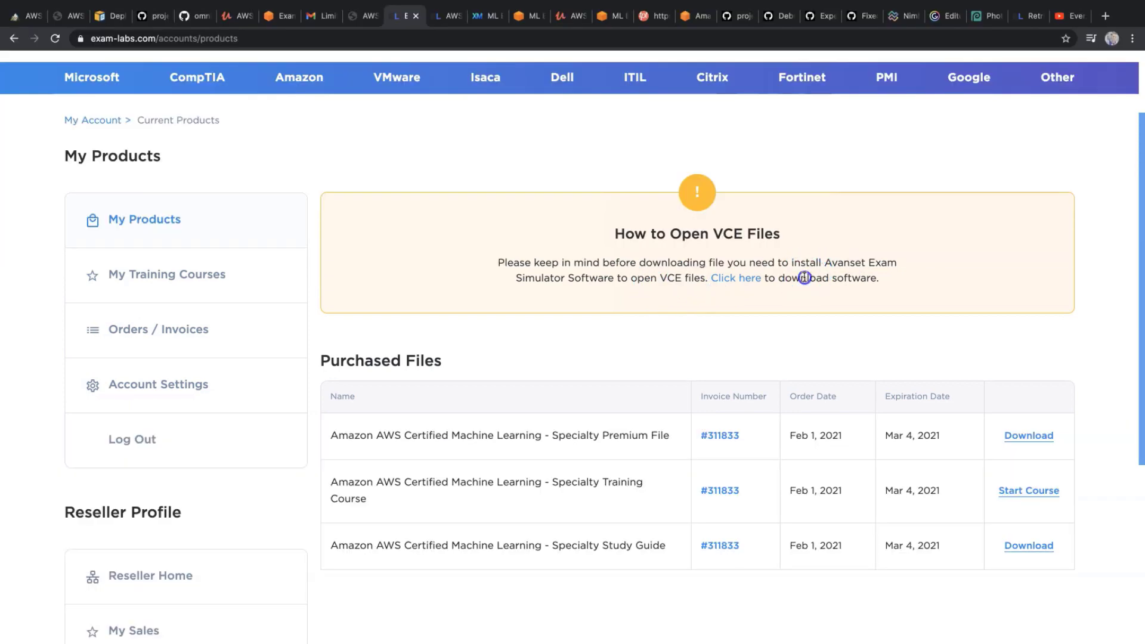
pyautogui.click(736, 279)
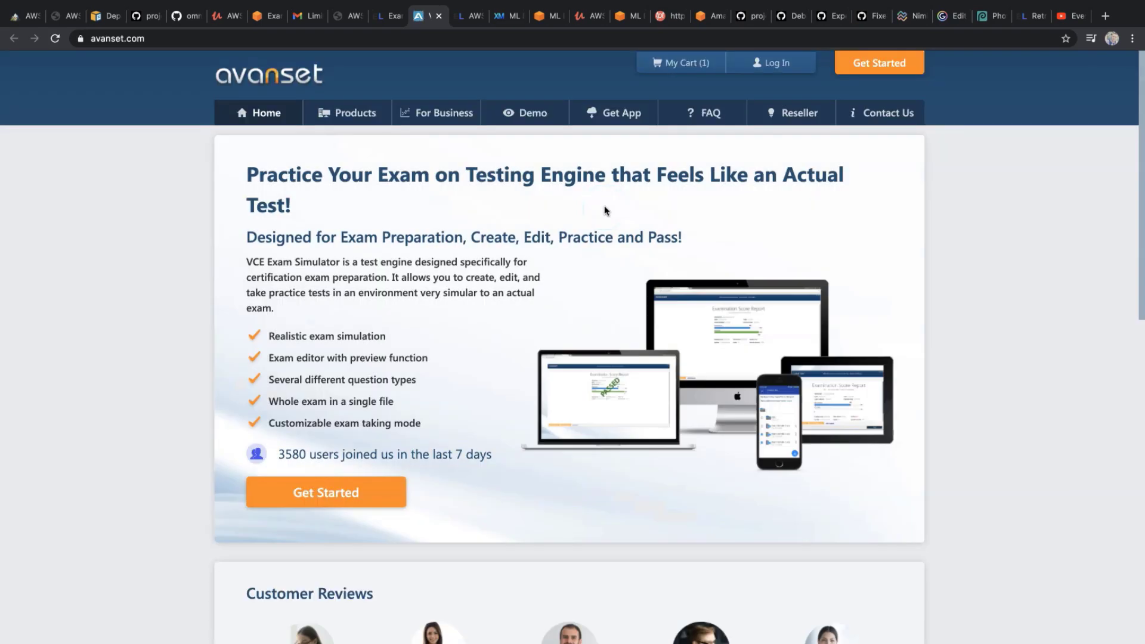
# Bring up the Avanset VCE Simulator product options and scroll through them.
pyautogui.click(484, 211)
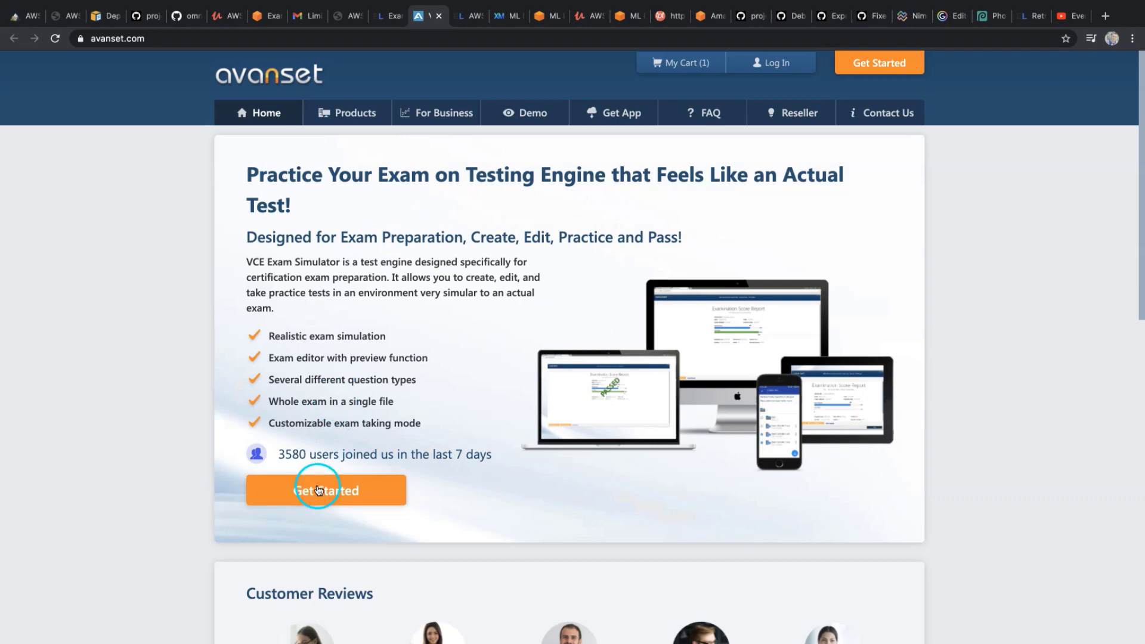
pyautogui.click(325, 490)
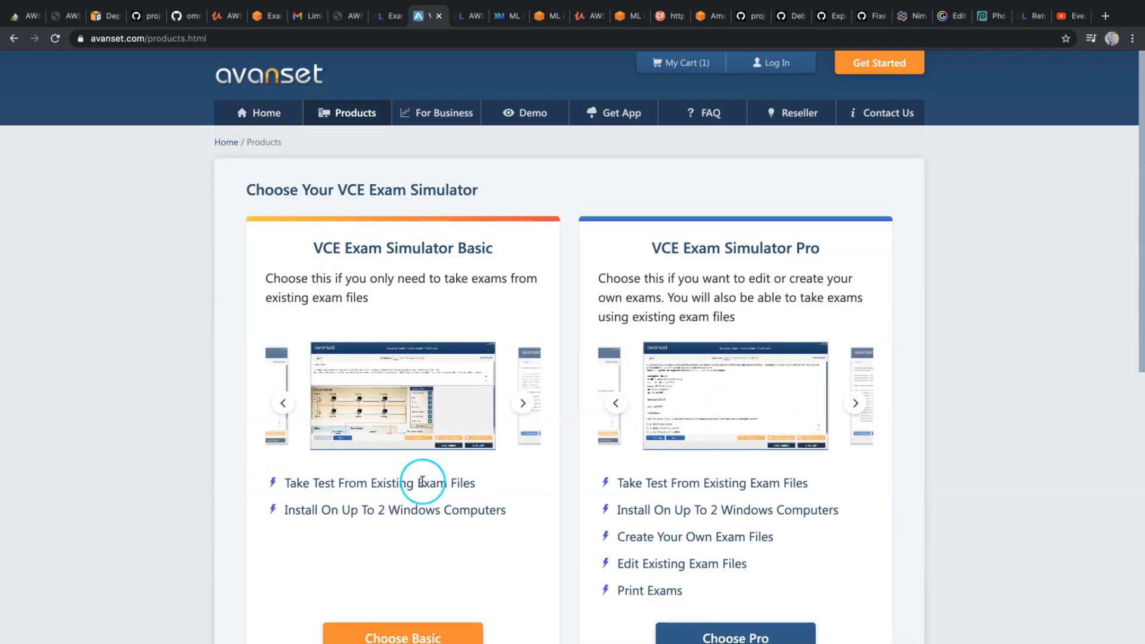
pyautogui.scroll(-3)
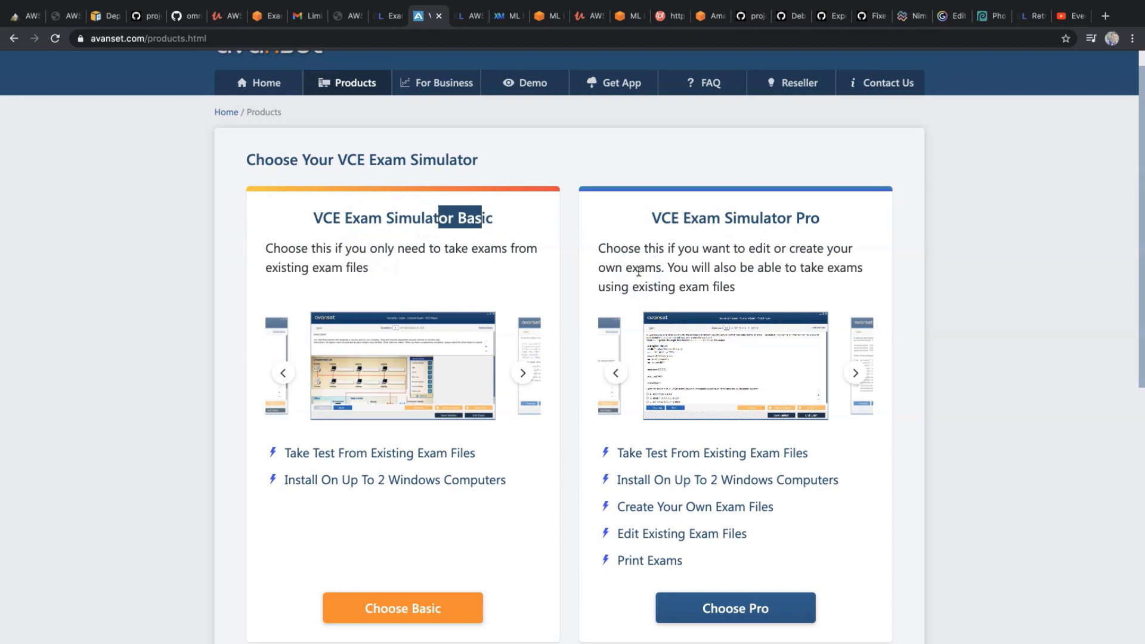
pyautogui.scroll(-3)
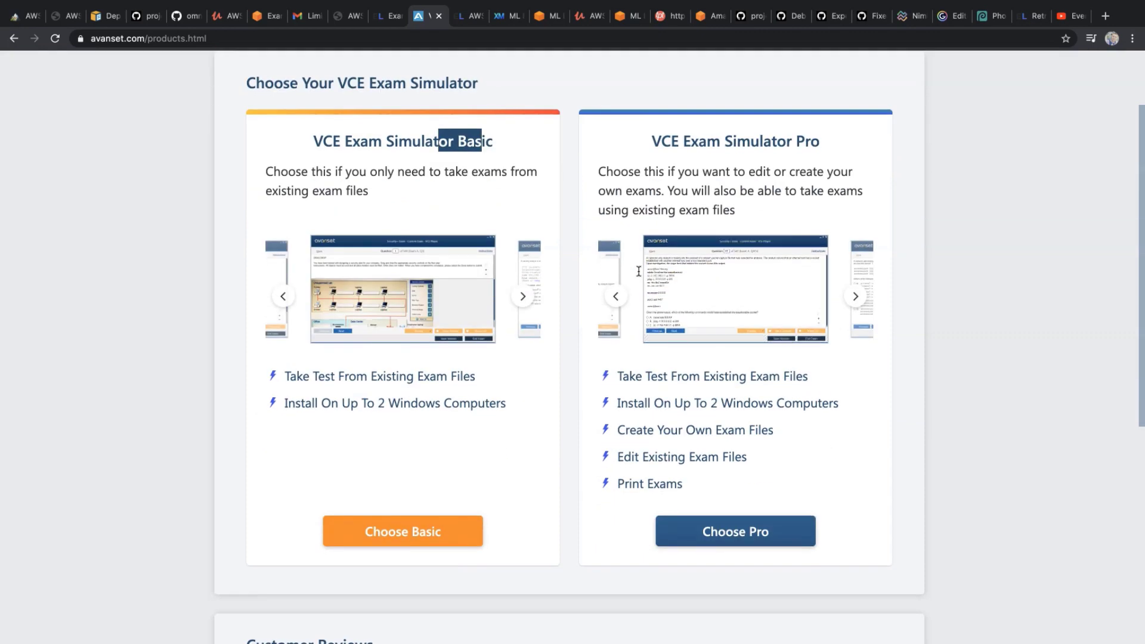
# Choose the Basic version, review €119.99 quarterly pricing, and close the Avanset tab.
pyautogui.click(472, 400)
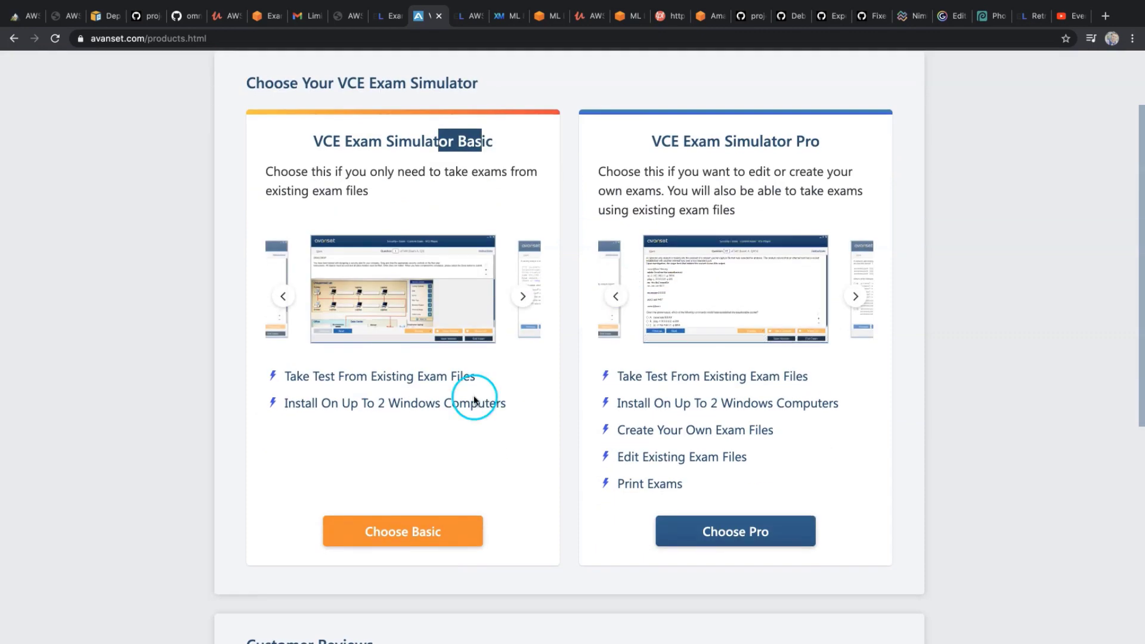
pyautogui.click(402, 530)
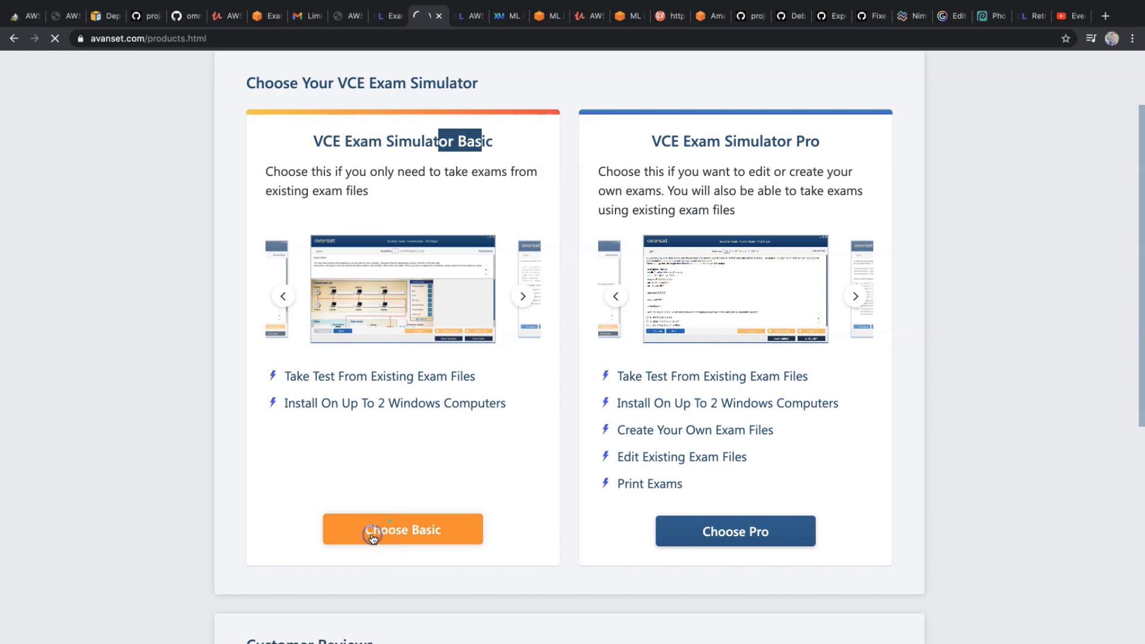
pyautogui.click(401, 530)
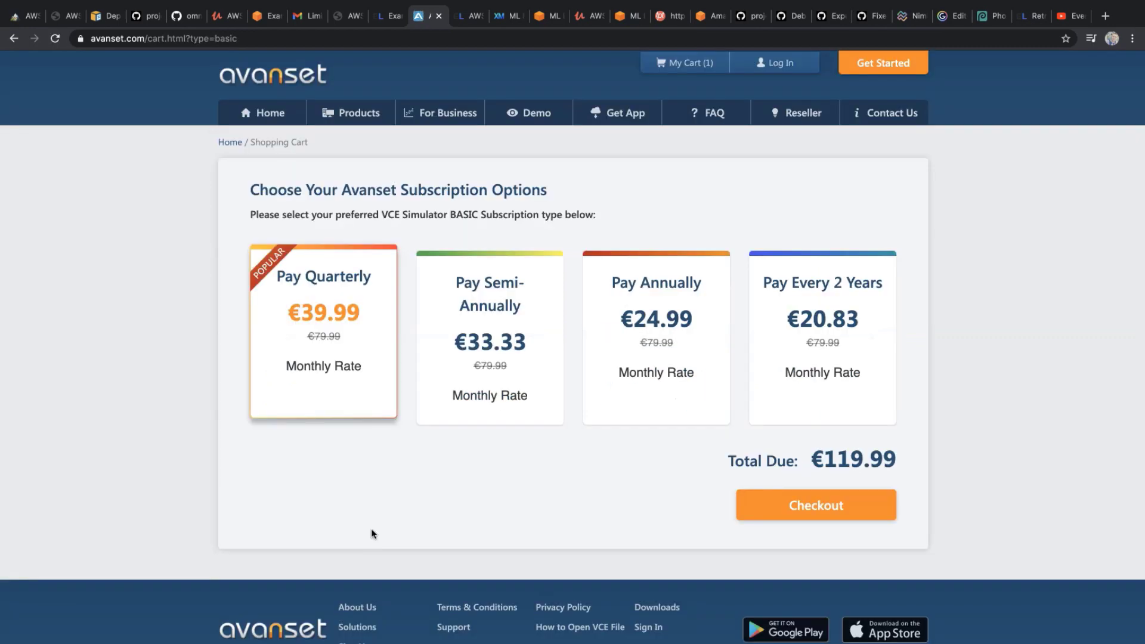
pyautogui.moveTo(403, 478)
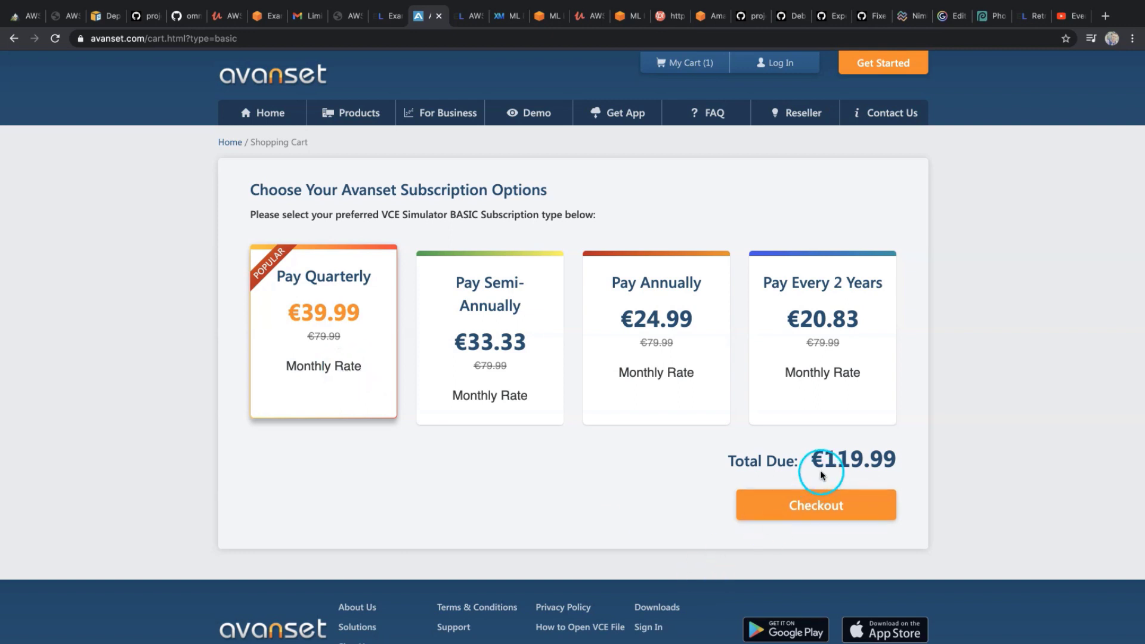
pyautogui.doubleClick(842, 459)
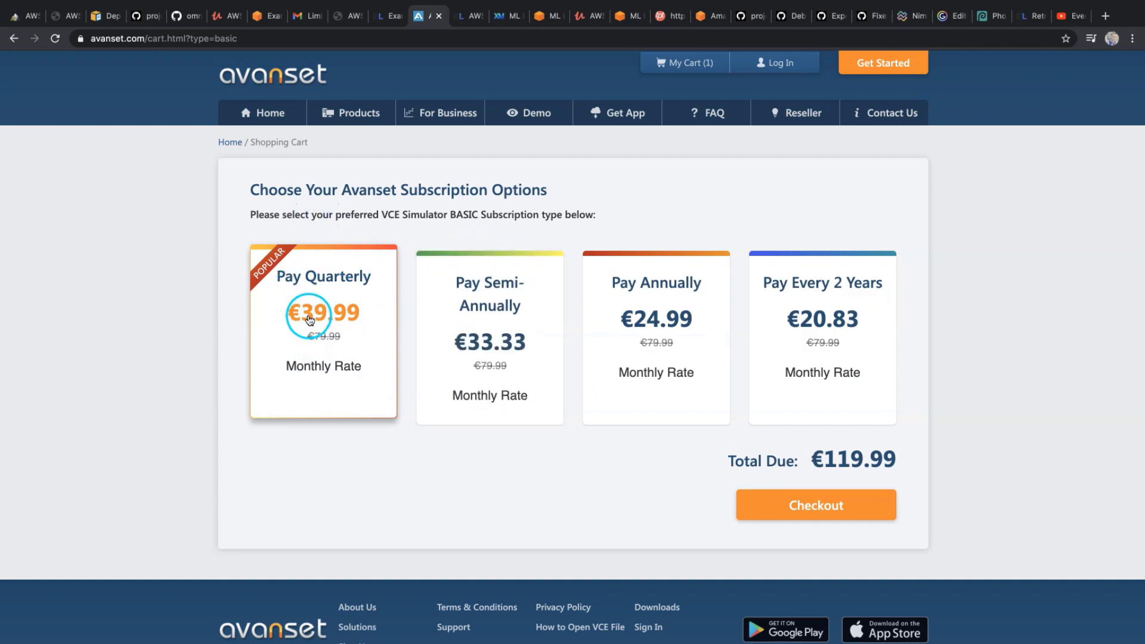
pyautogui.moveTo(389, 379)
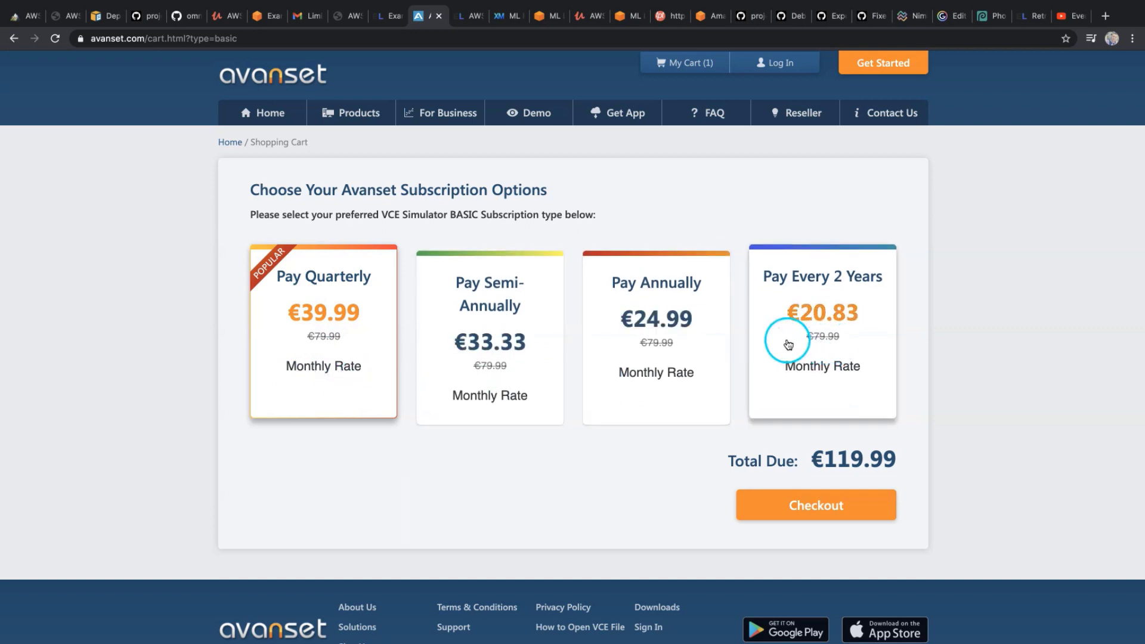
pyautogui.moveTo(537, 343)
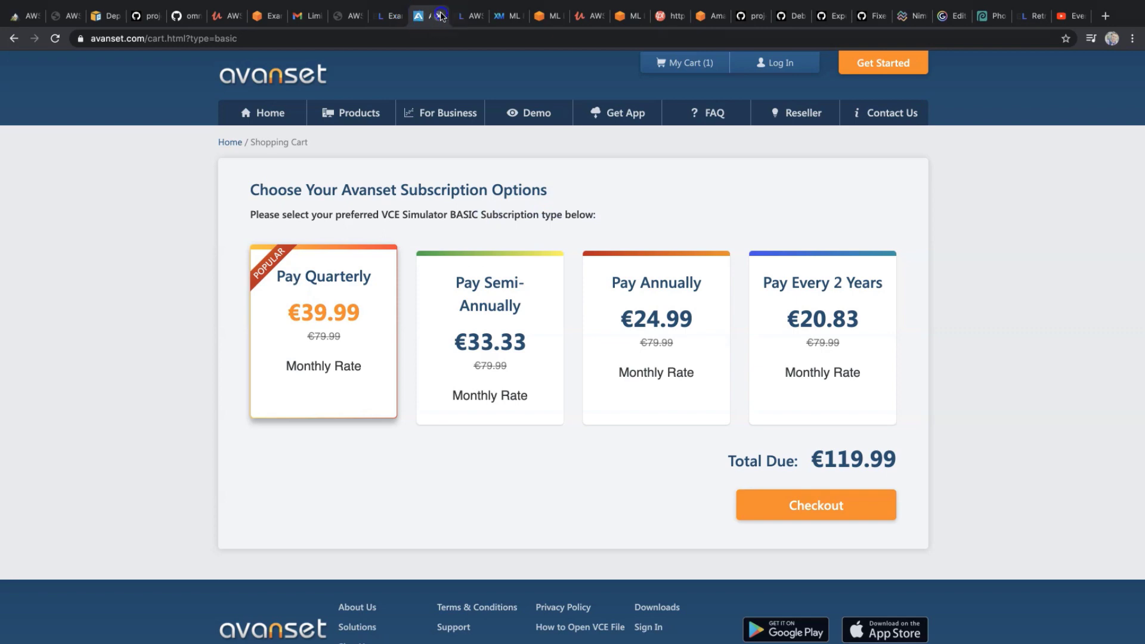
pyautogui.click(384, 16)
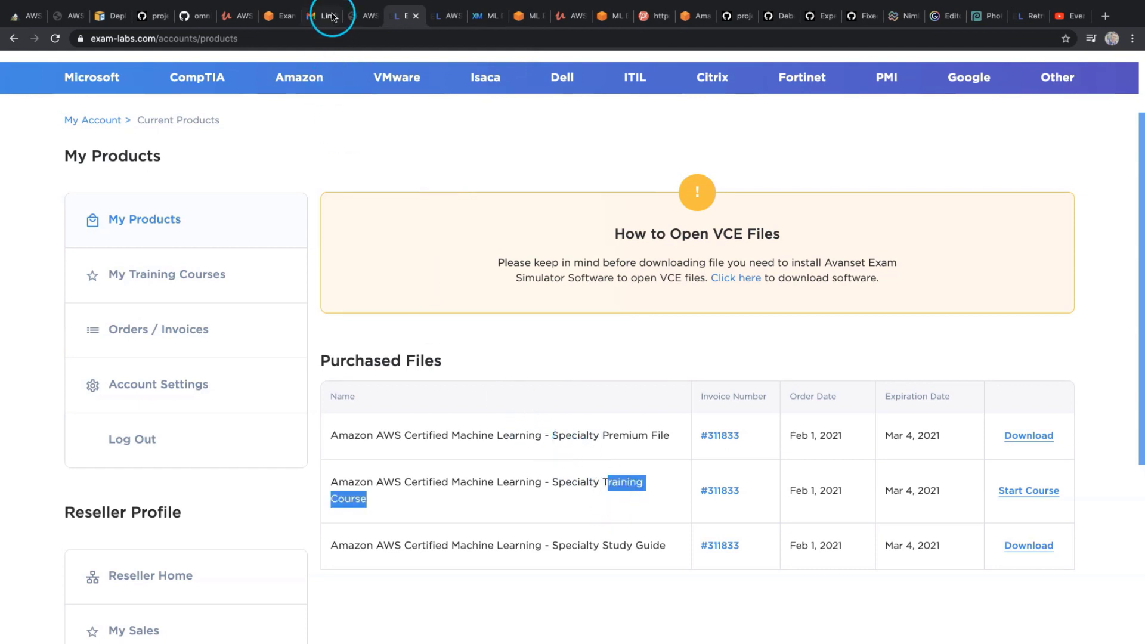
# Search Gmail for 'vce' and preview the converted ML Specialty exam PDF attachment.
pyautogui.click(320, 16)
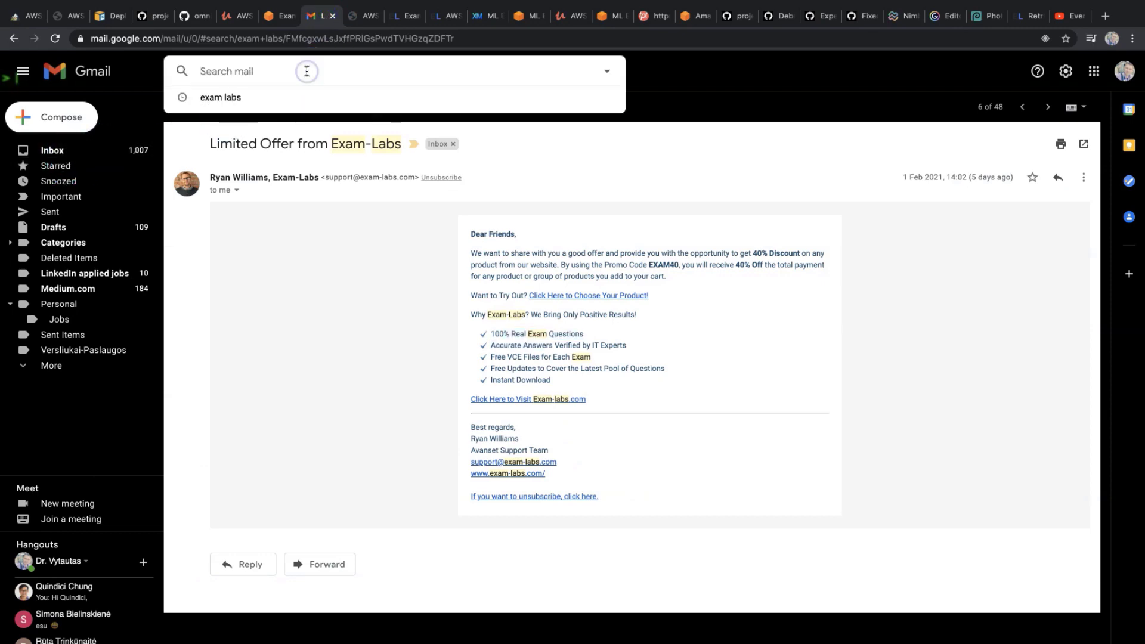
pyautogui.write('vce')
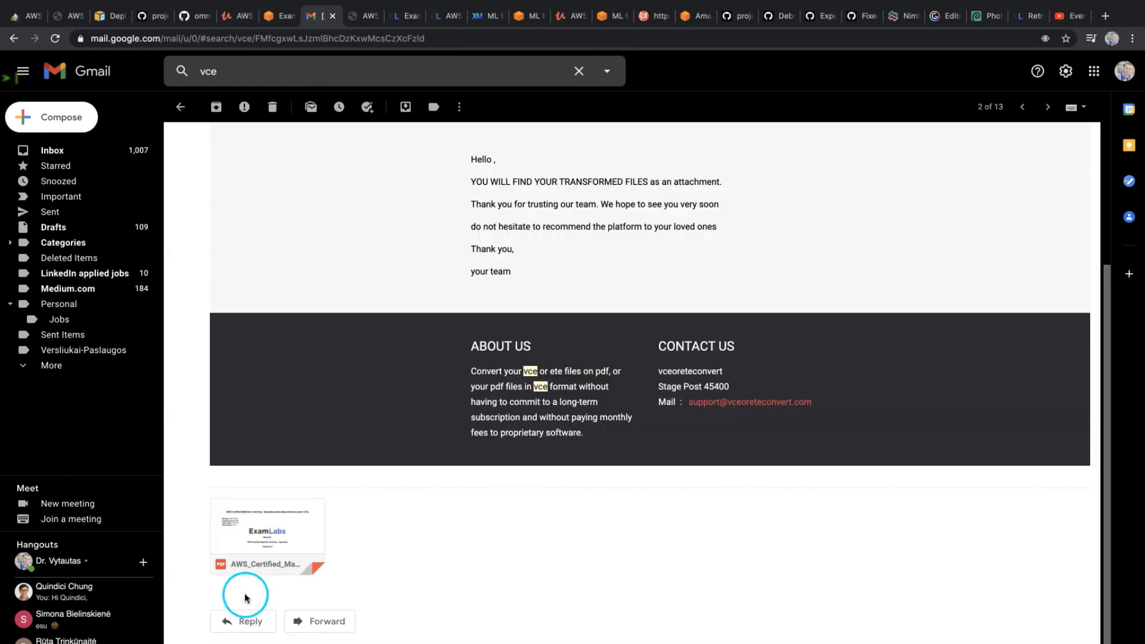
pyautogui.click(268, 531)
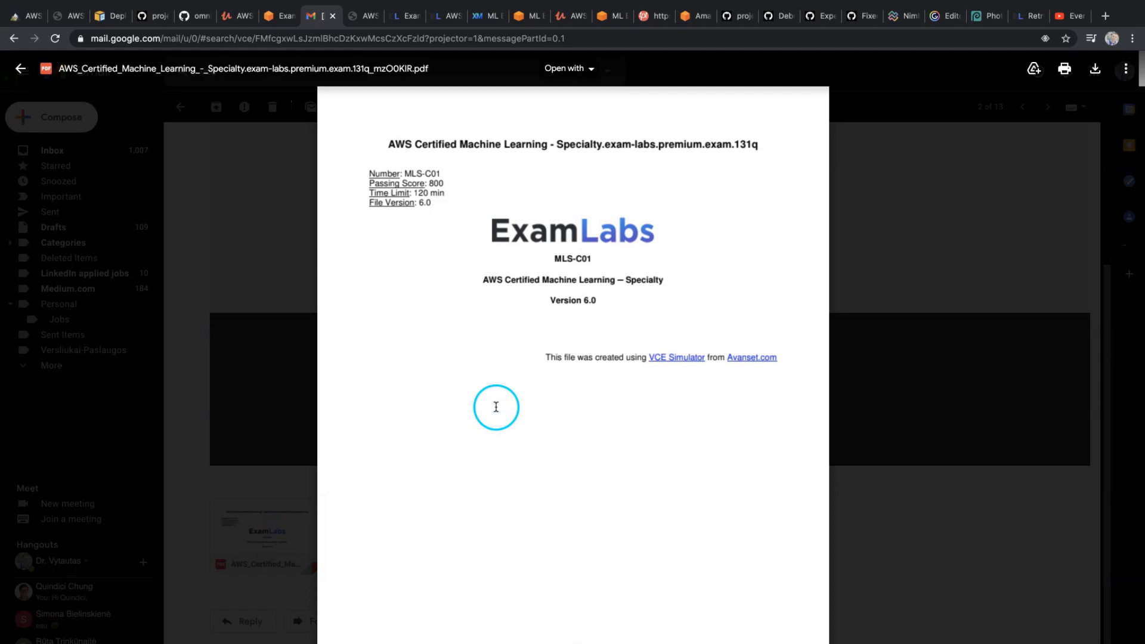
pyautogui.scroll(-3)
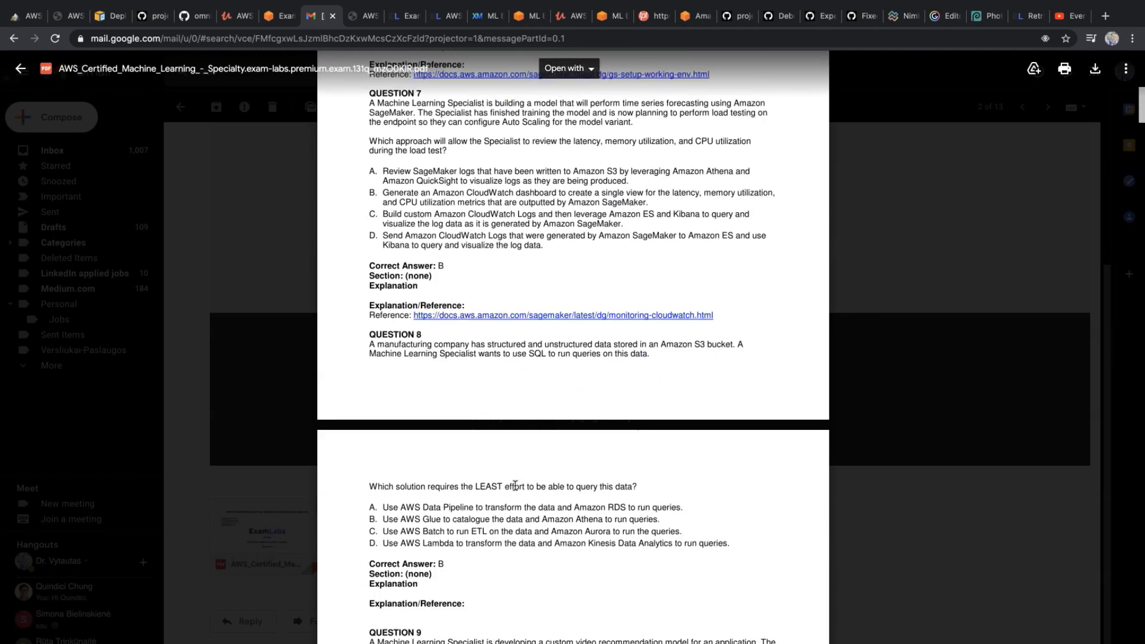
pyautogui.scroll(-3)
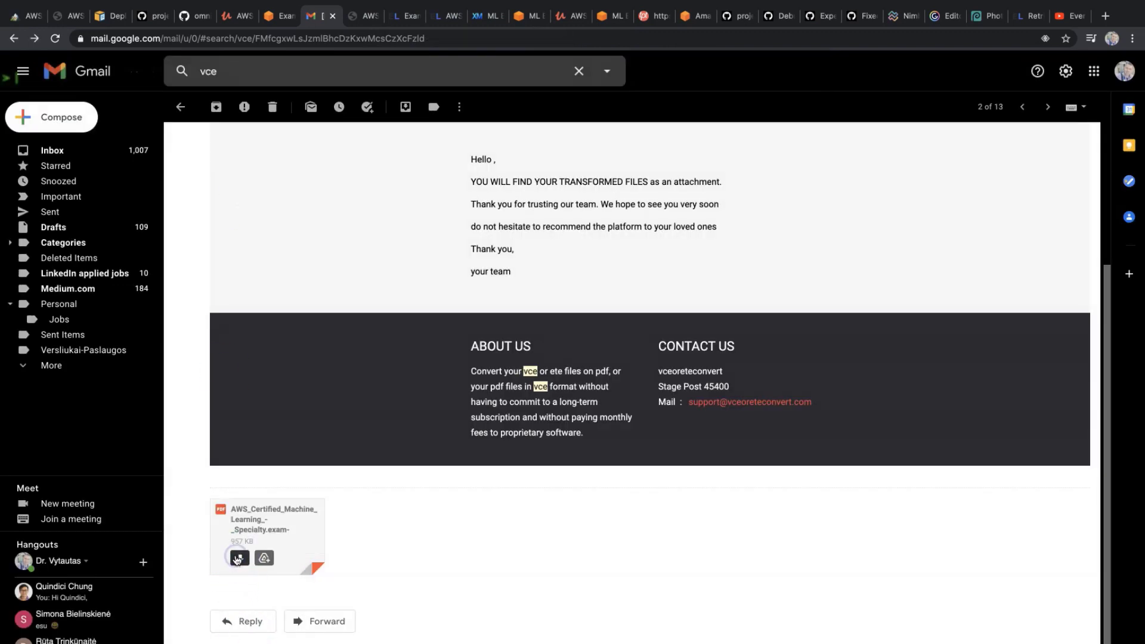
# Download the converted exam PDF and scroll through it to page 34 of 58.
pyautogui.click(237, 557)
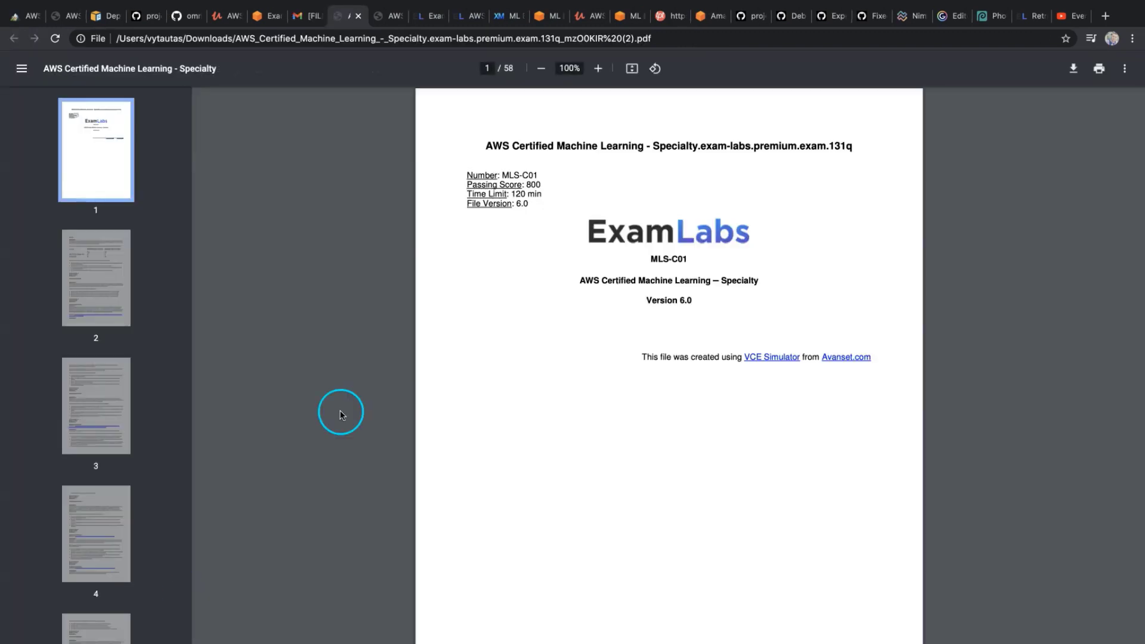
pyautogui.scroll(-3)
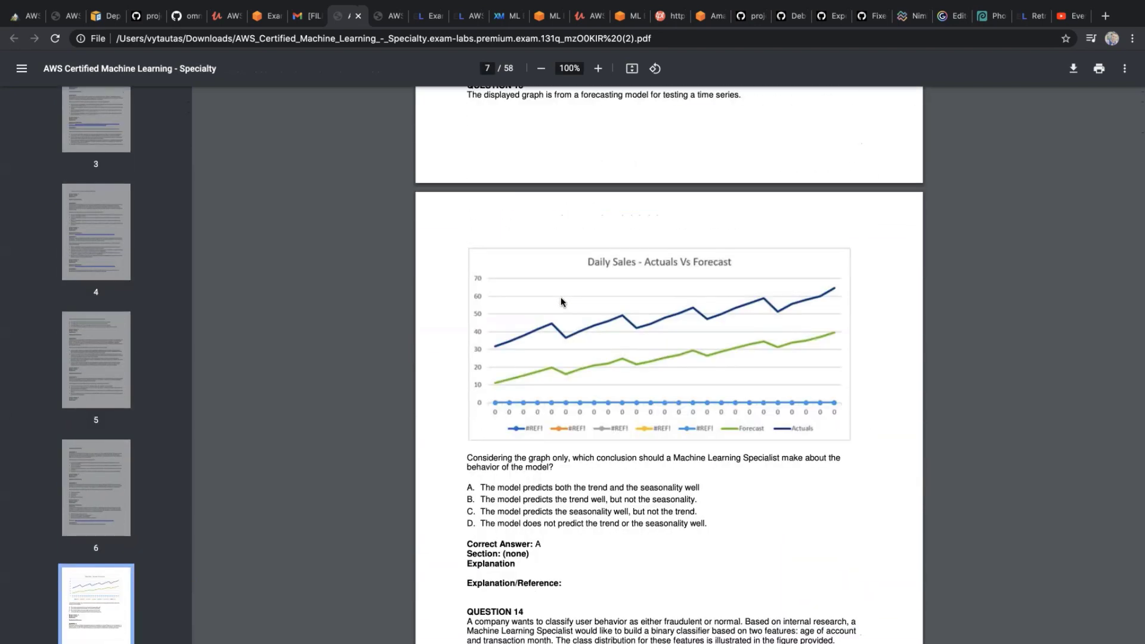
pyautogui.scroll(-3)
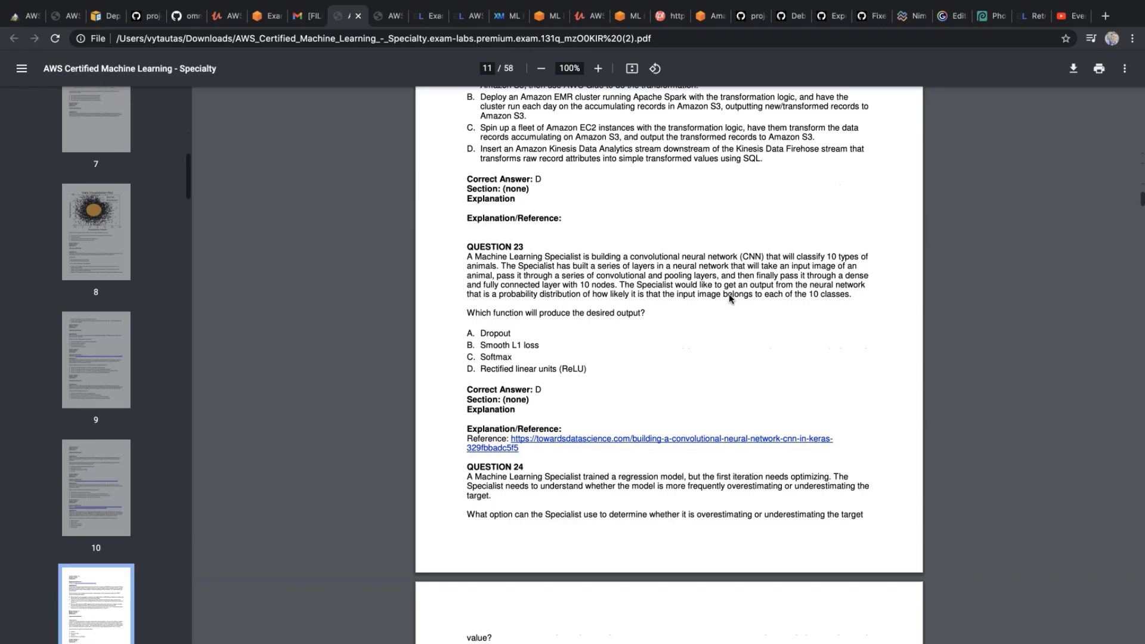
pyautogui.scroll(-3)
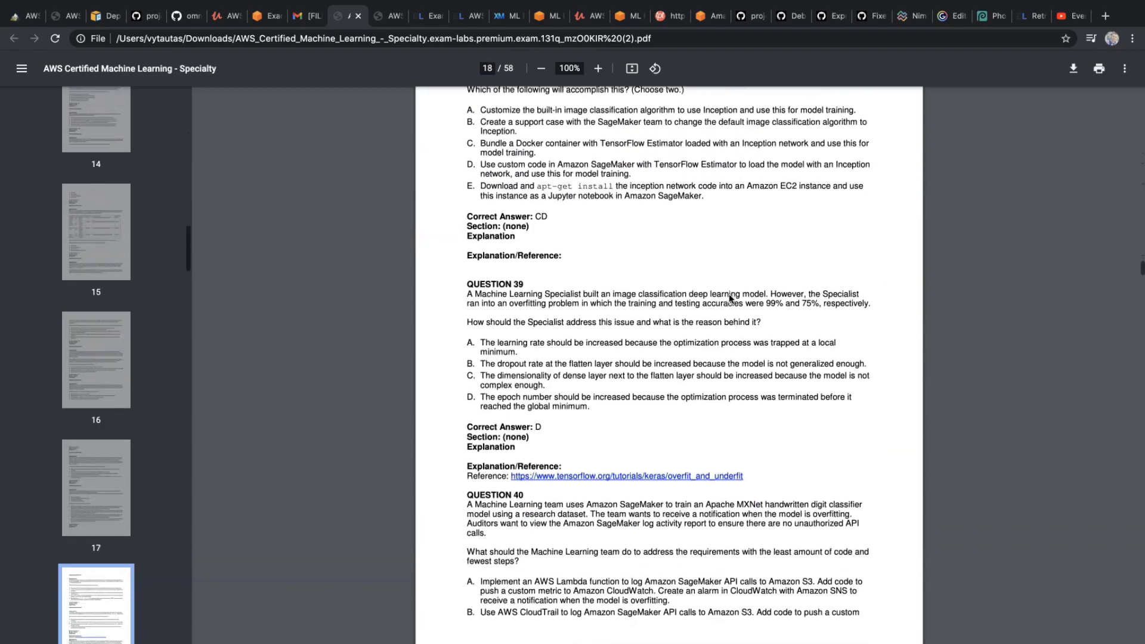
pyautogui.scroll(-3)
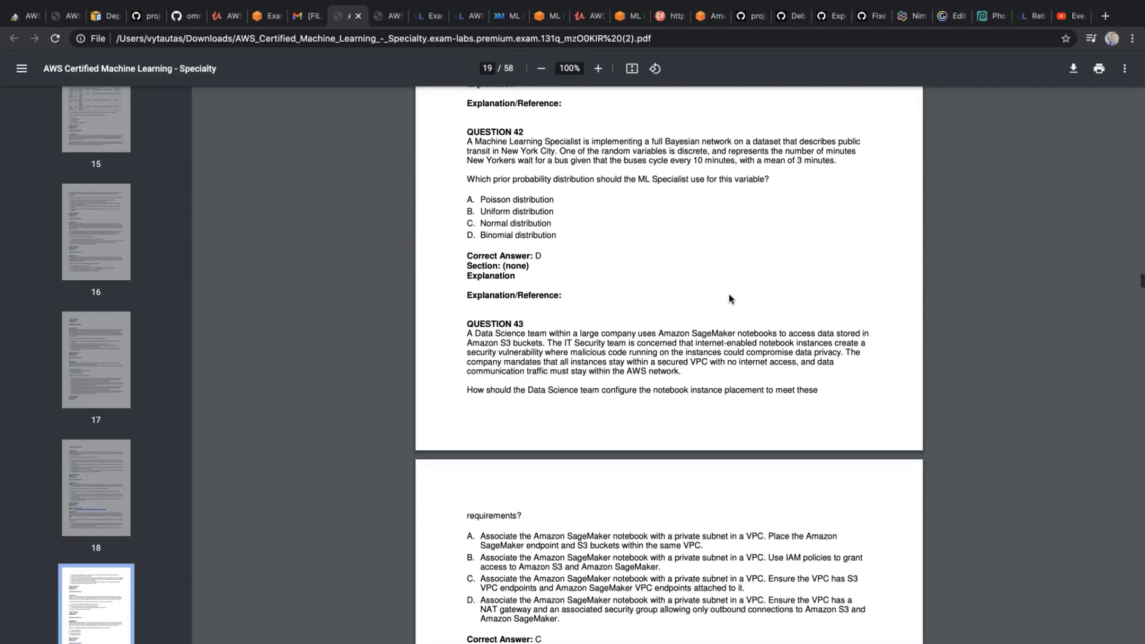
pyautogui.scroll(-3)
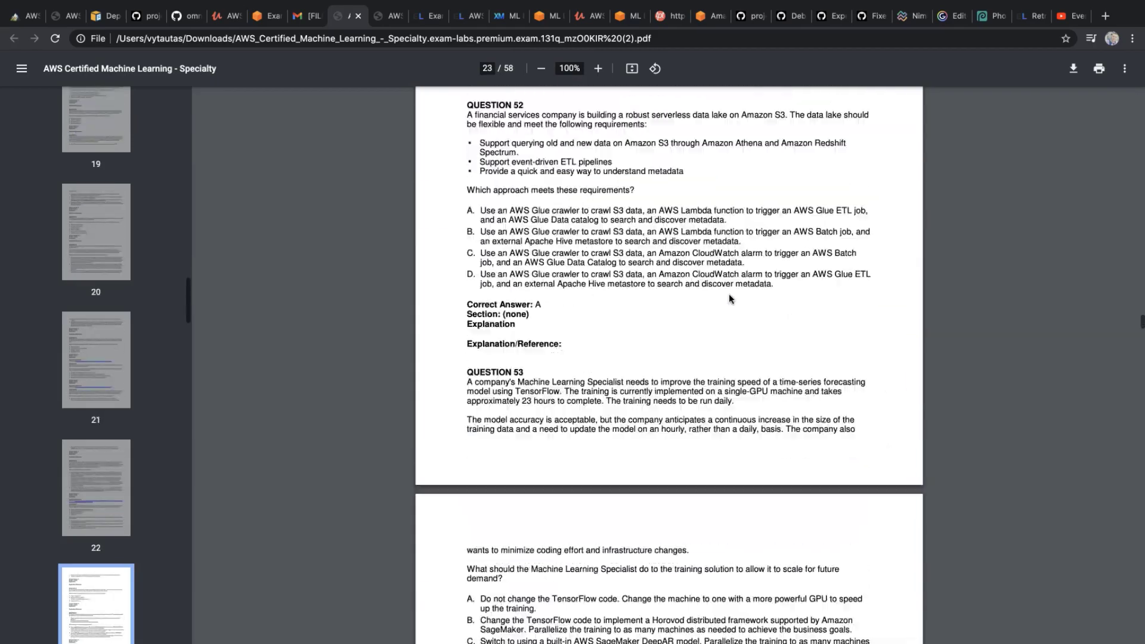
pyautogui.scroll(-3)
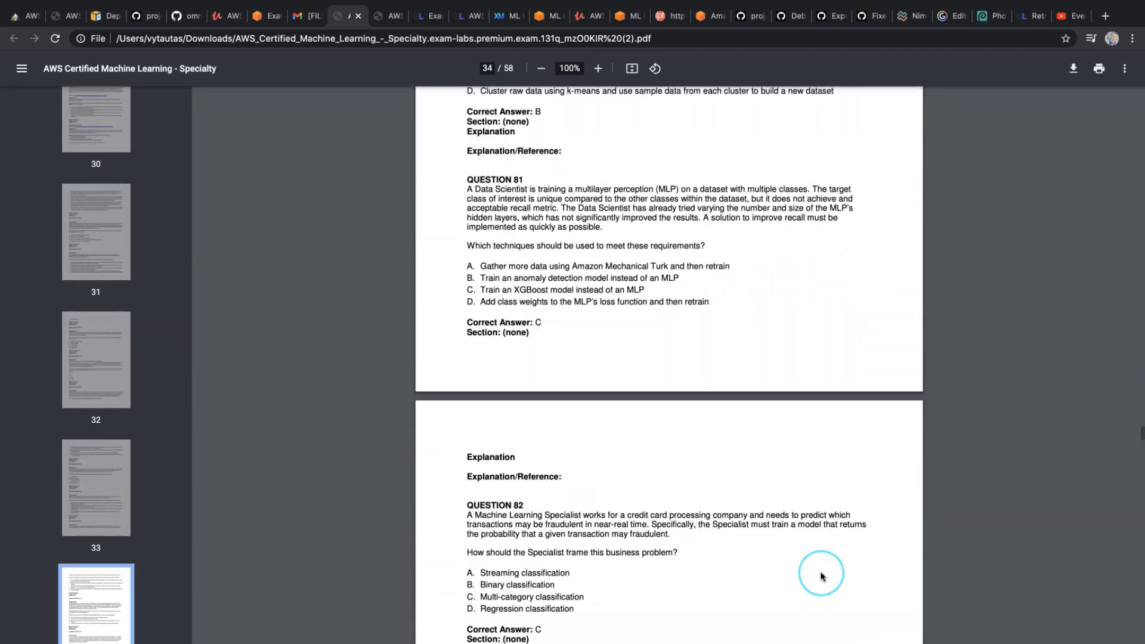
# Search the PDF for 'Spot' and highlight Question 90's EMR cluster node counts.
pyautogui.write('Spot')
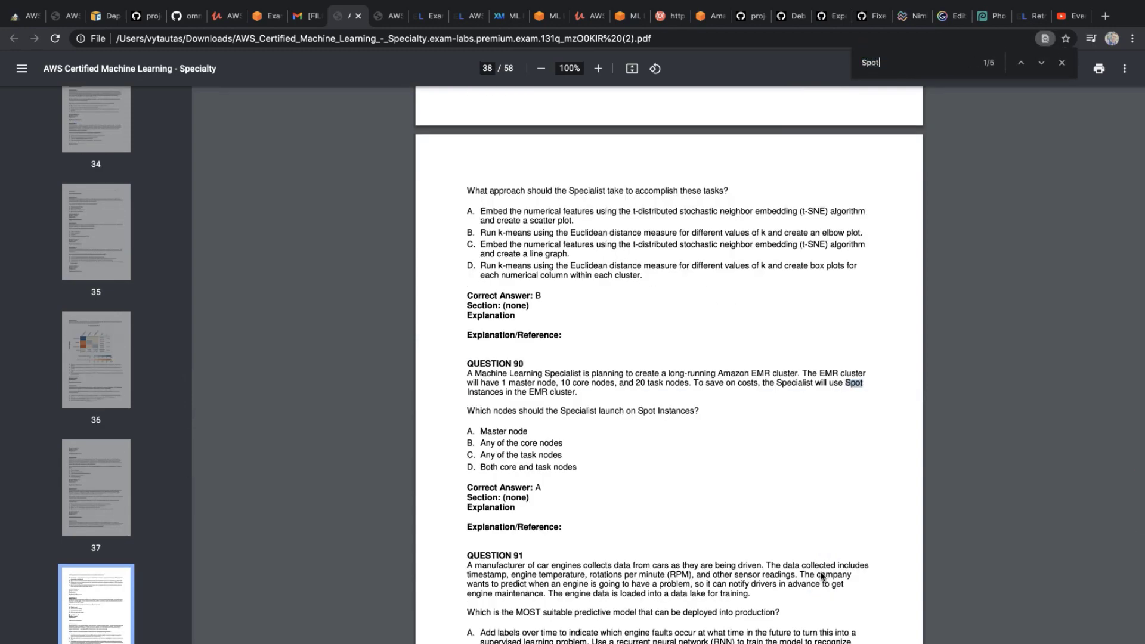
pyautogui.click(1040, 62)
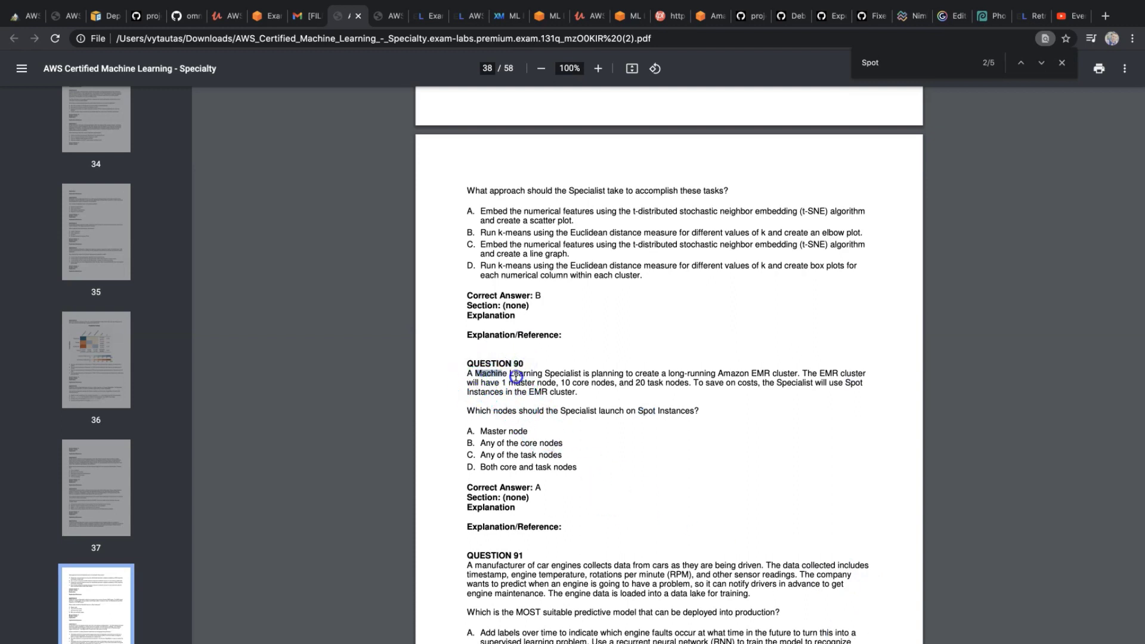
pyautogui.moveTo(489, 373); pyautogui.dragTo(631, 373)
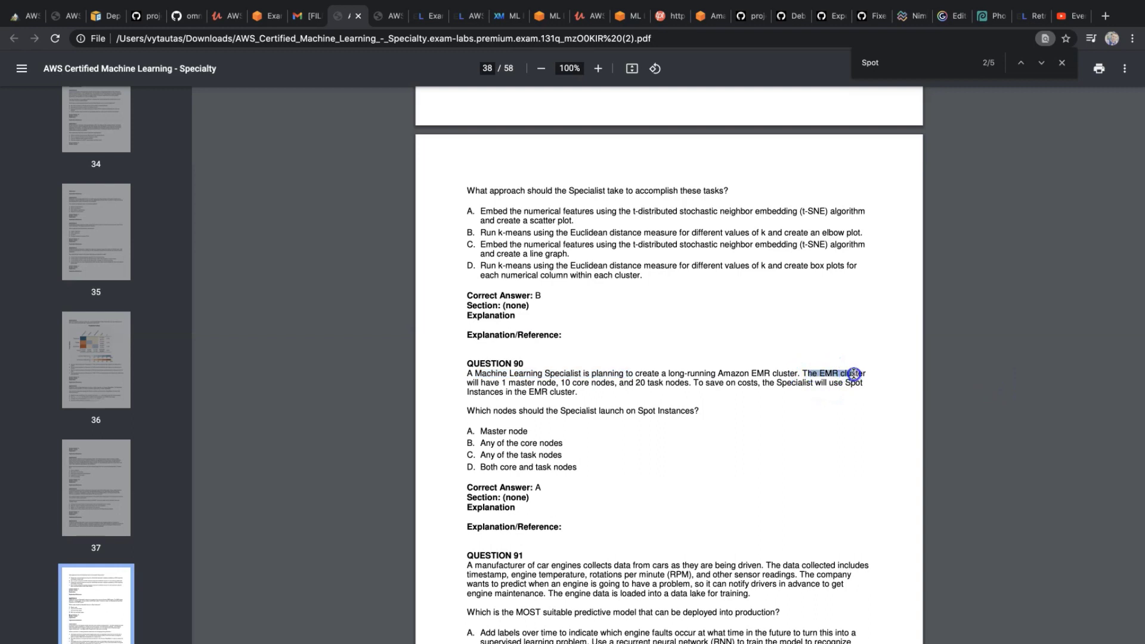
pyautogui.moveTo(852, 373); pyautogui.dragTo(660, 391)
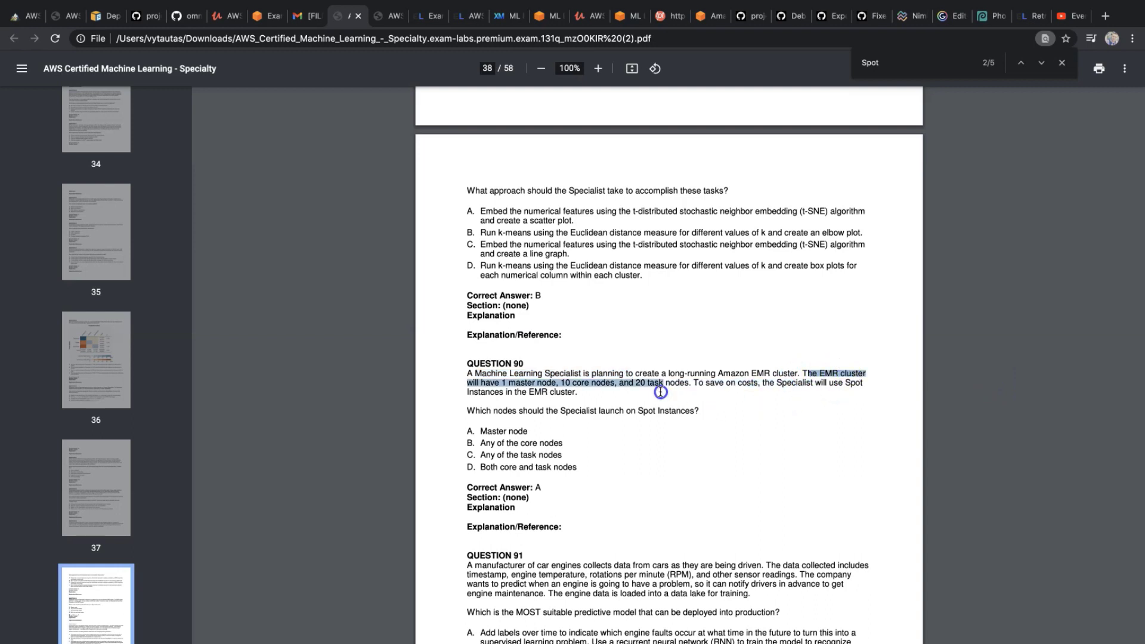
pyautogui.moveTo(659, 387)
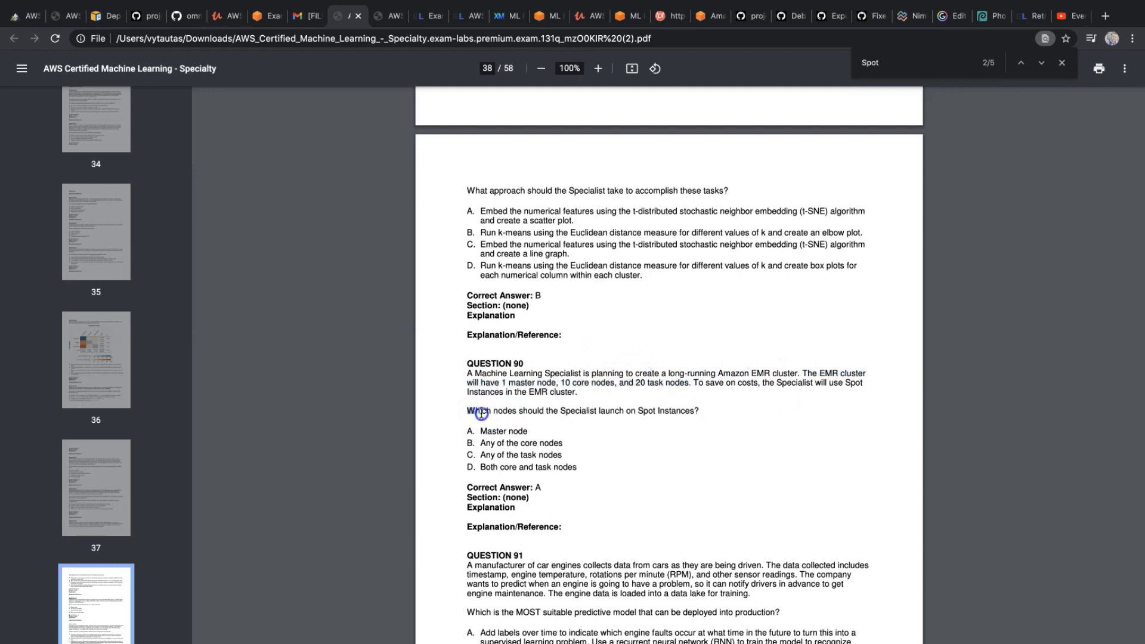
# Highlight the question on Spot Instance nodes and the Master and core node options.
pyautogui.moveTo(468, 410); pyautogui.dragTo(629, 414)
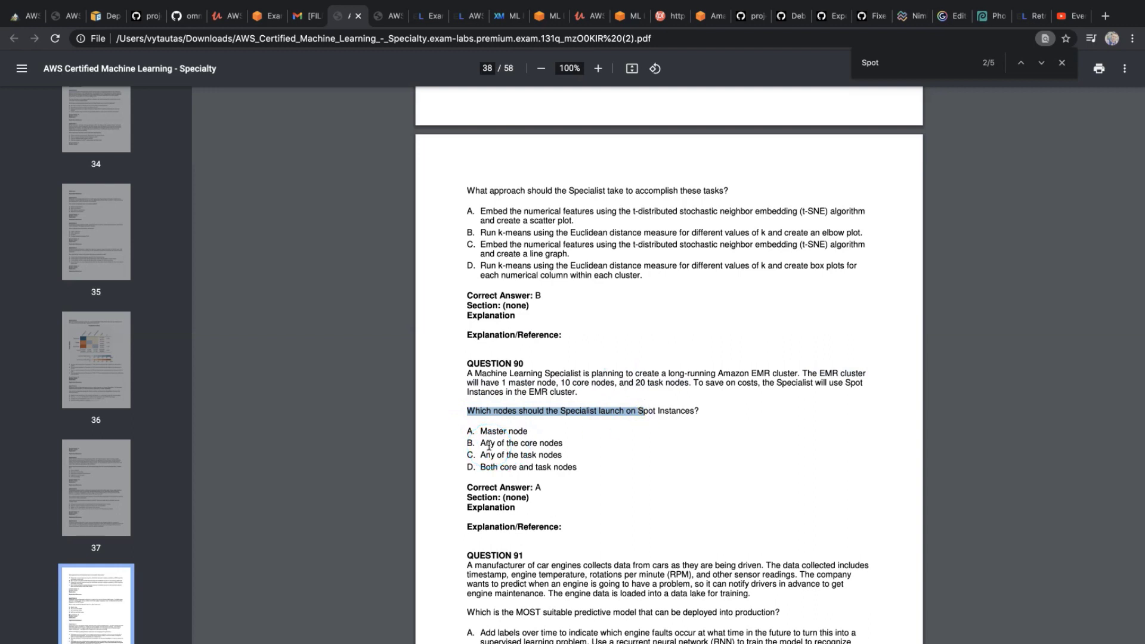
pyautogui.doubleClick(503, 430)
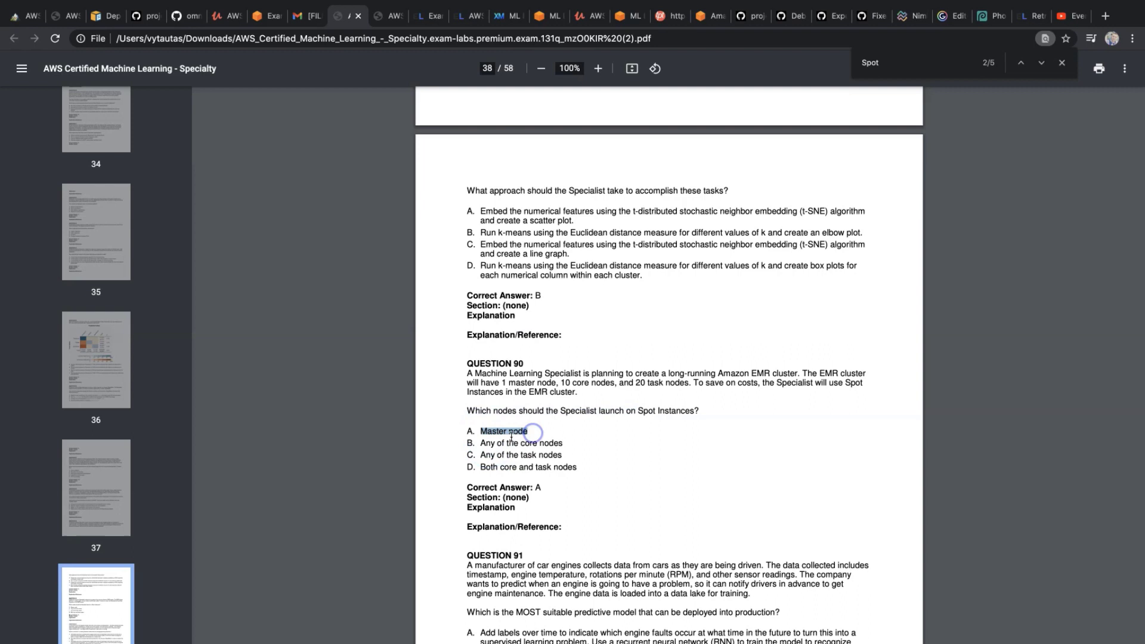
pyautogui.doubleClick(522, 442)
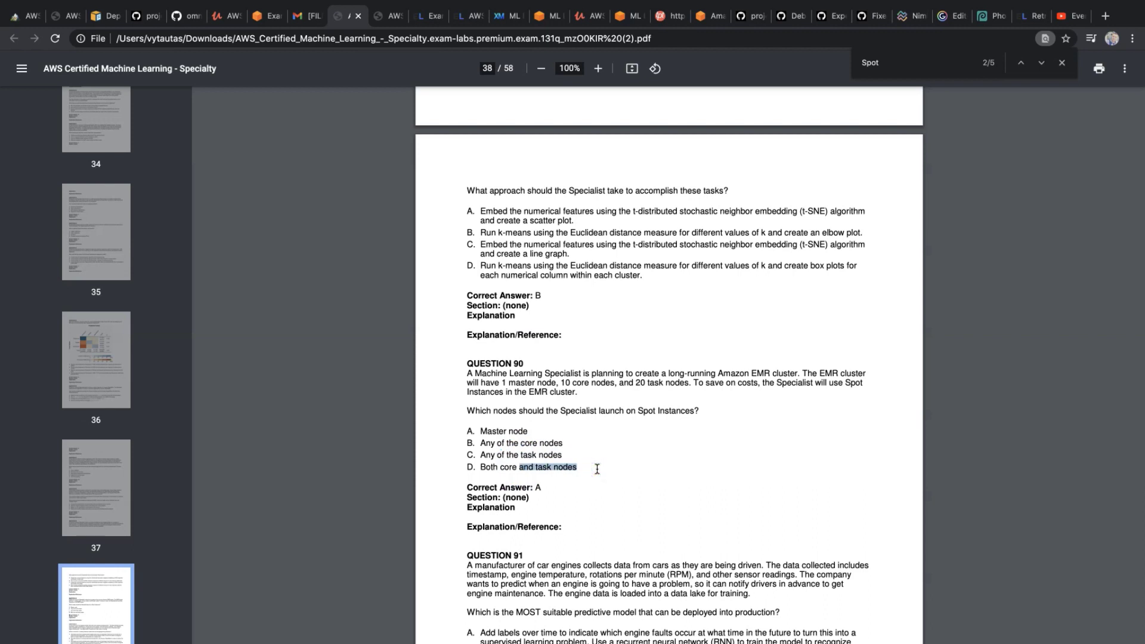
pyautogui.click(477, 487)
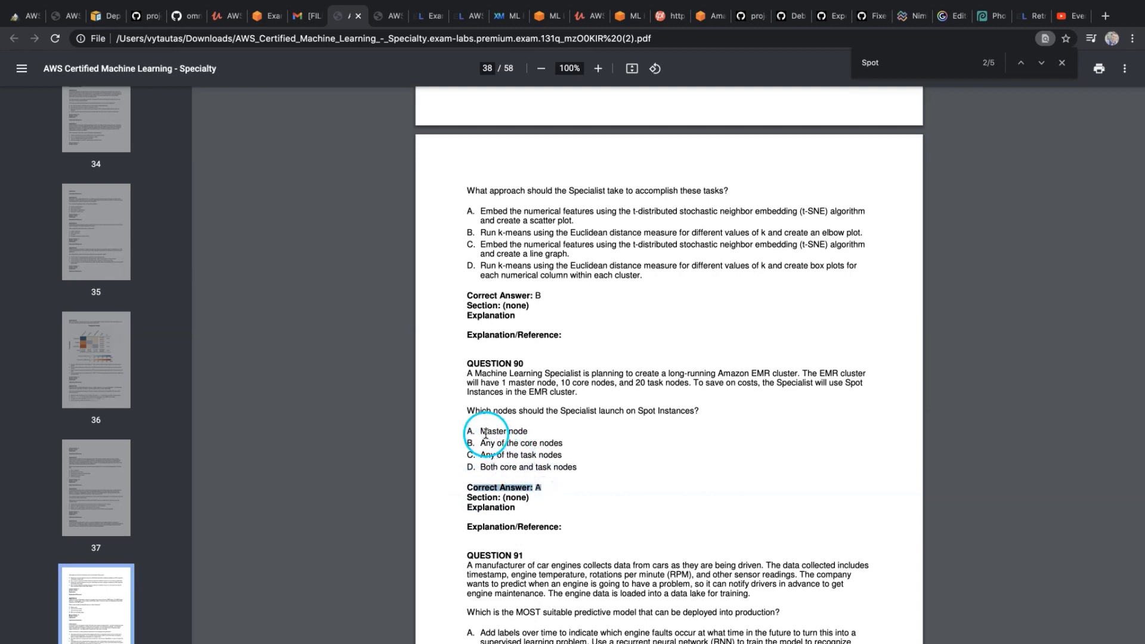
pyautogui.moveTo(480, 430); pyautogui.dragTo(536, 442)
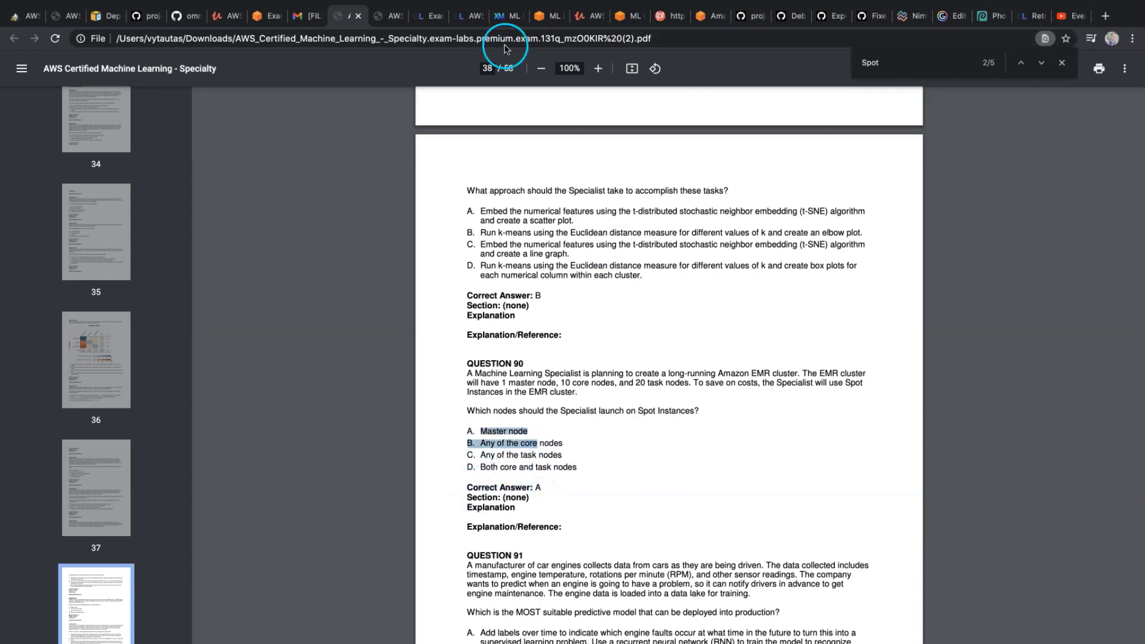
# Skim the Udemy Spot Instances lecture, then return to the exam PDF at Question 90.
pyautogui.click(581, 15)
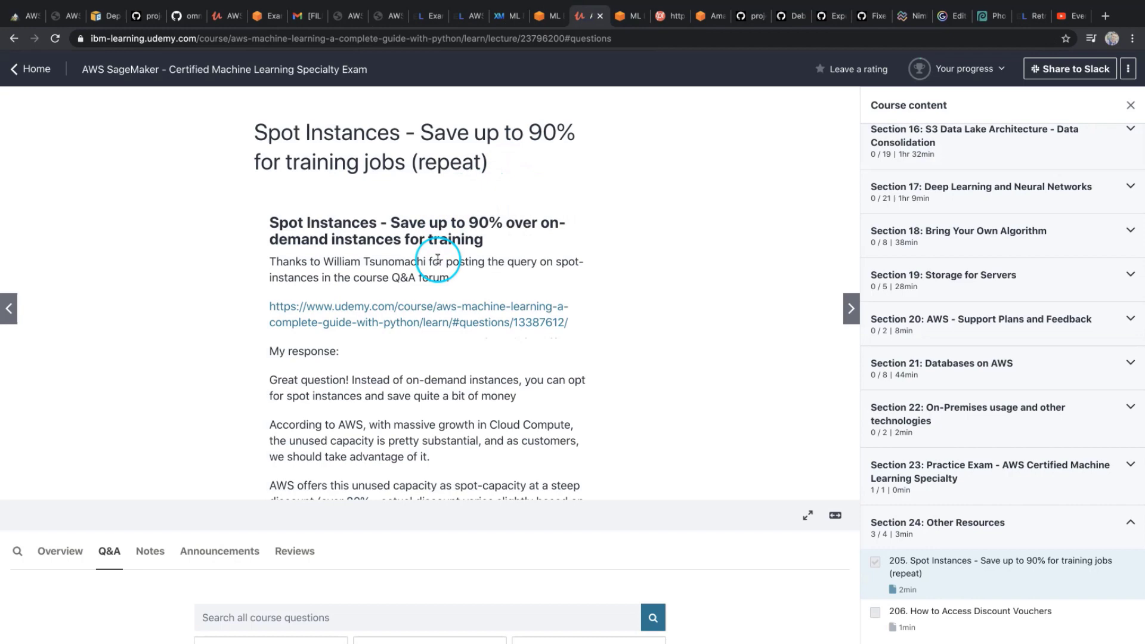
pyautogui.scroll(-3)
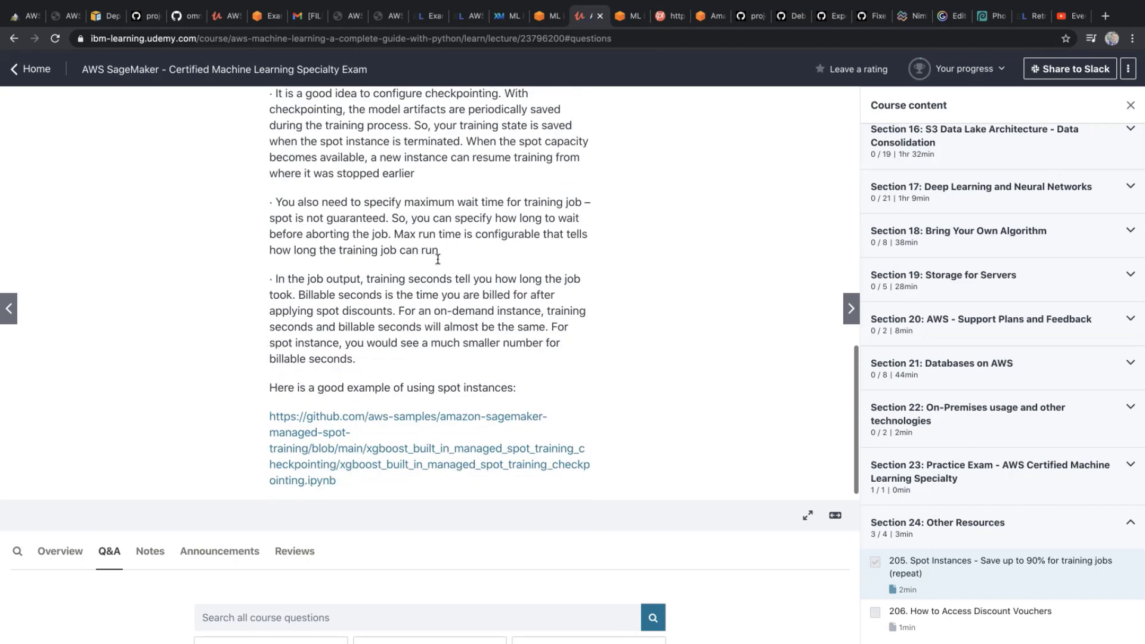
pyautogui.scroll(3)
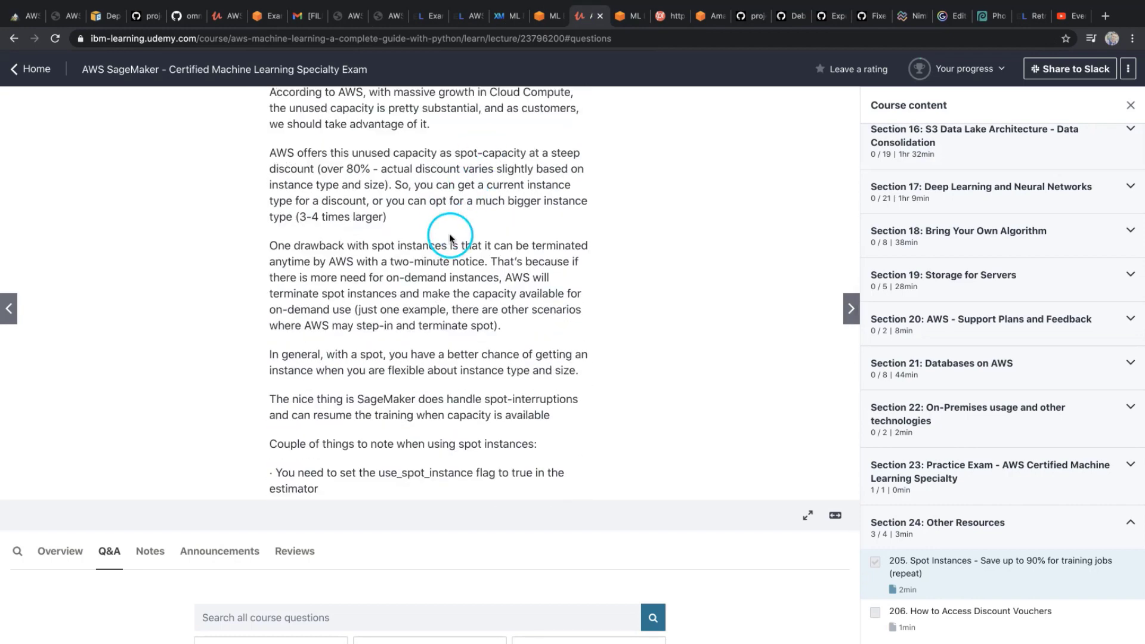
pyautogui.click(224, 16)
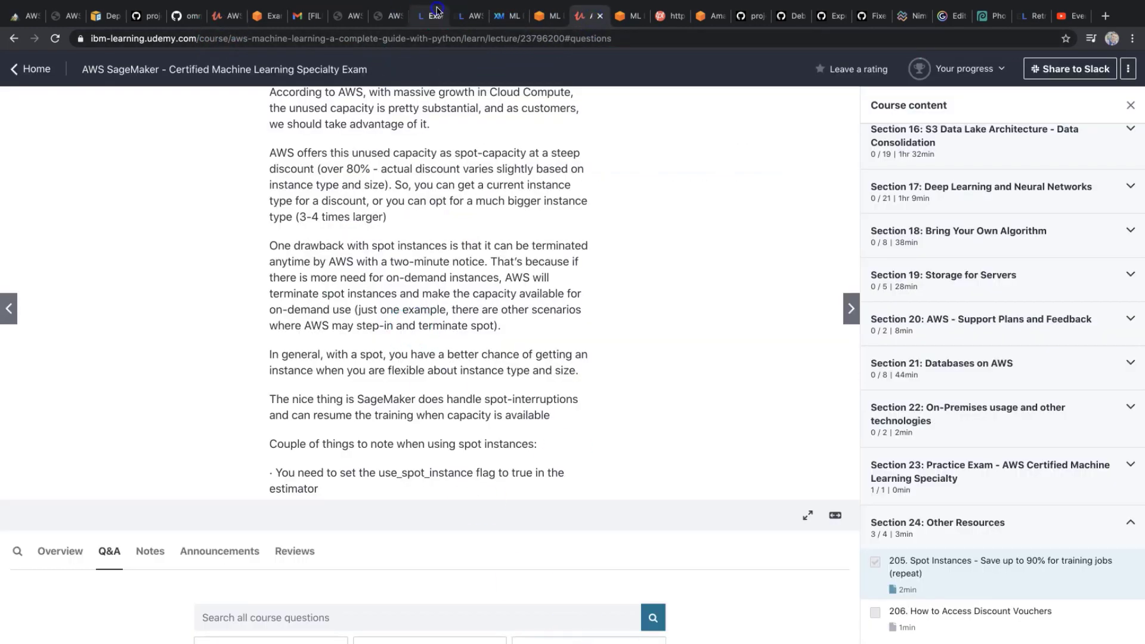
pyautogui.click(430, 45)
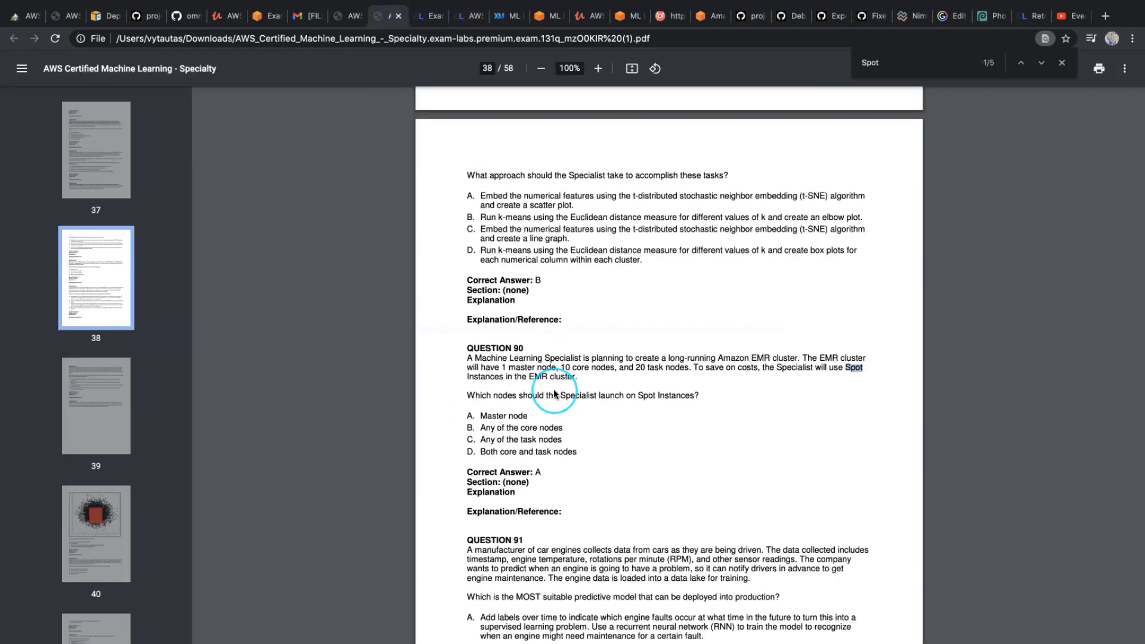
pyautogui.moveTo(489, 423)
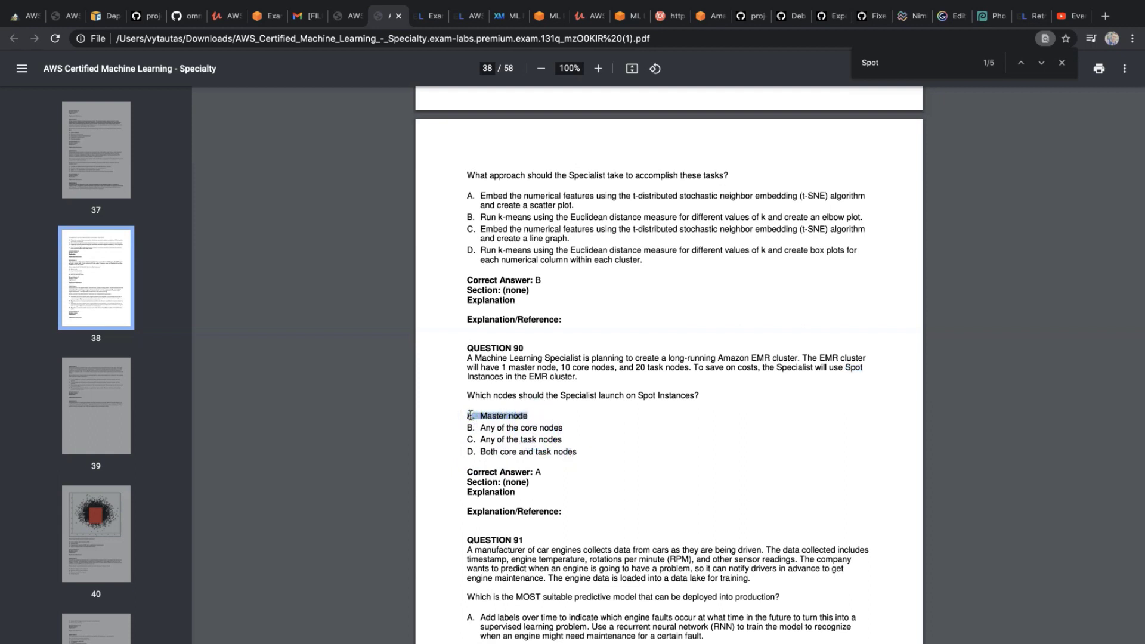
# Scroll to Question 95 and highlight its loss graph, layer, neuron and epoch details.
pyautogui.click(491, 422)
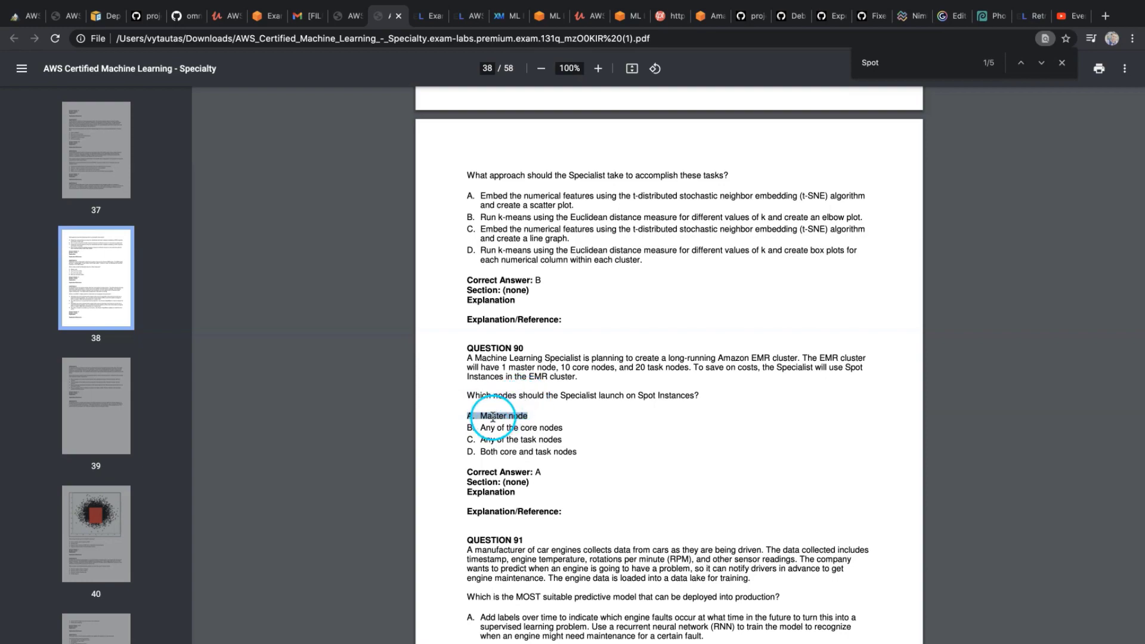
pyautogui.scroll(-3)
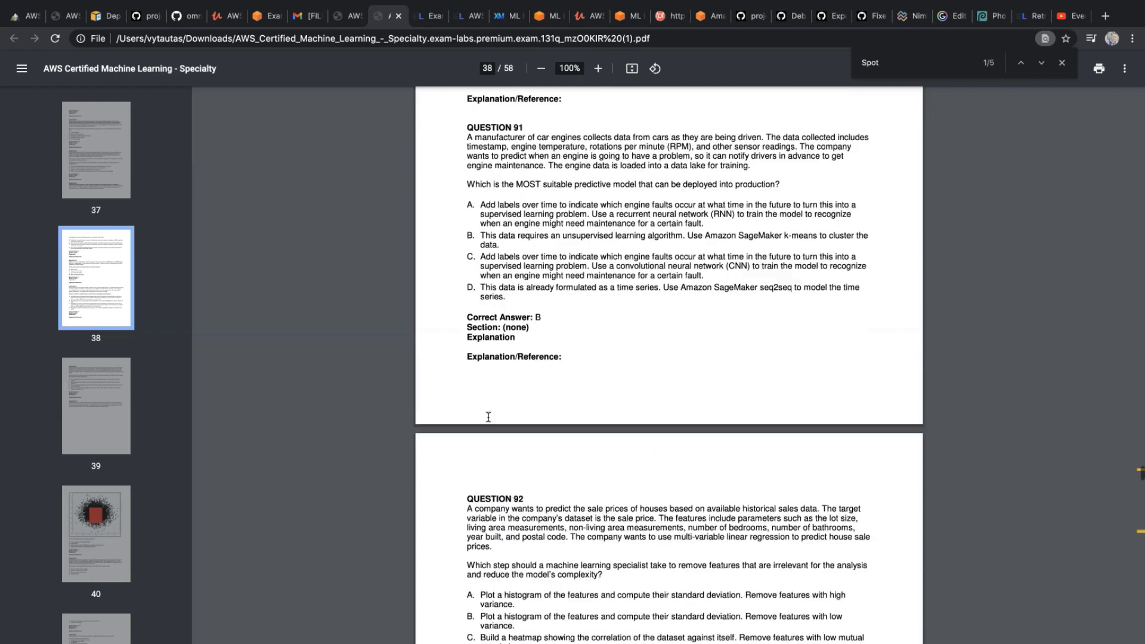
pyautogui.scroll(-3)
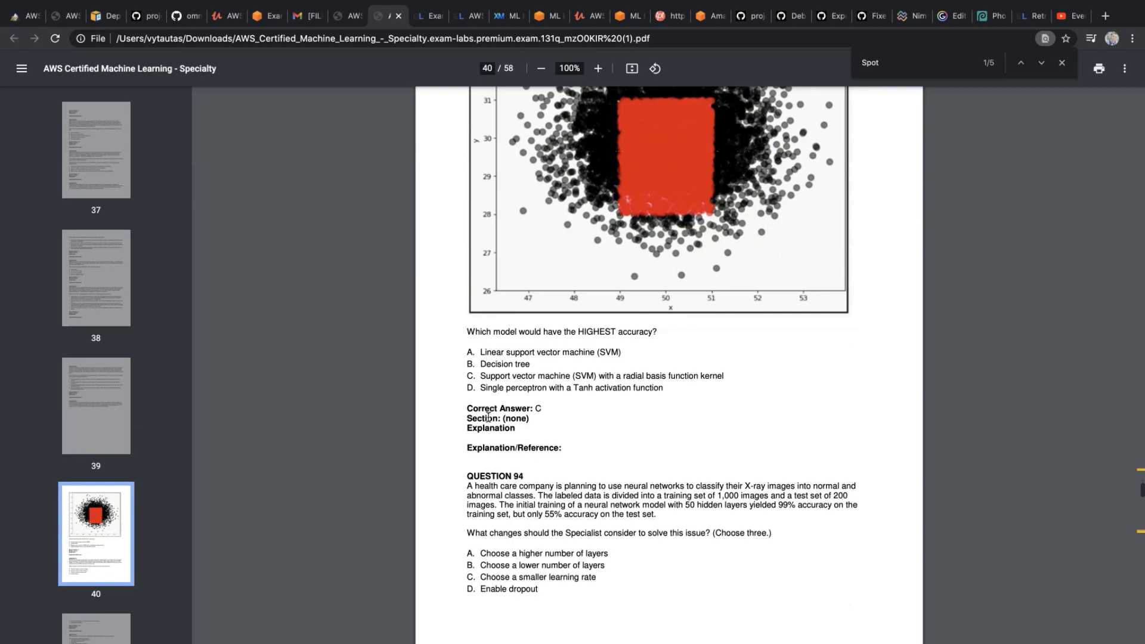
pyautogui.scroll(-3)
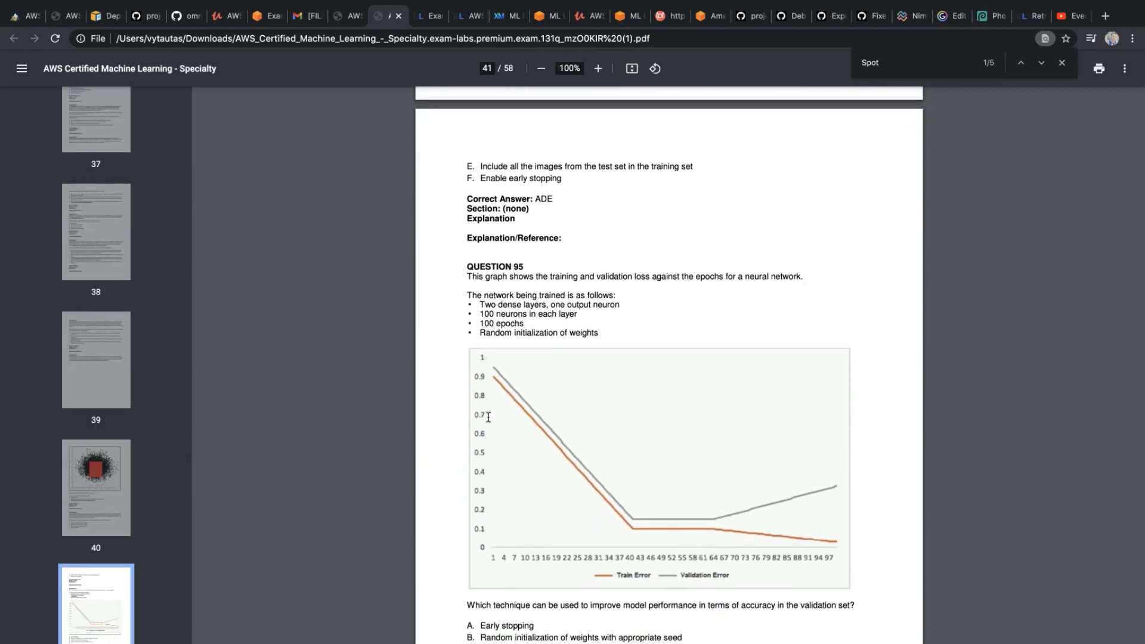
pyautogui.click(514, 299)
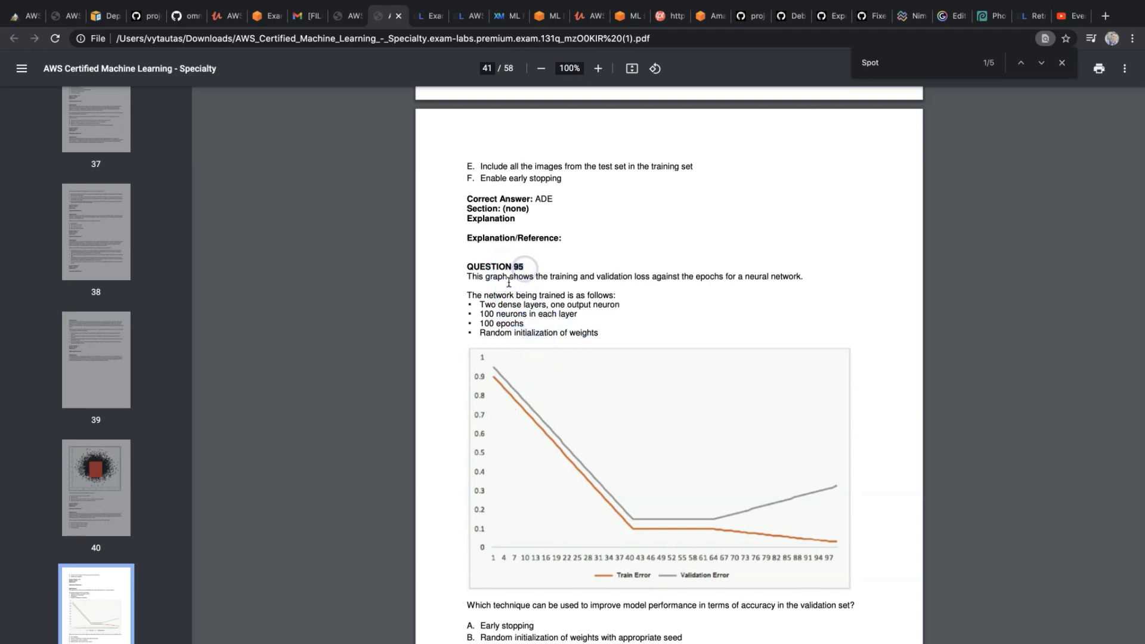
pyautogui.moveTo(485, 276); pyautogui.dragTo(641, 276)
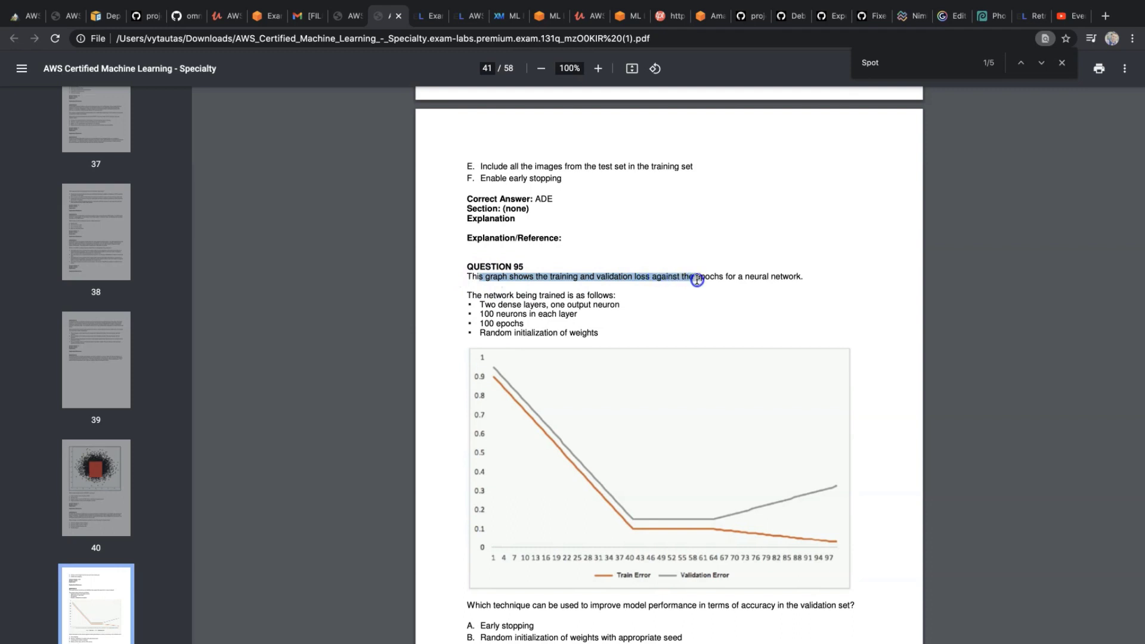
pyautogui.moveTo(696, 280); pyautogui.dragTo(801, 274)
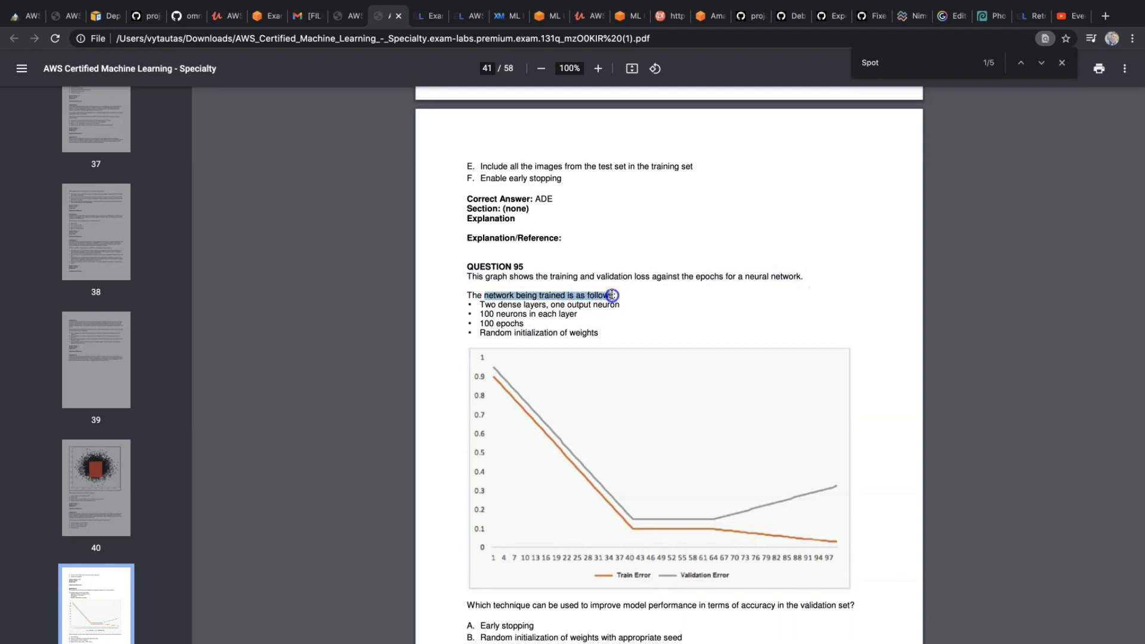
pyautogui.moveTo(611, 295); pyautogui.dragTo(526, 330)
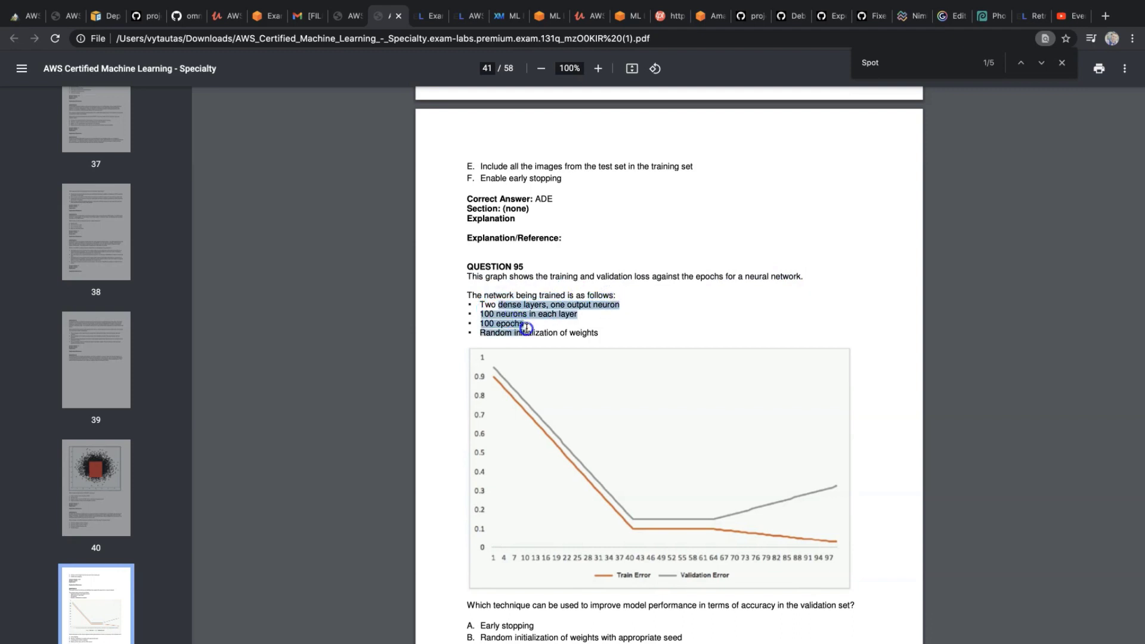
# Highlight the add-another-layer option and the listed correct answer C.
pyautogui.scroll(-3)
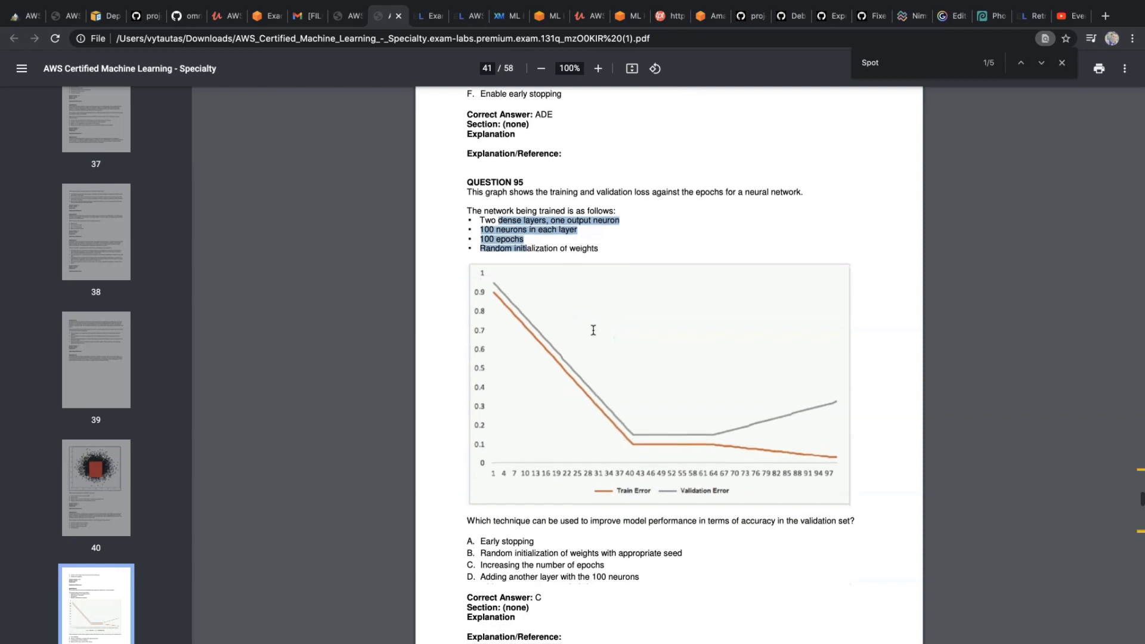
pyautogui.rightClick(582, 445)
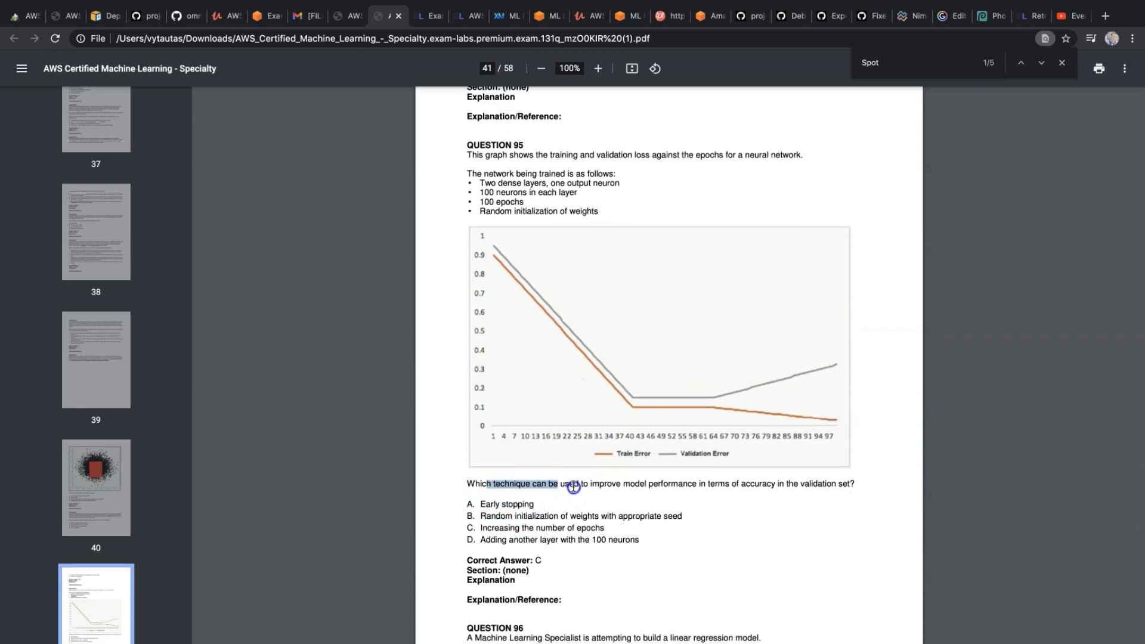
pyautogui.moveTo(573, 487); pyautogui.dragTo(688, 487)
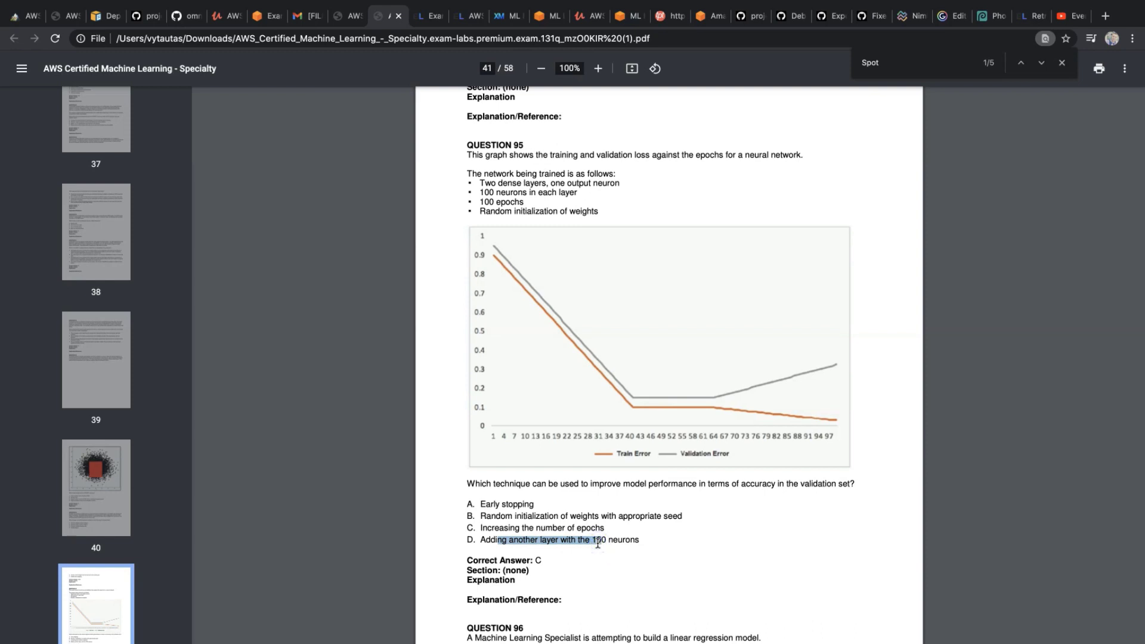
pyautogui.click(674, 539)
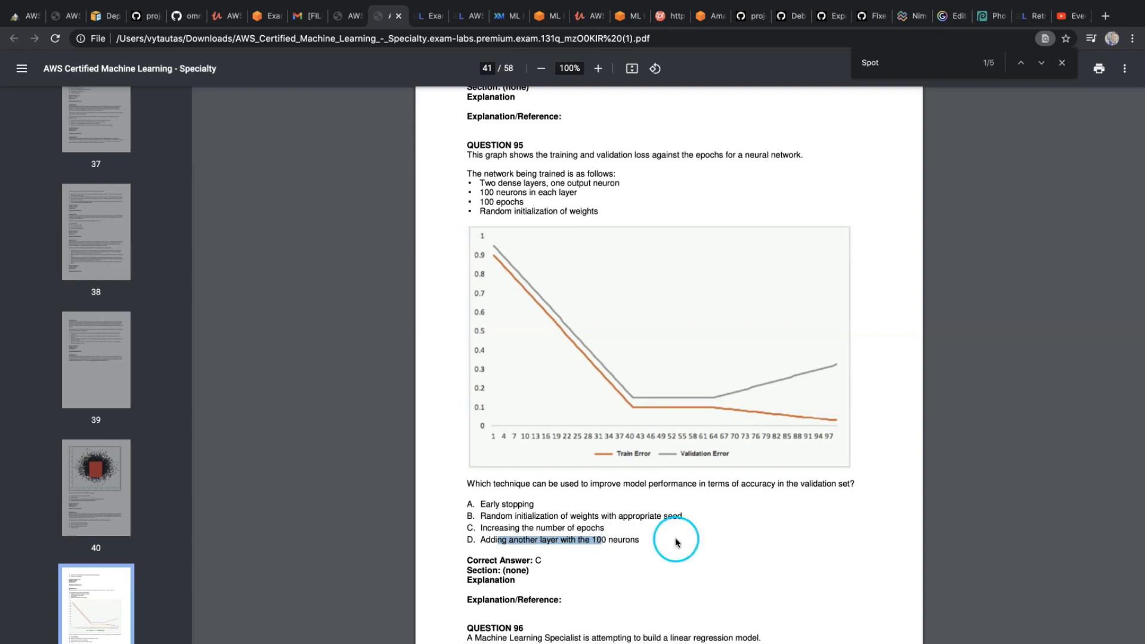
pyautogui.moveTo(608, 494)
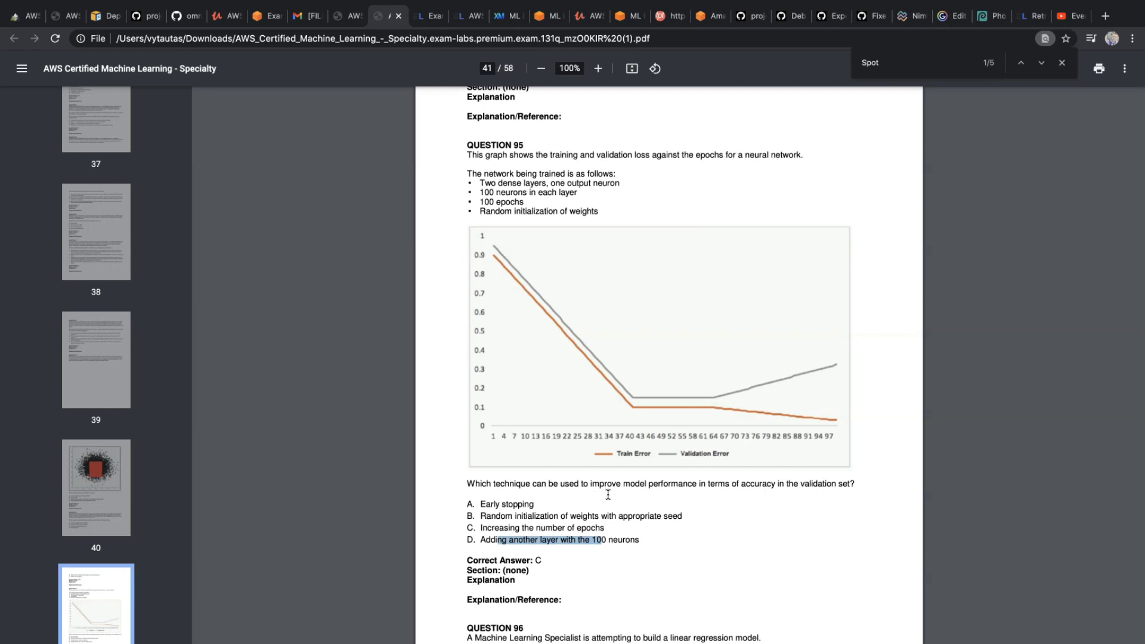
pyautogui.doubleClick(503, 503)
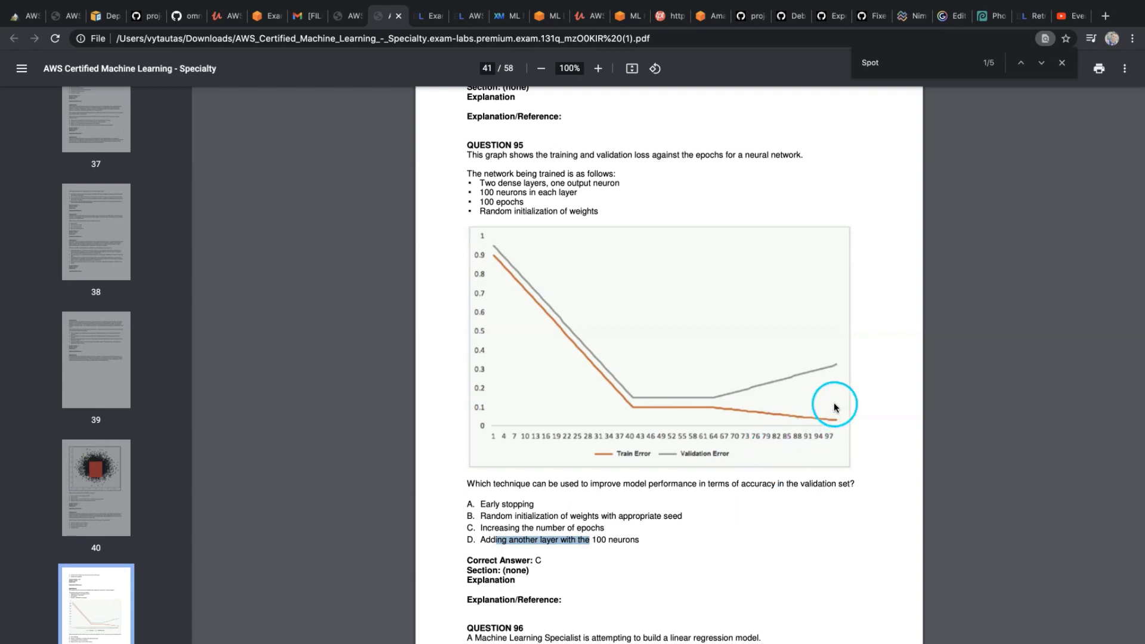
pyautogui.moveTo(823, 368)
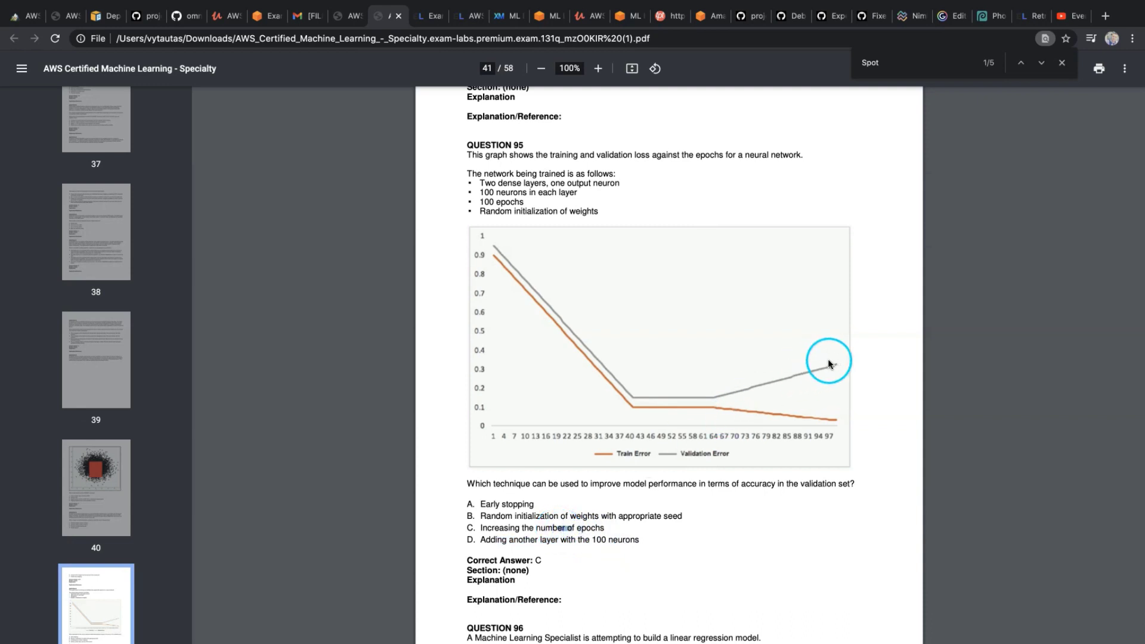
pyautogui.moveTo(500, 533)
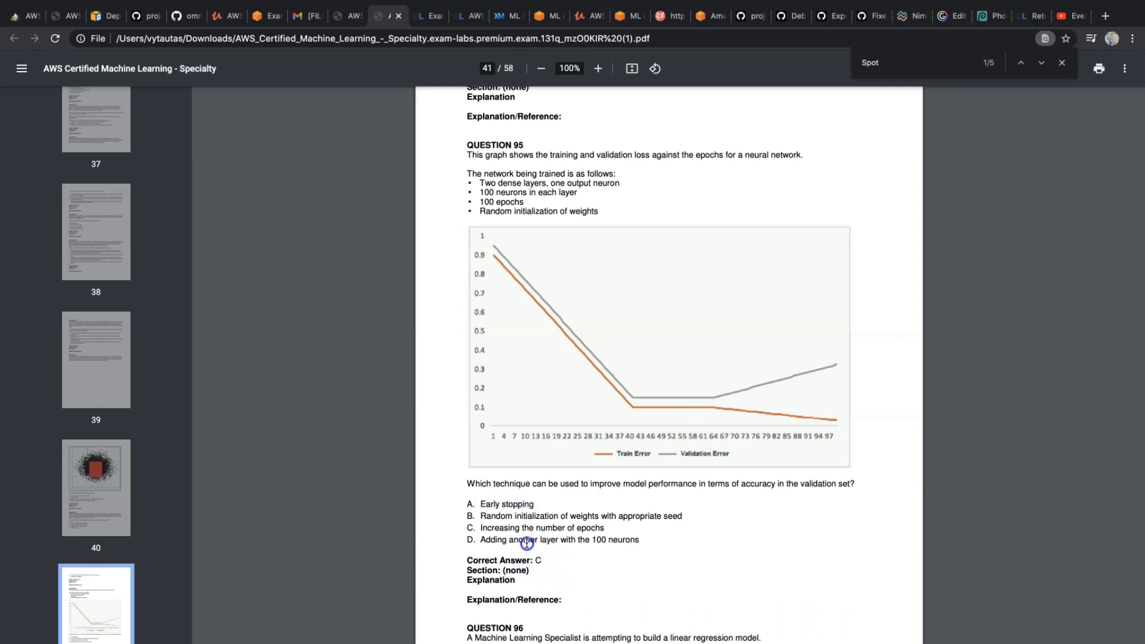
pyautogui.moveTo(524, 540); pyautogui.dragTo(540, 560)
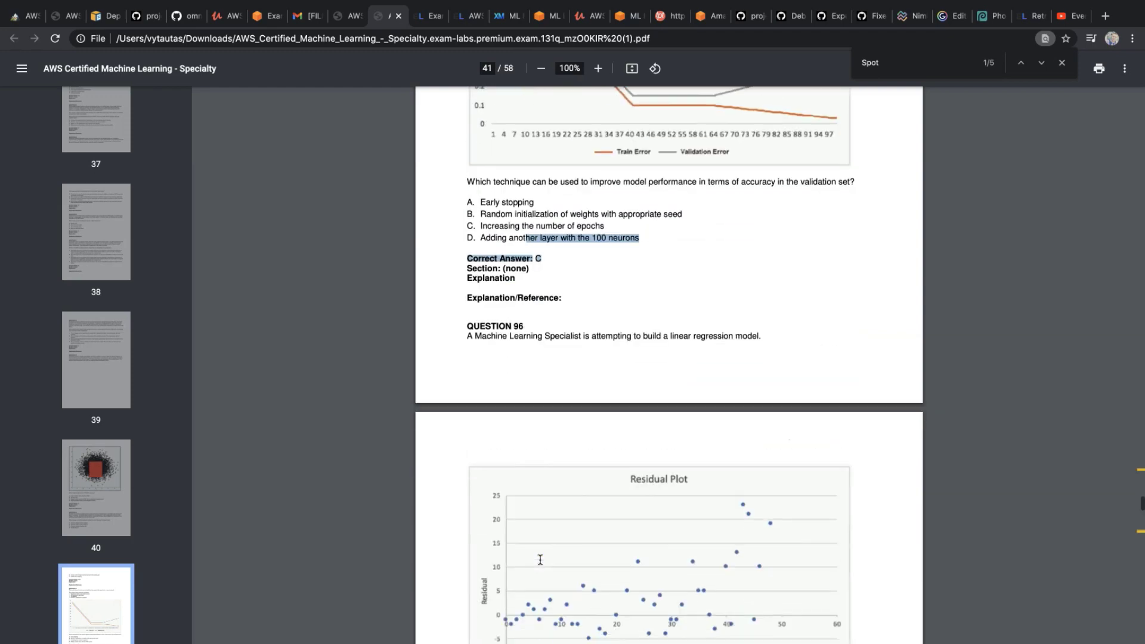
pyautogui.scroll(-3)
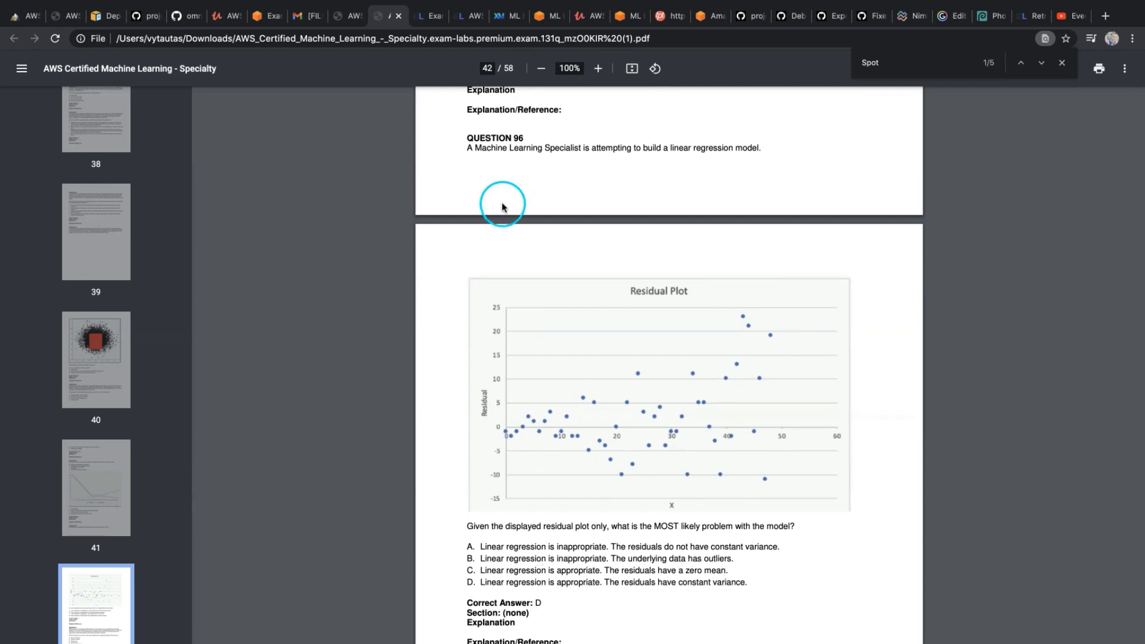
pyautogui.moveTo(502, 205); pyautogui.dragTo(537, 143)
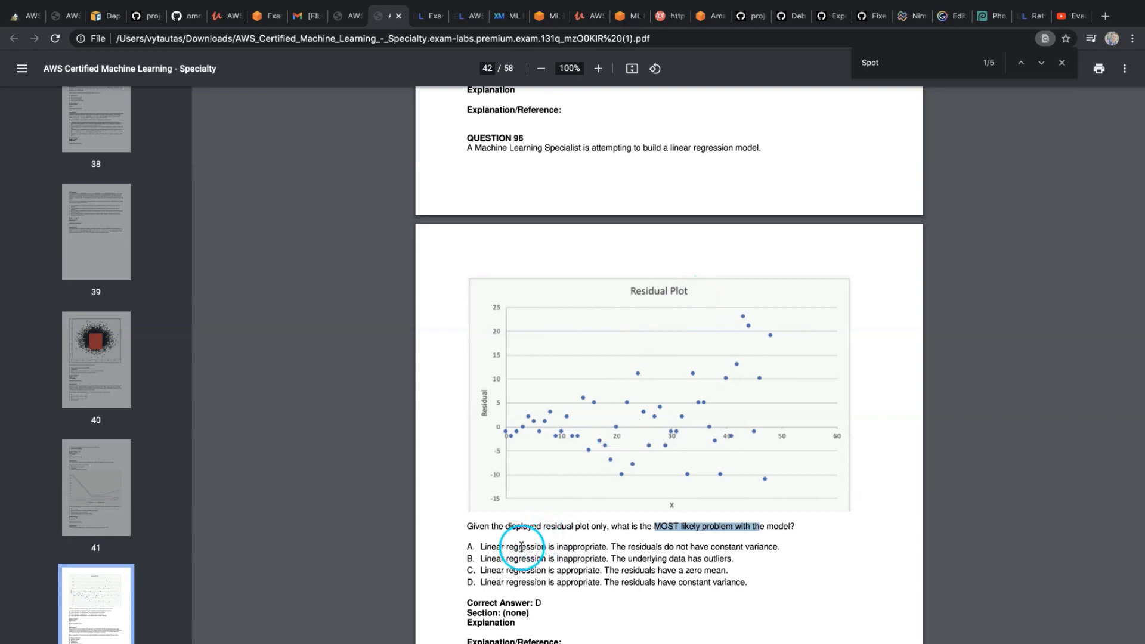
pyautogui.moveTo(516, 546); pyautogui.dragTo(654, 546)
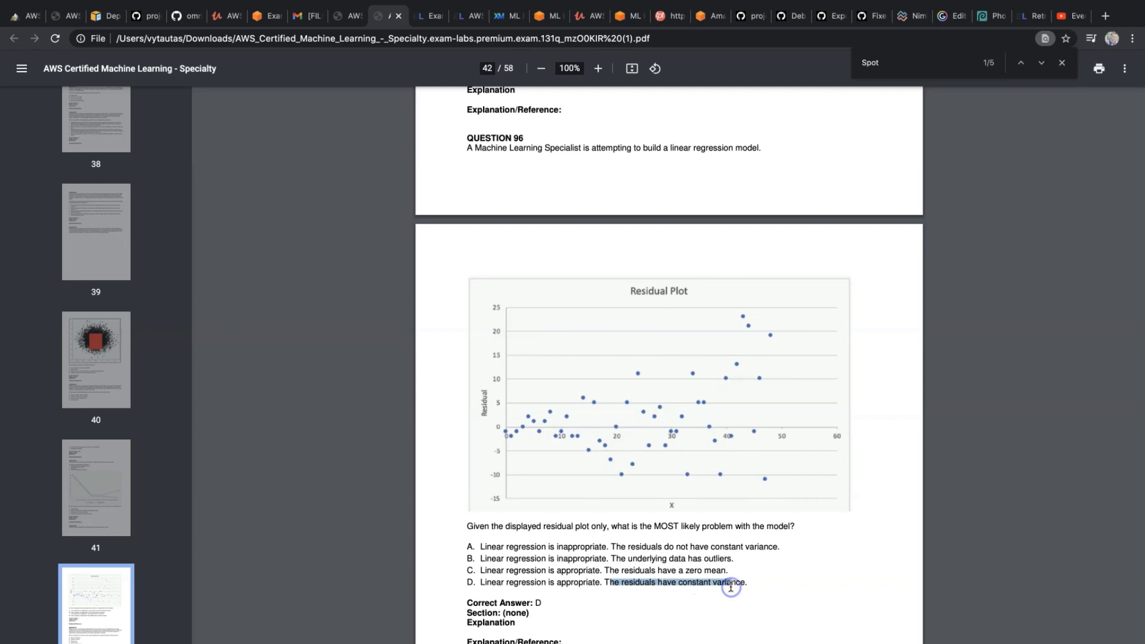
pyautogui.click(518, 546)
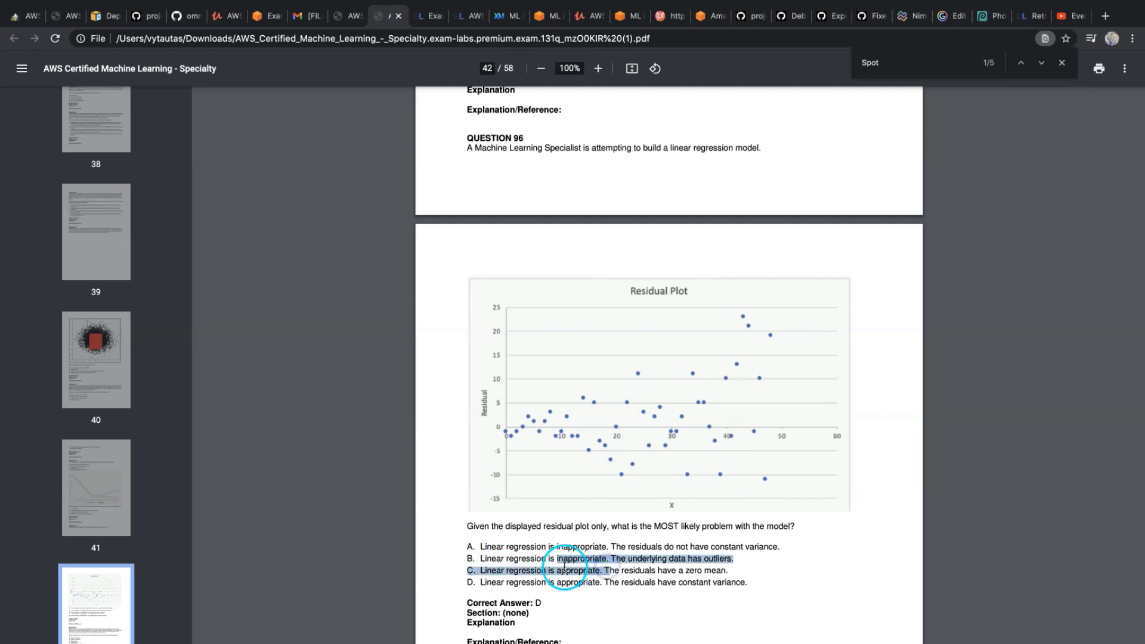
pyautogui.click(563, 570)
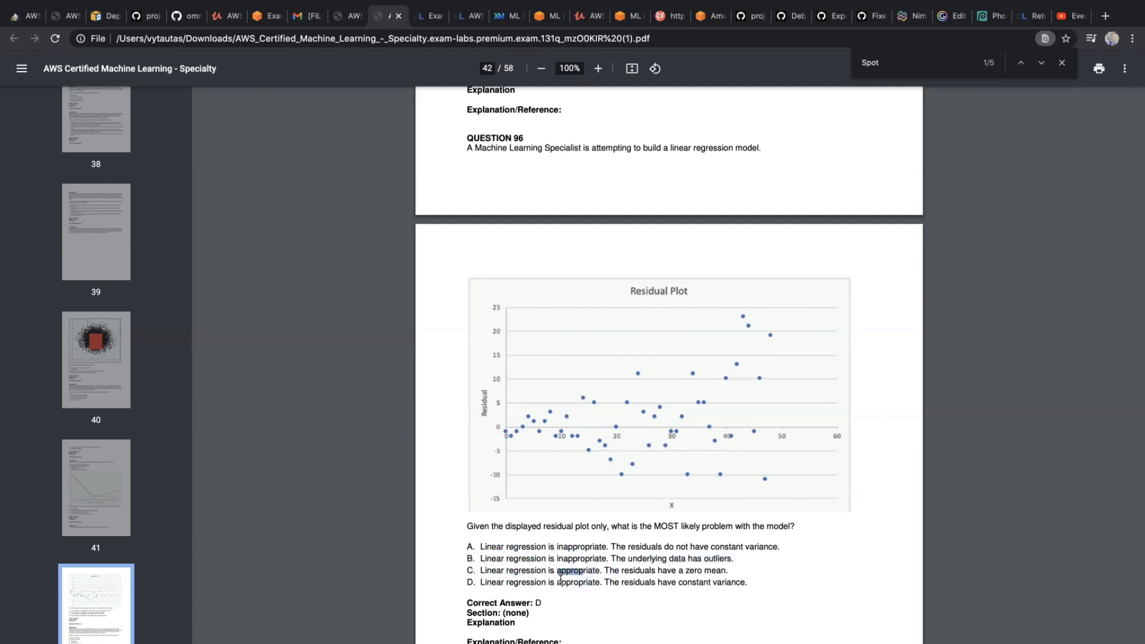
pyautogui.doubleClick(576, 582)
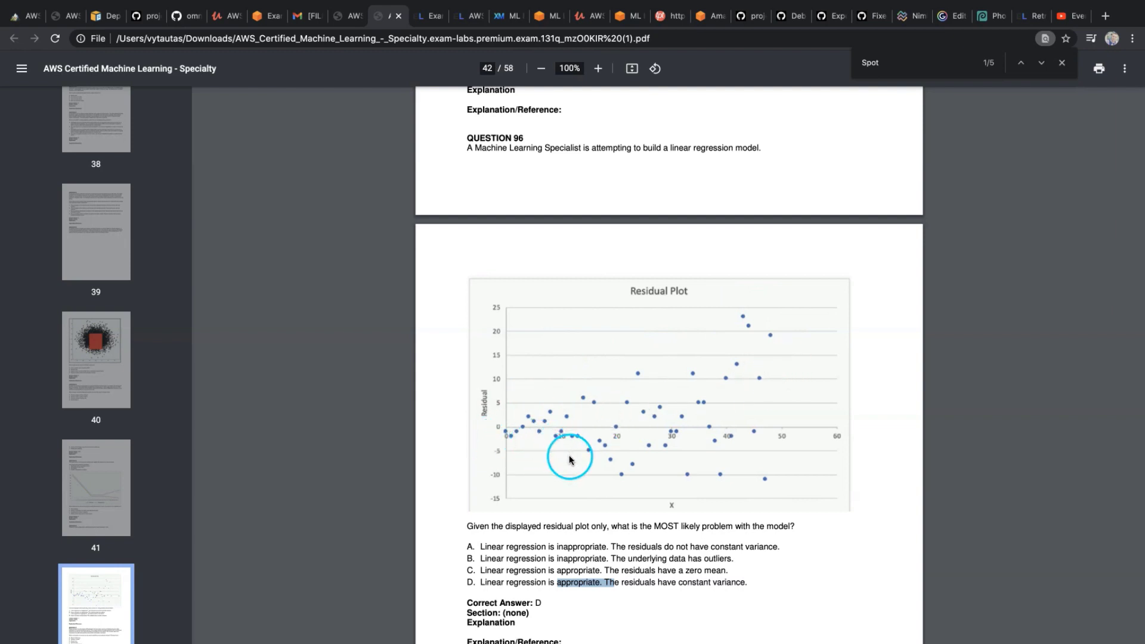
pyautogui.moveTo(515, 409)
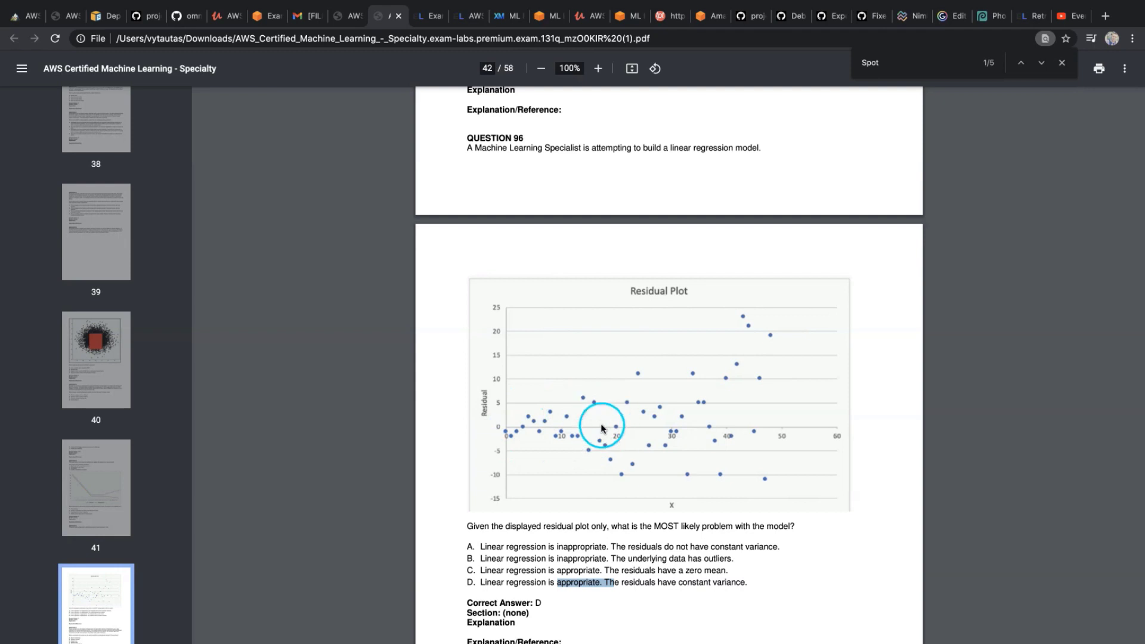
pyautogui.moveTo(715, 333)
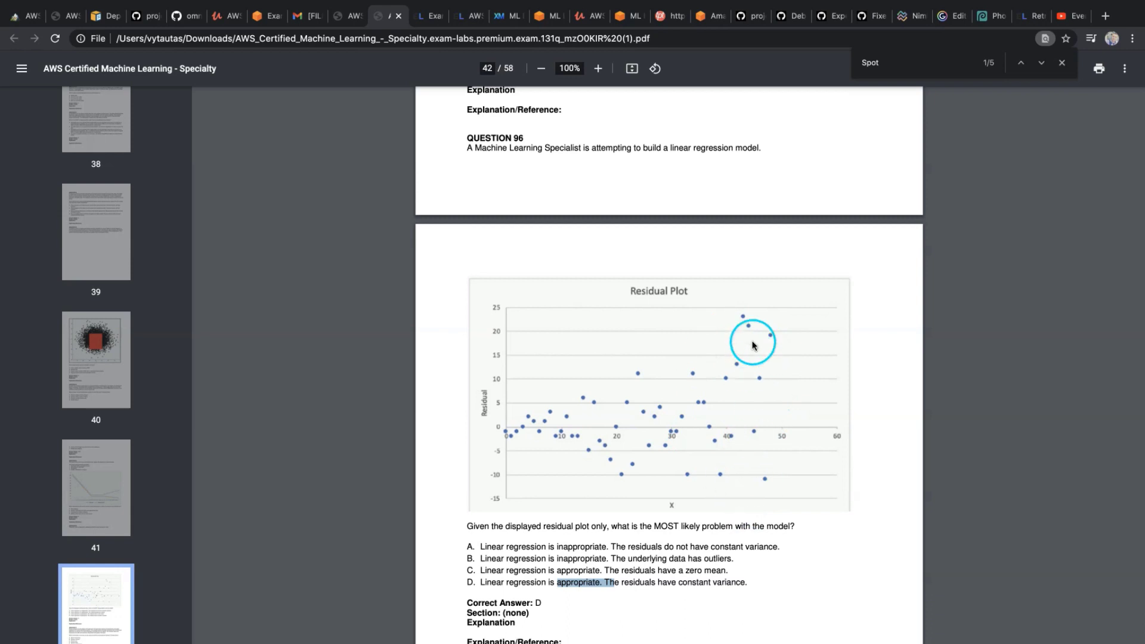
pyautogui.moveTo(550, 427)
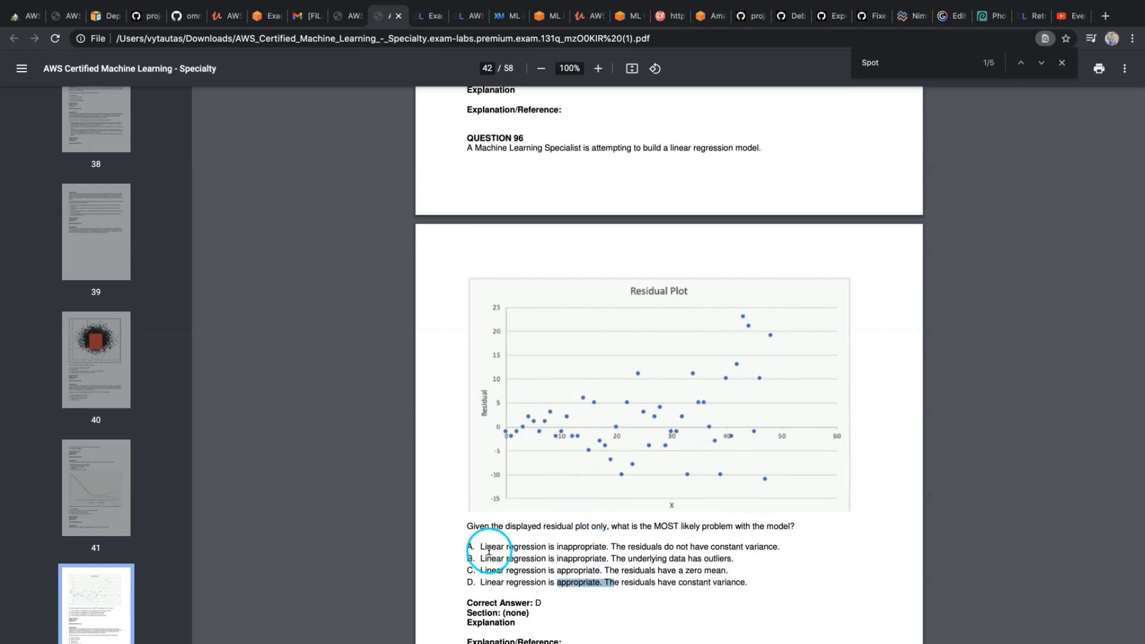
pyautogui.moveTo(482, 546); pyautogui.dragTo(723, 546)
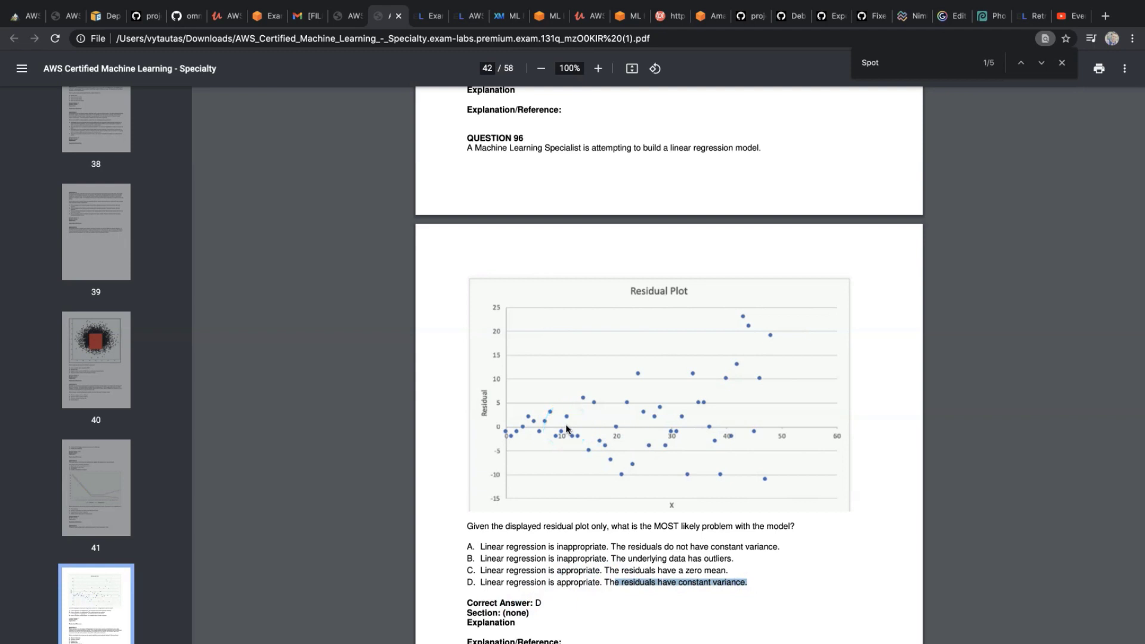
pyautogui.click(594, 453)
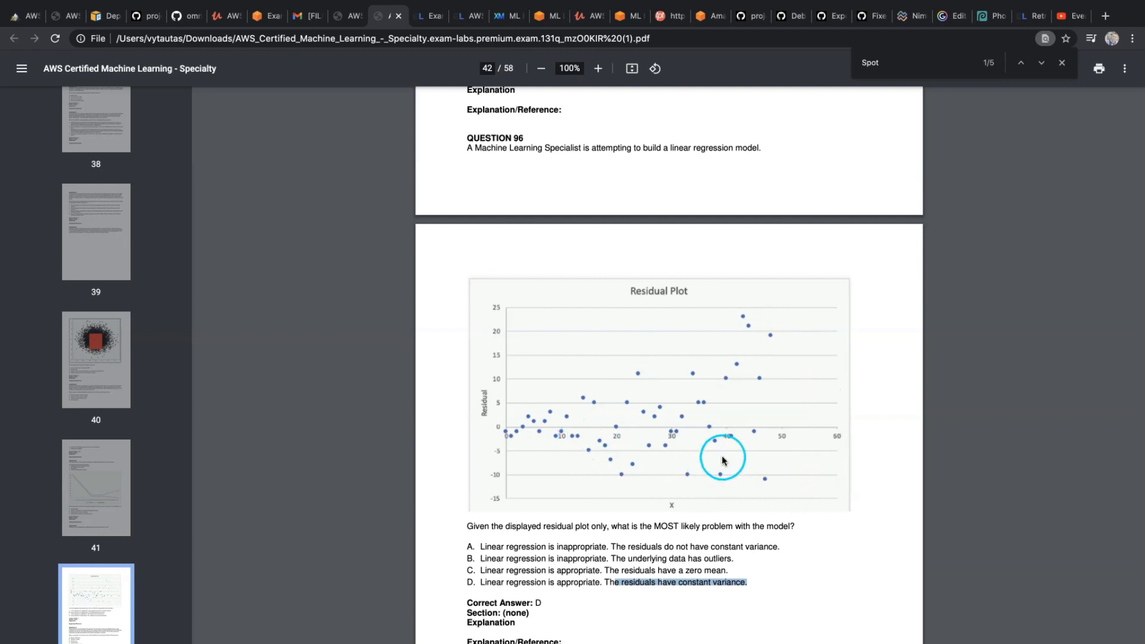
pyautogui.moveTo(664, 477)
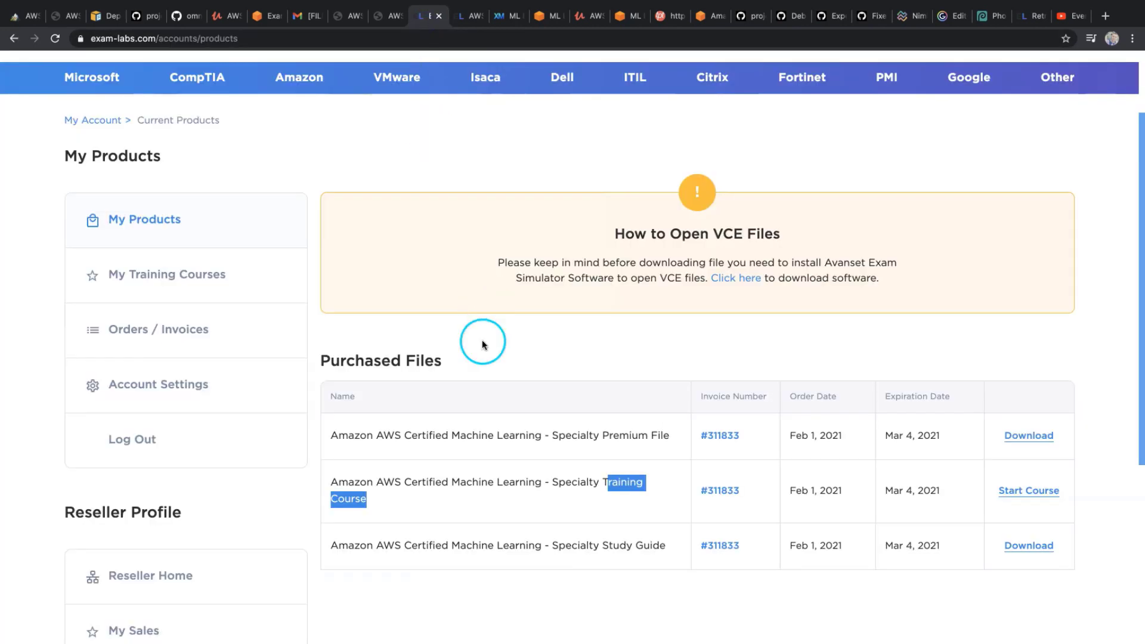
pyautogui.moveTo(502, 433)
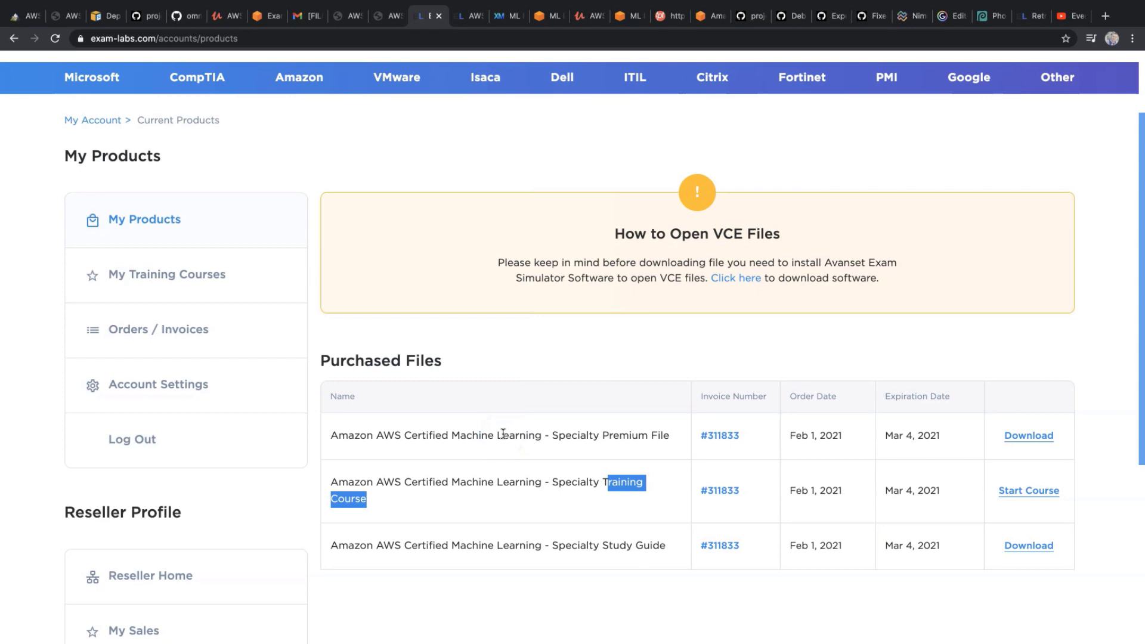
# Scroll the Machine Learning Specialty Purchased Files table, then switch to the Exam-Labs promo video.
pyautogui.scroll(-3)
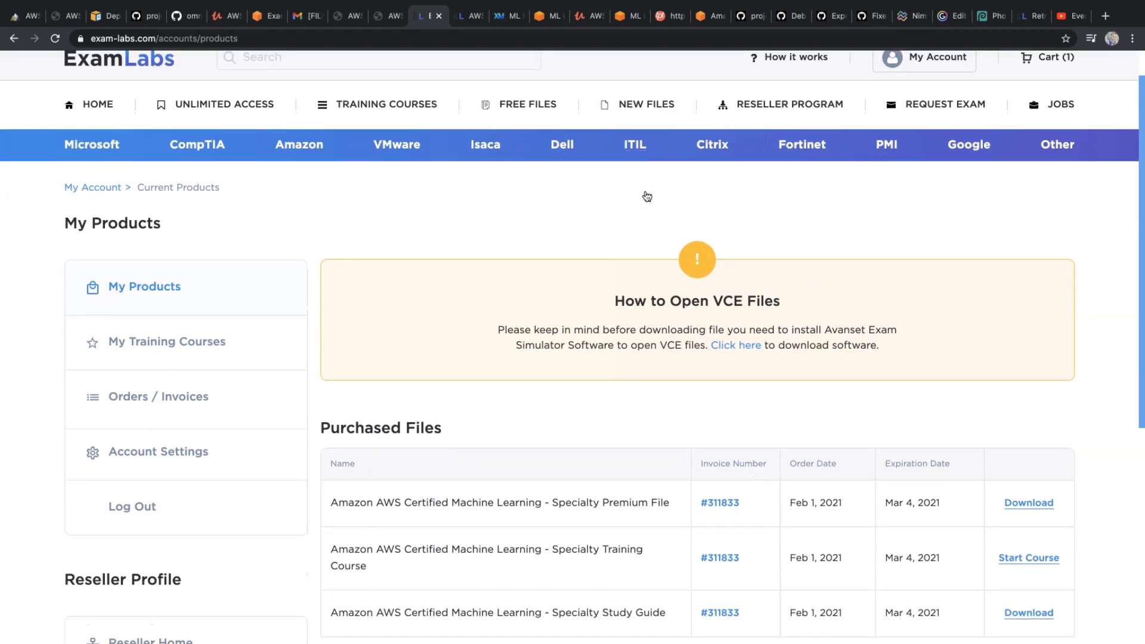
pyautogui.scroll(-3)
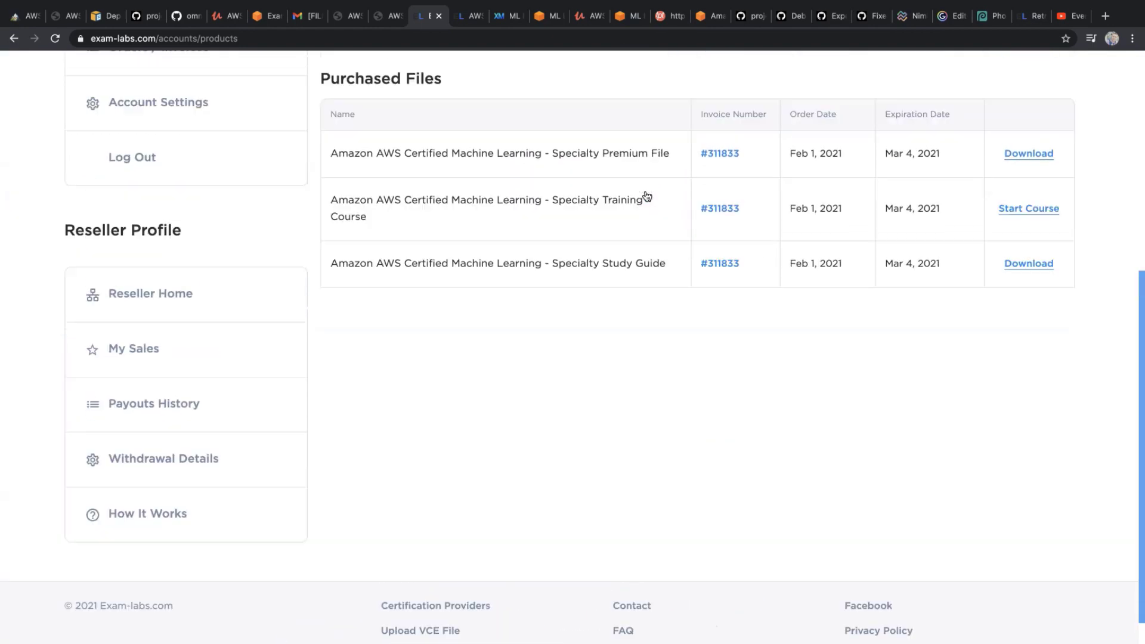
pyautogui.scroll(-3)
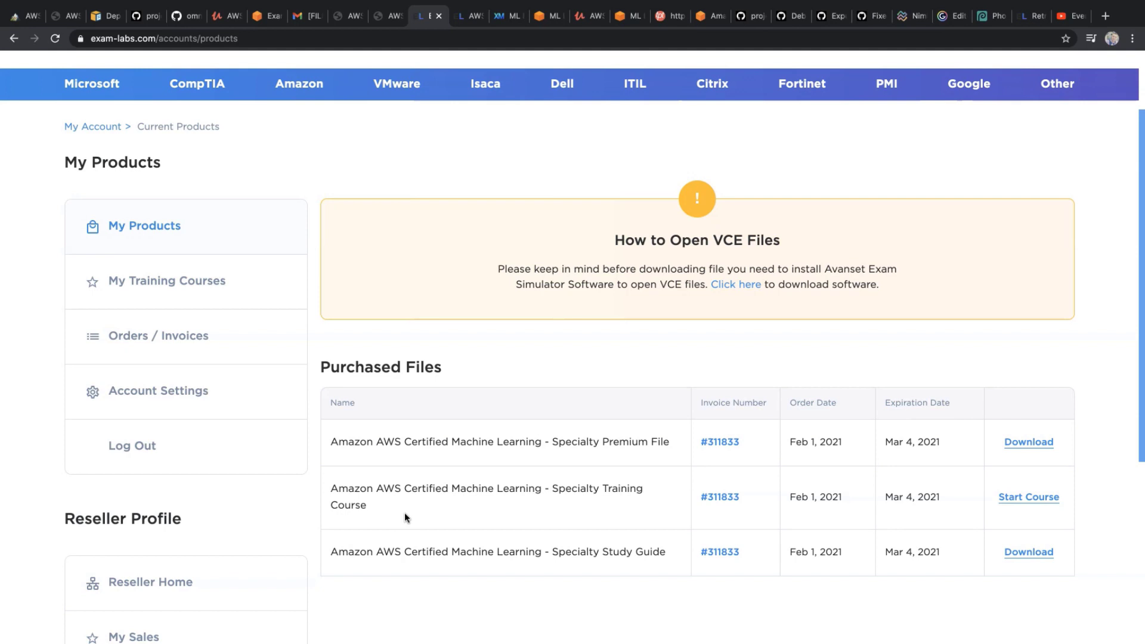
pyautogui.scroll(-3)
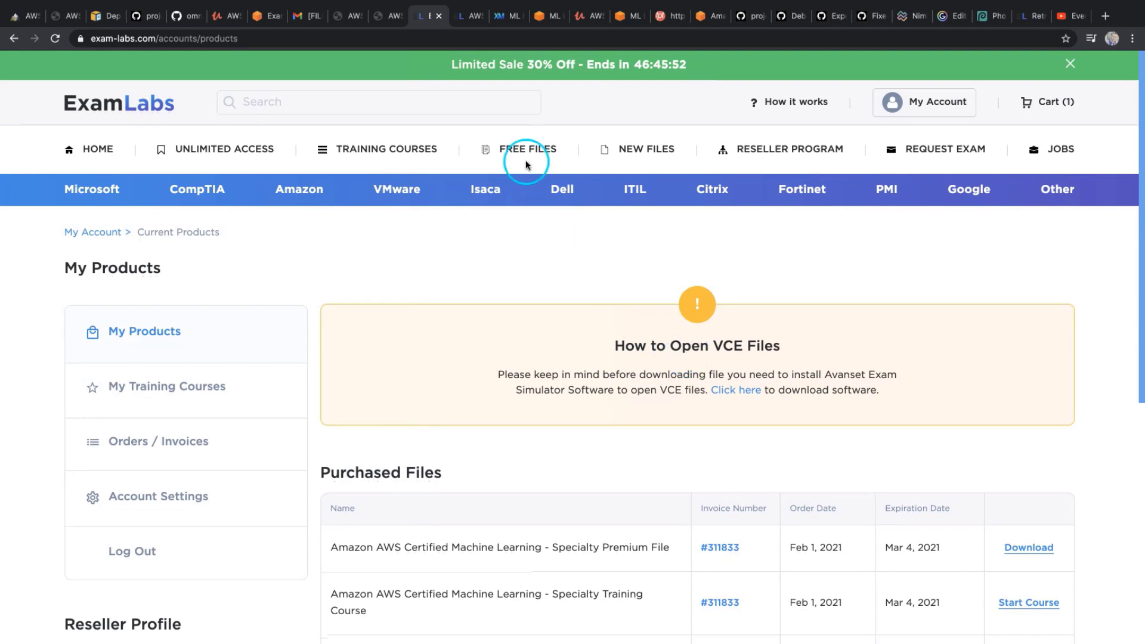
pyautogui.moveTo(474, 133)
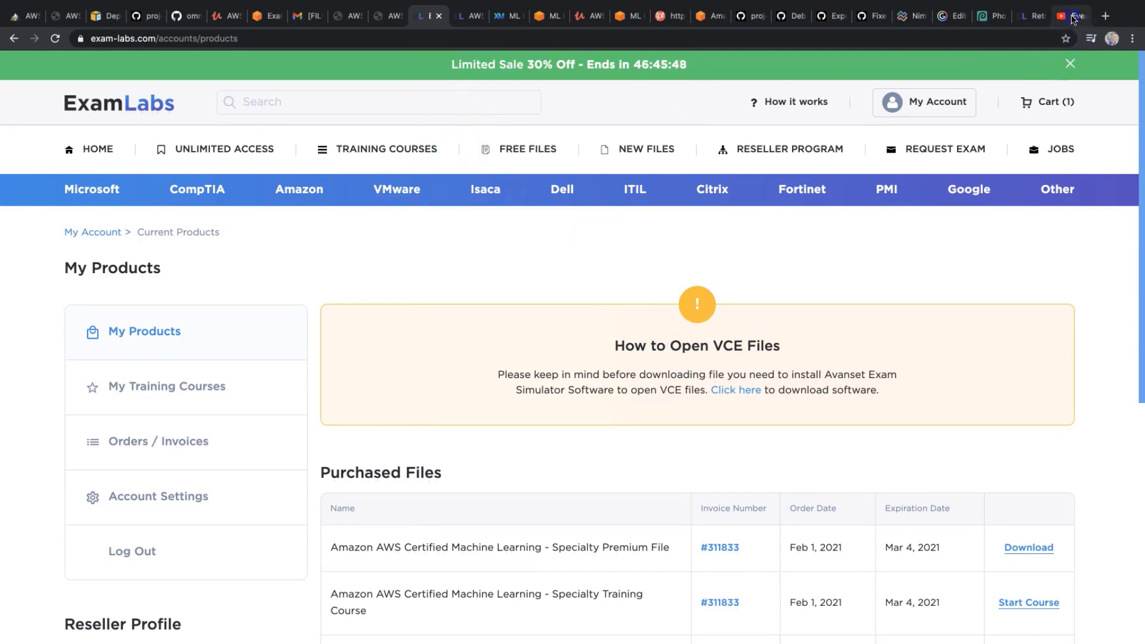
pyautogui.click(1059, 16)
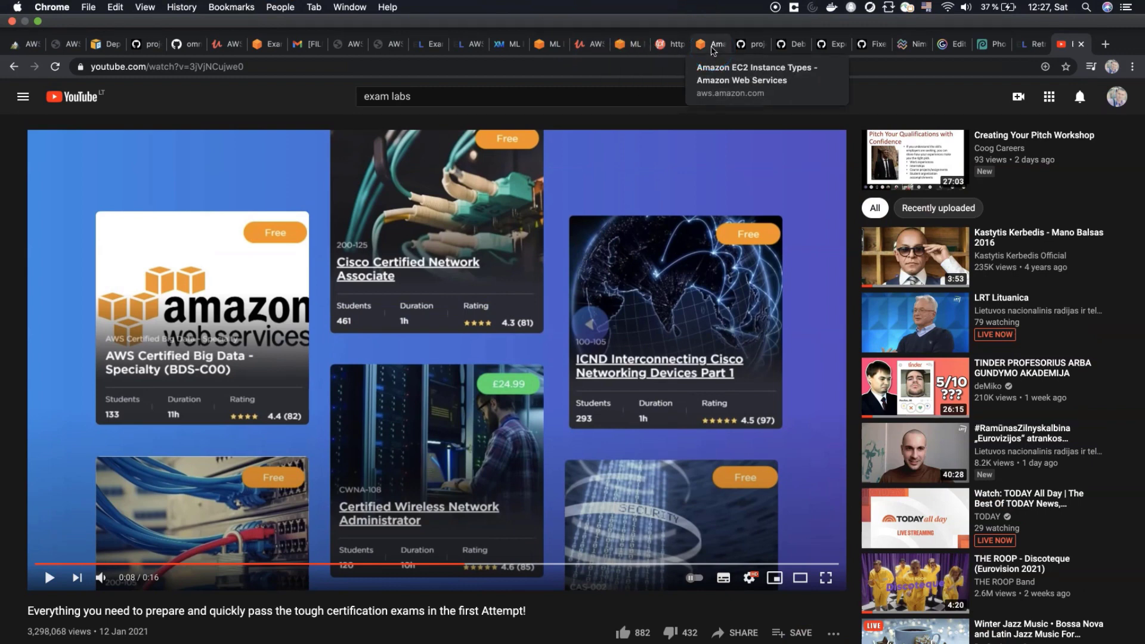
# Visit the AWS Exam Readiness, AWS_Step_Function.pdf and Udemy Spot Instances lecture tabs in turn.
pyautogui.click(584, 44)
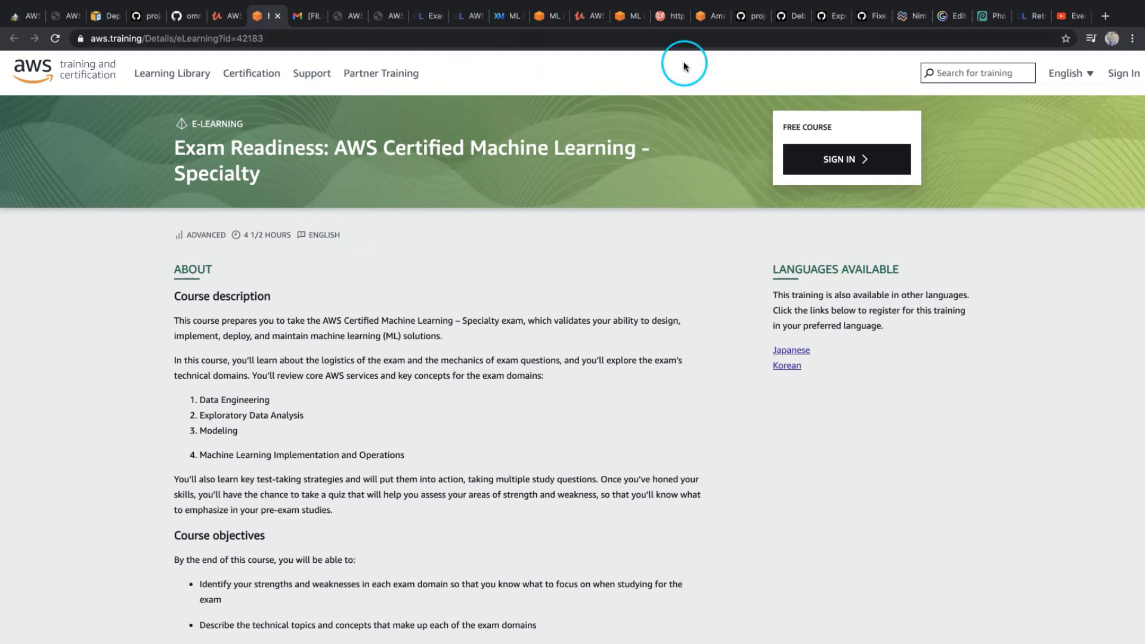
pyautogui.moveTo(580, 49)
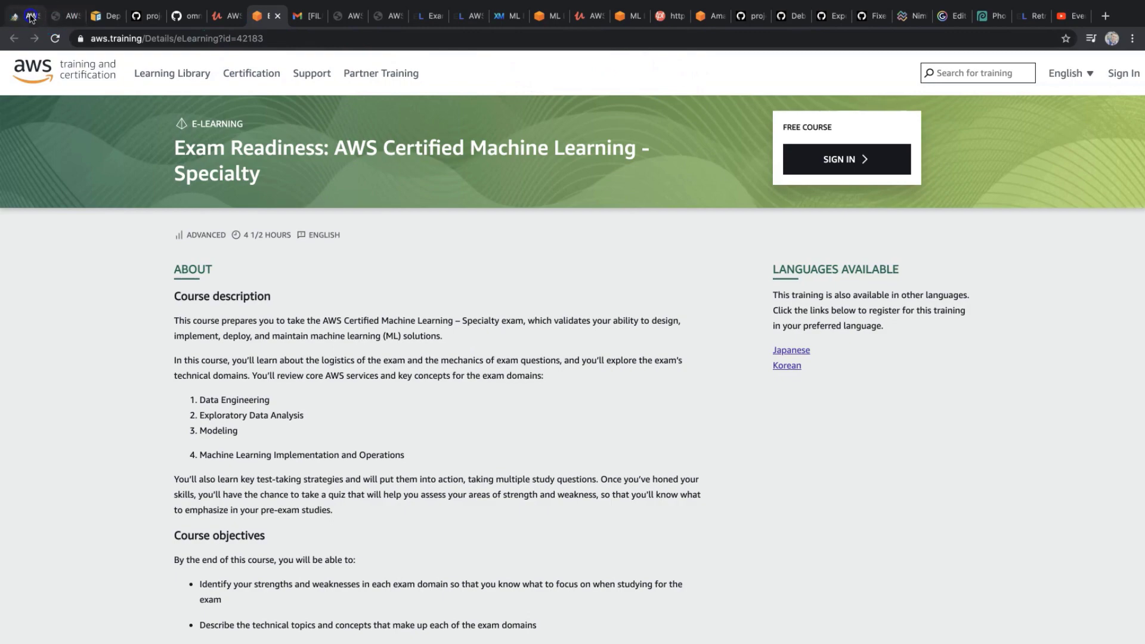
pyautogui.click(551, 15)
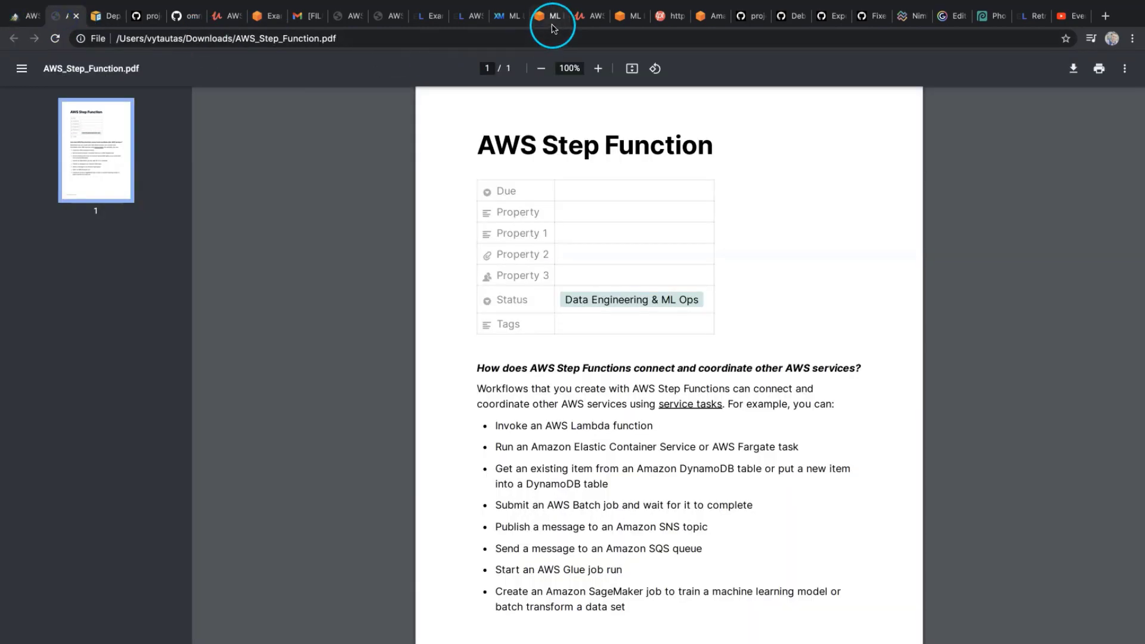
pyautogui.click(585, 15)
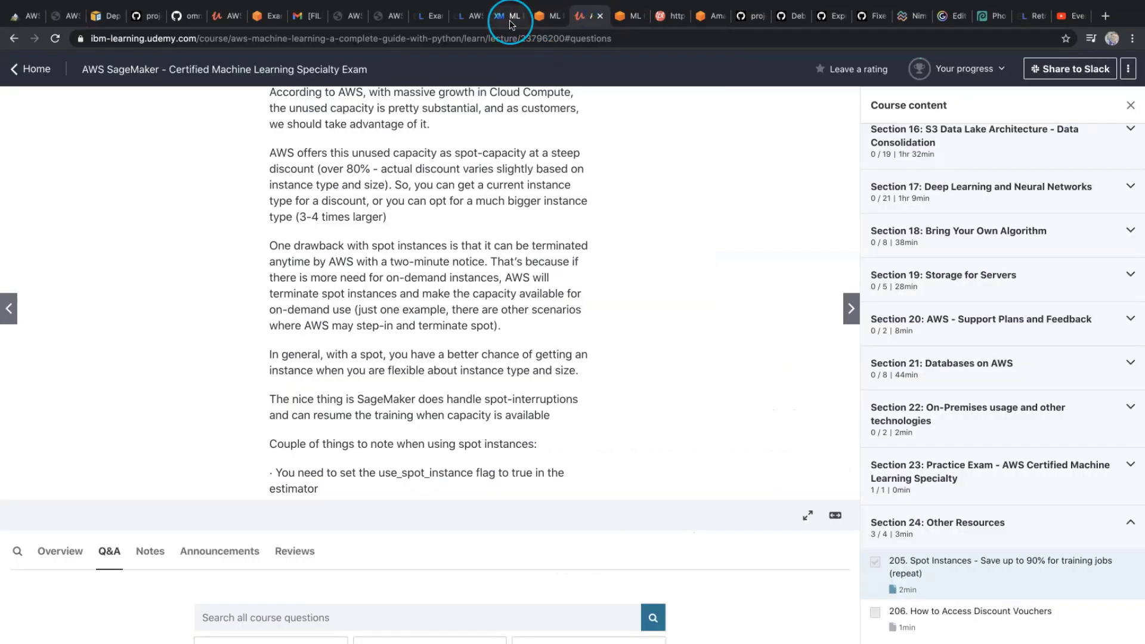
# Scroll the readiness quiz solutions through Domain 1 and 3, then show the Exam-Labs course page.
pyautogui.click(500, 15)
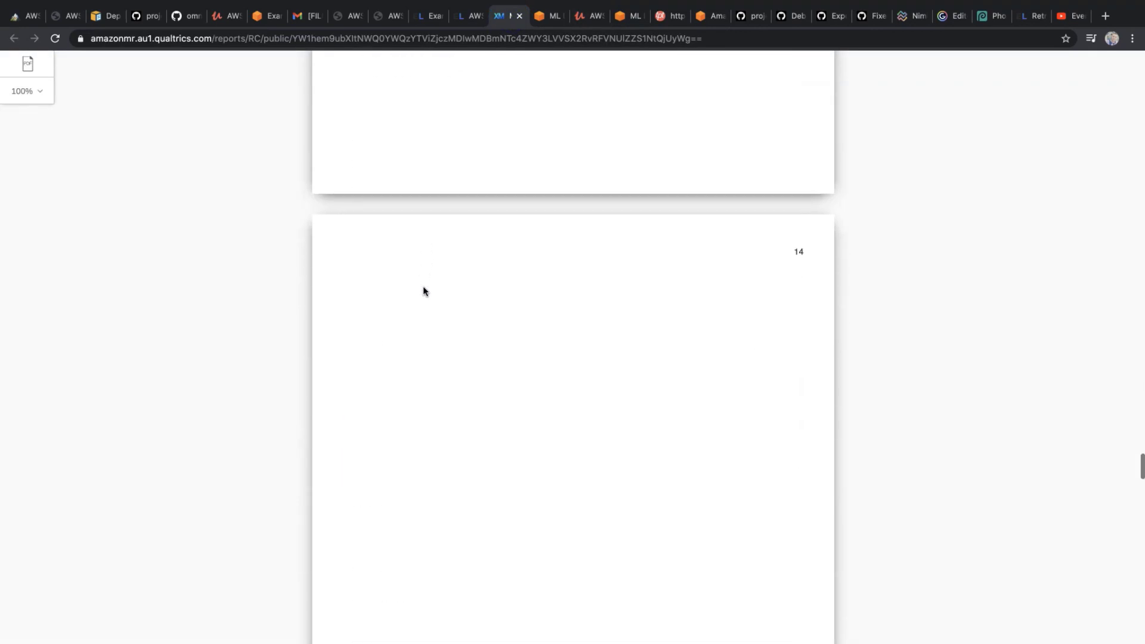
pyautogui.scroll(-3)
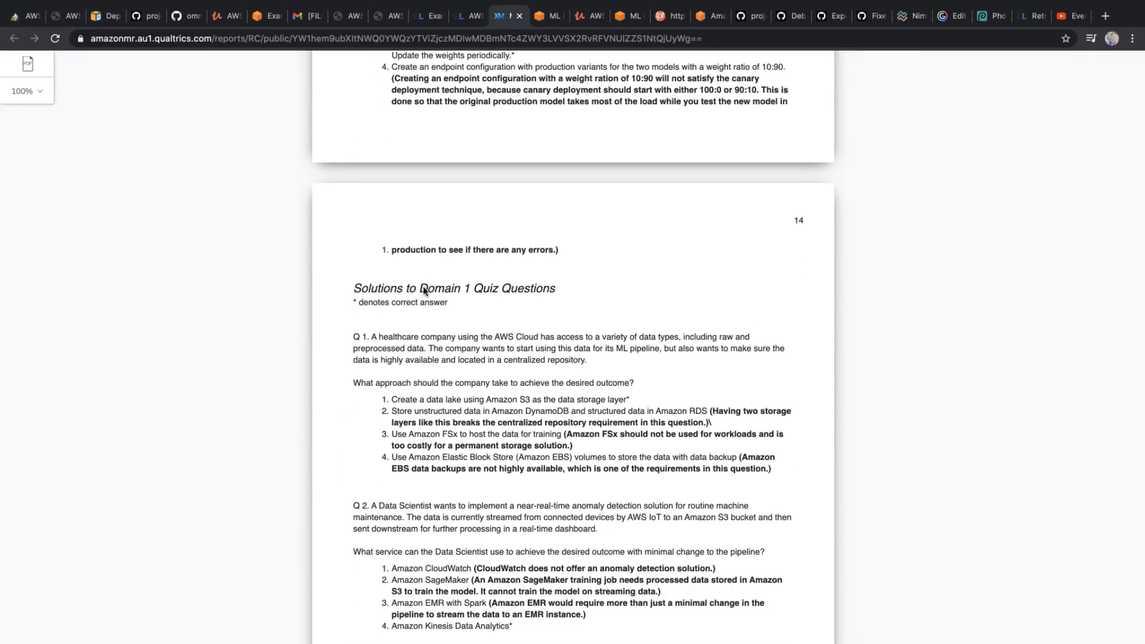
pyautogui.scroll(-3)
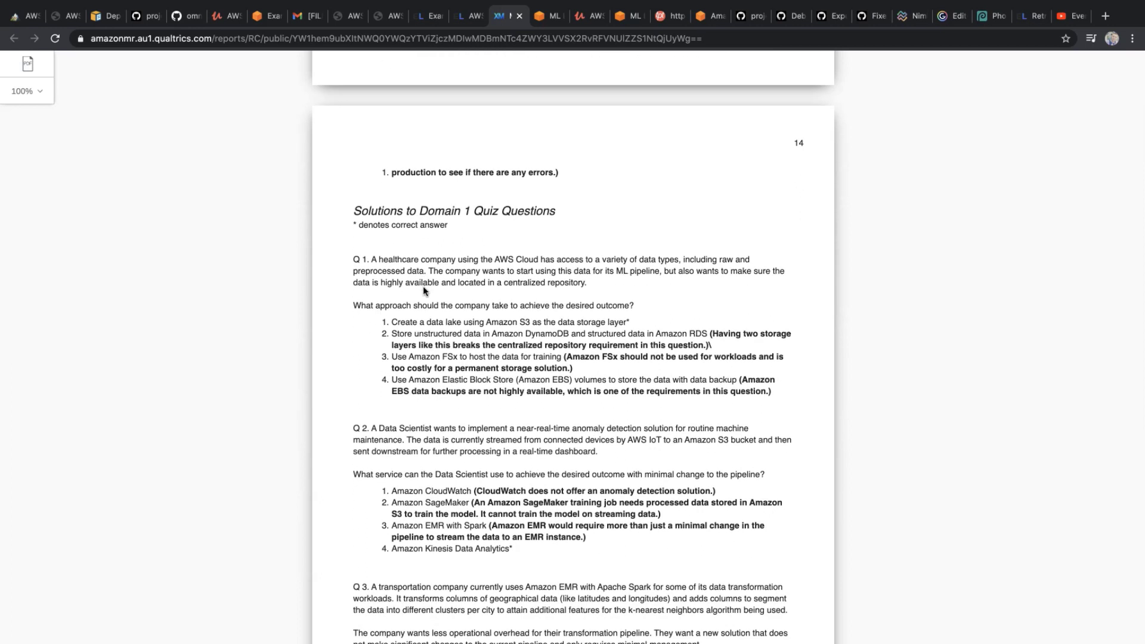
pyautogui.moveTo(439, 322); pyautogui.dragTo(532, 368)
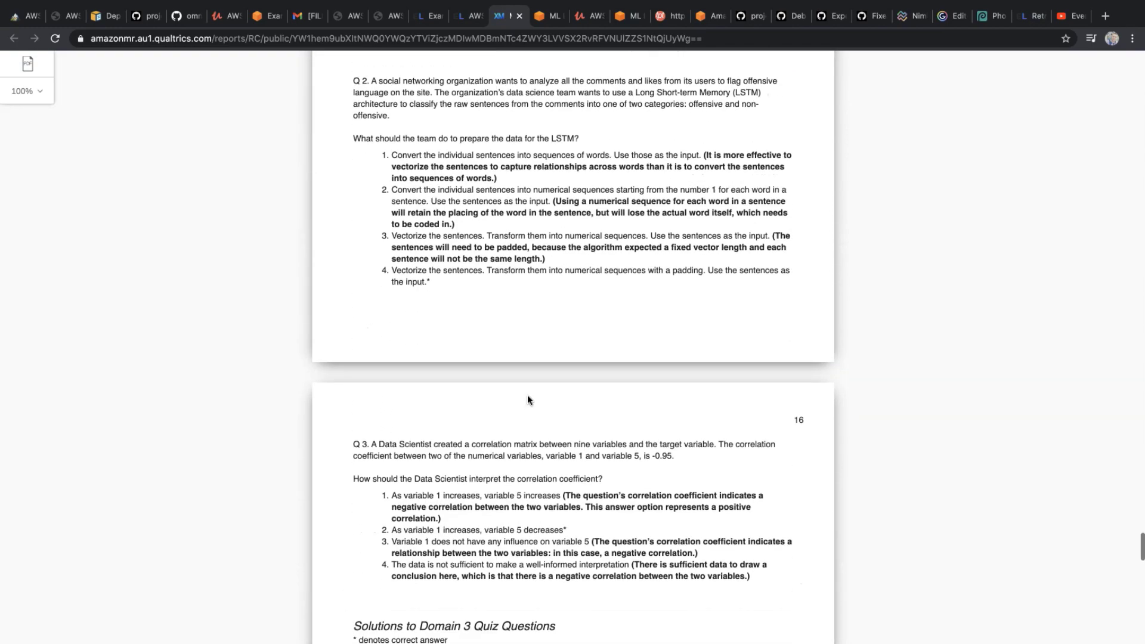
pyautogui.scroll(-3)
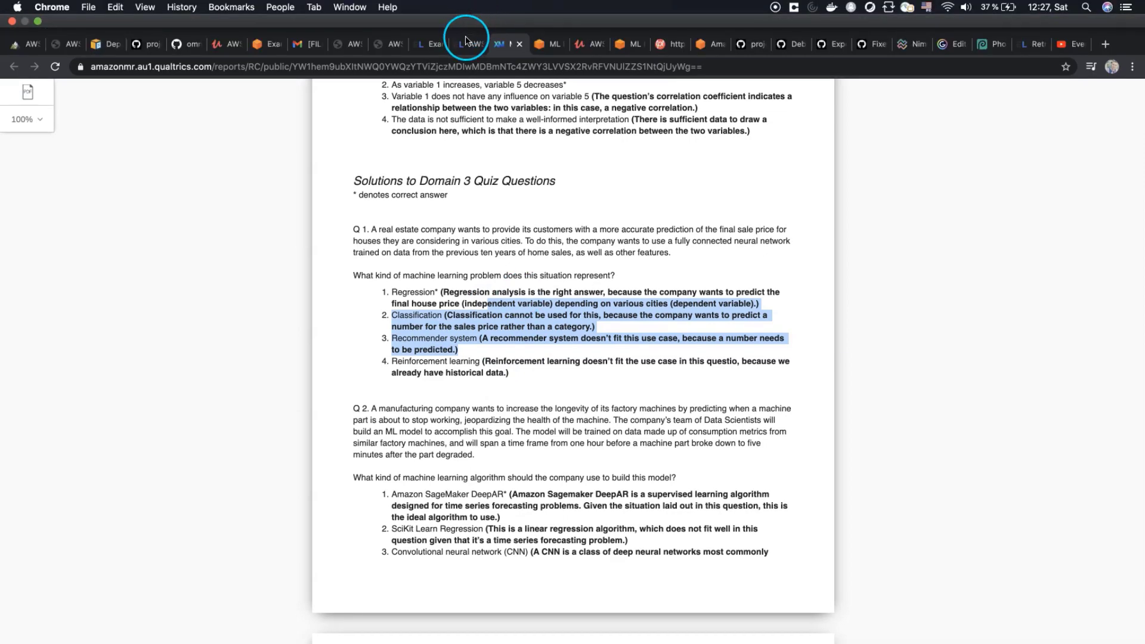
pyautogui.click(466, 43)
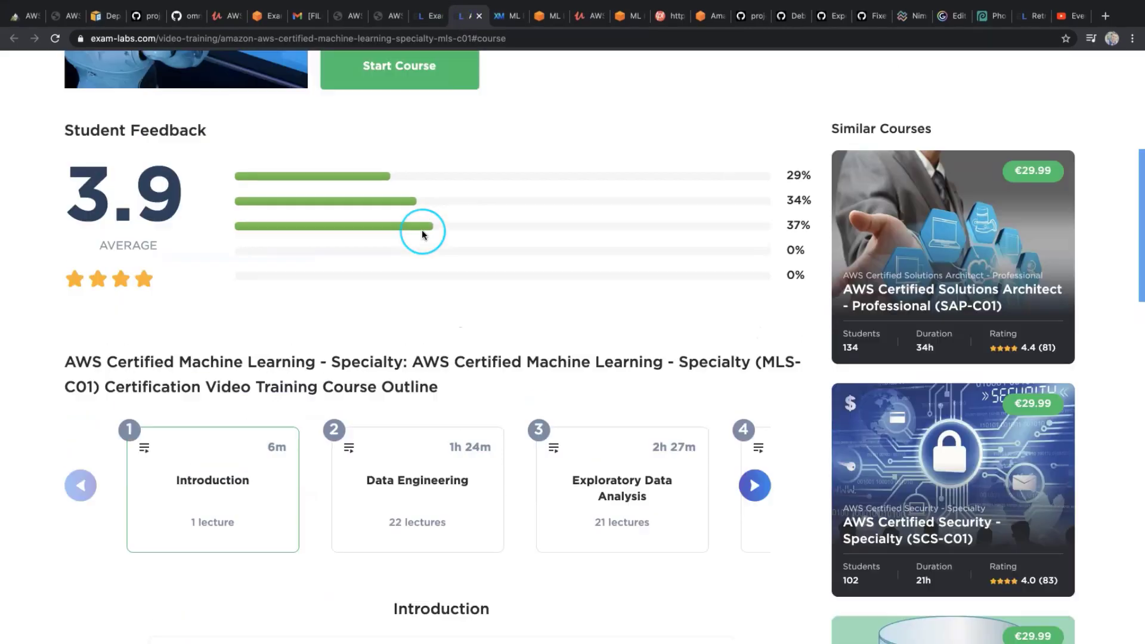
pyautogui.scroll(3)
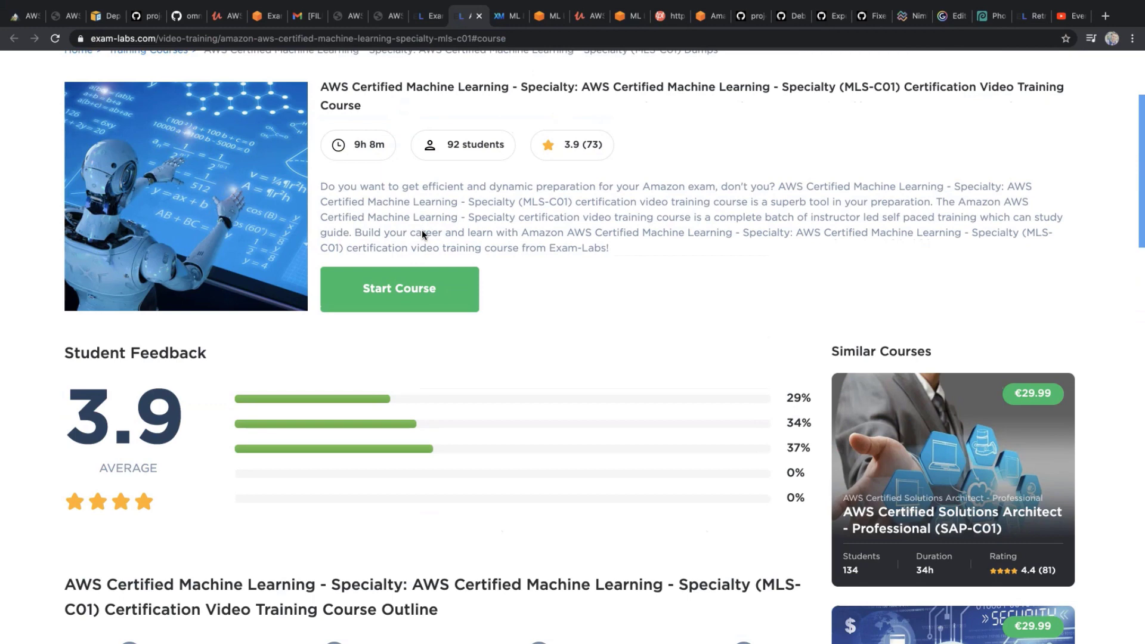